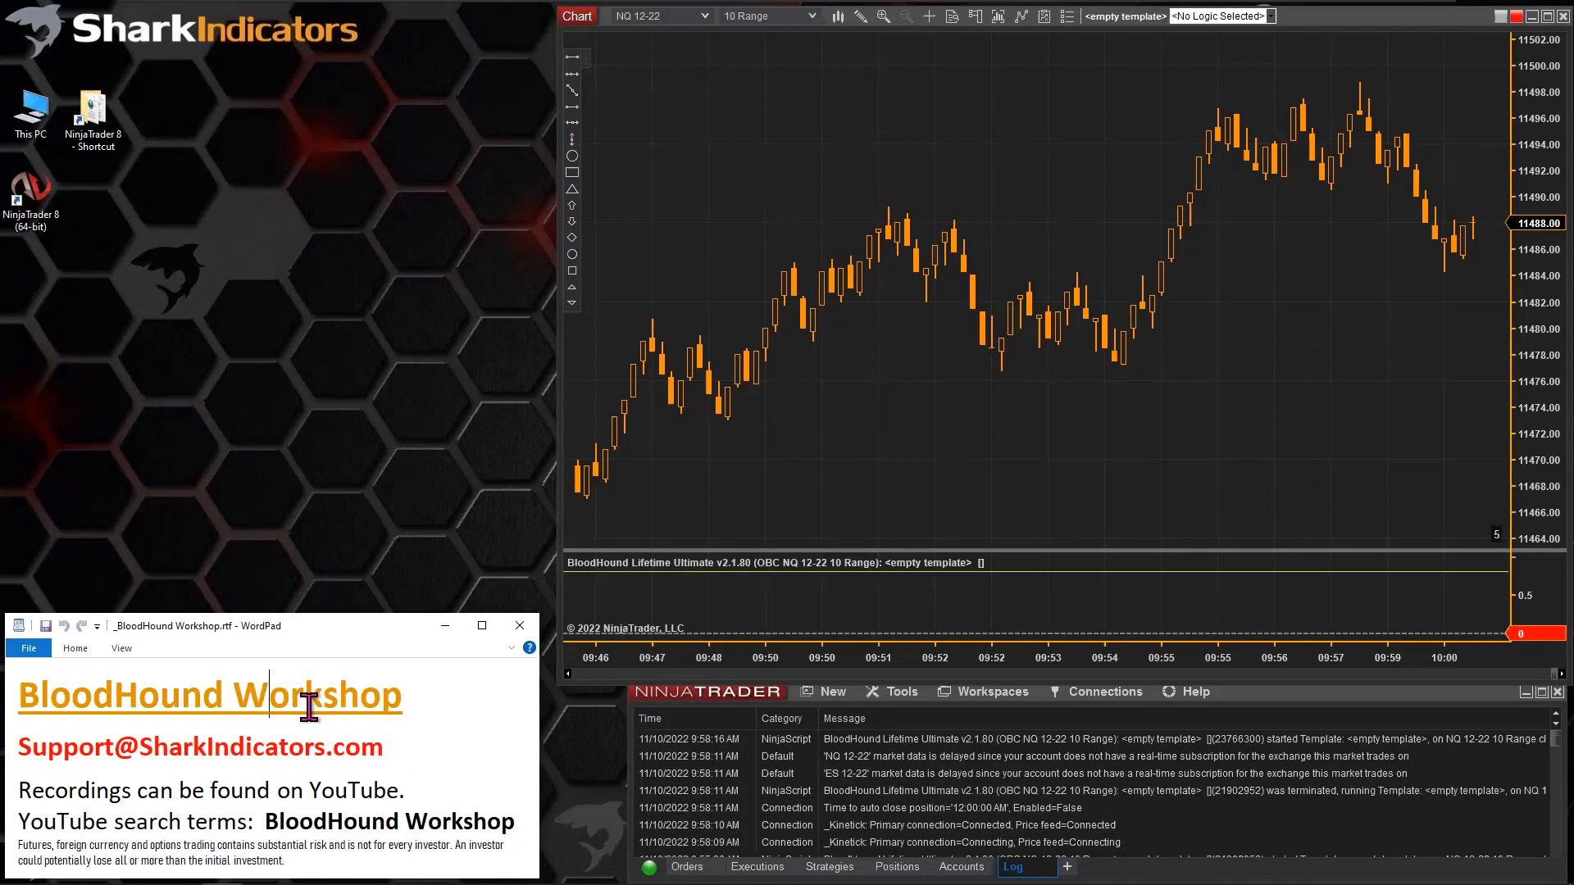
{"action": "mouse_move", "coordinate": [978, 138]}
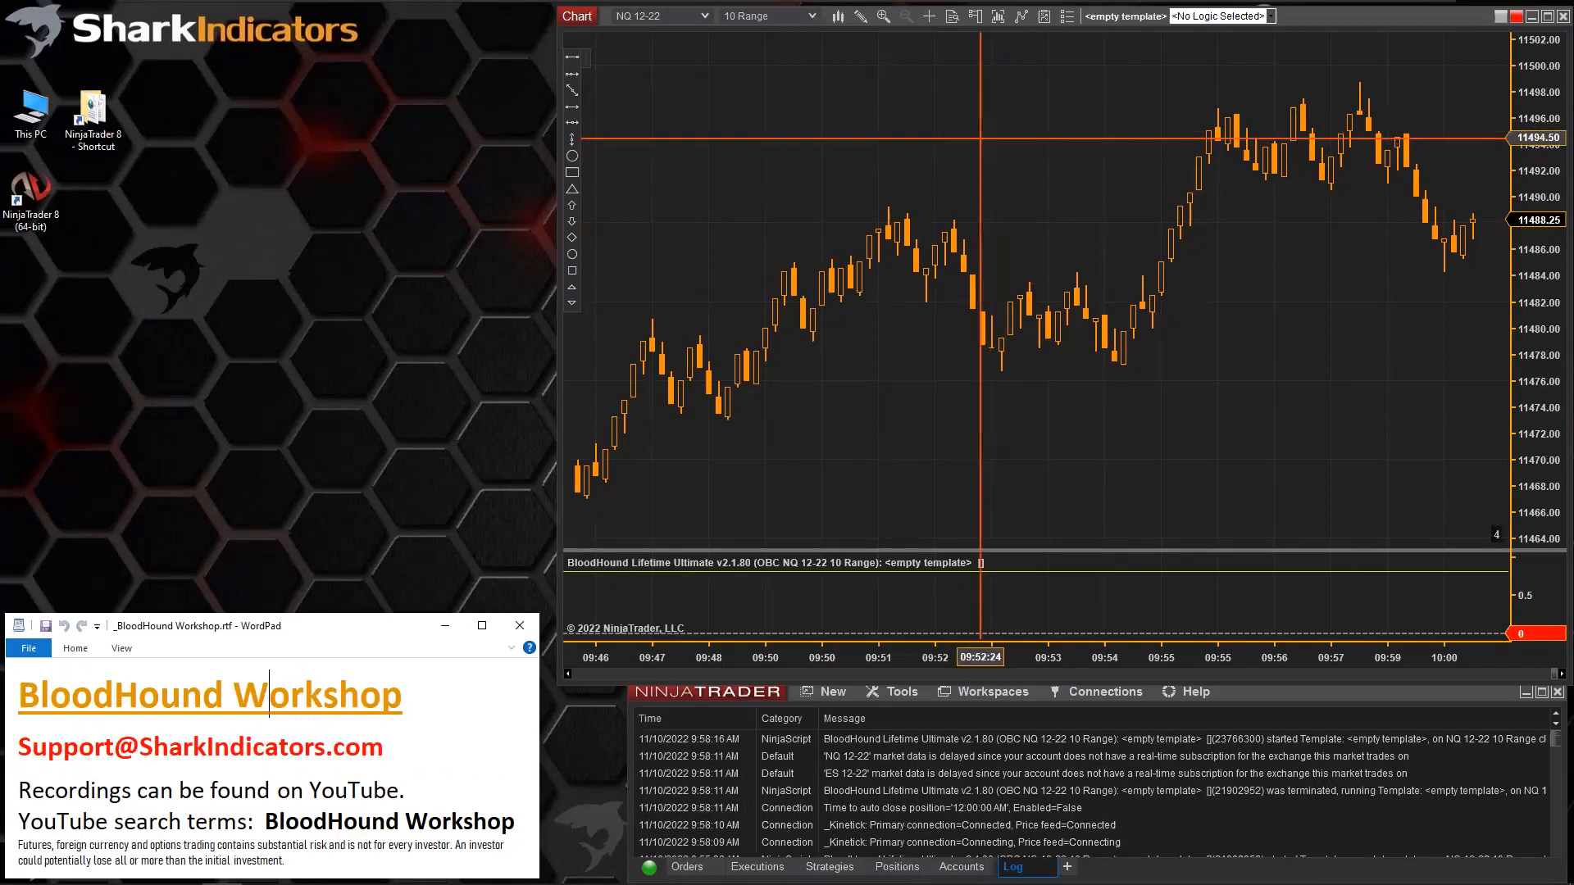
{"action": "mouse_move", "coordinate": [990, 165]}
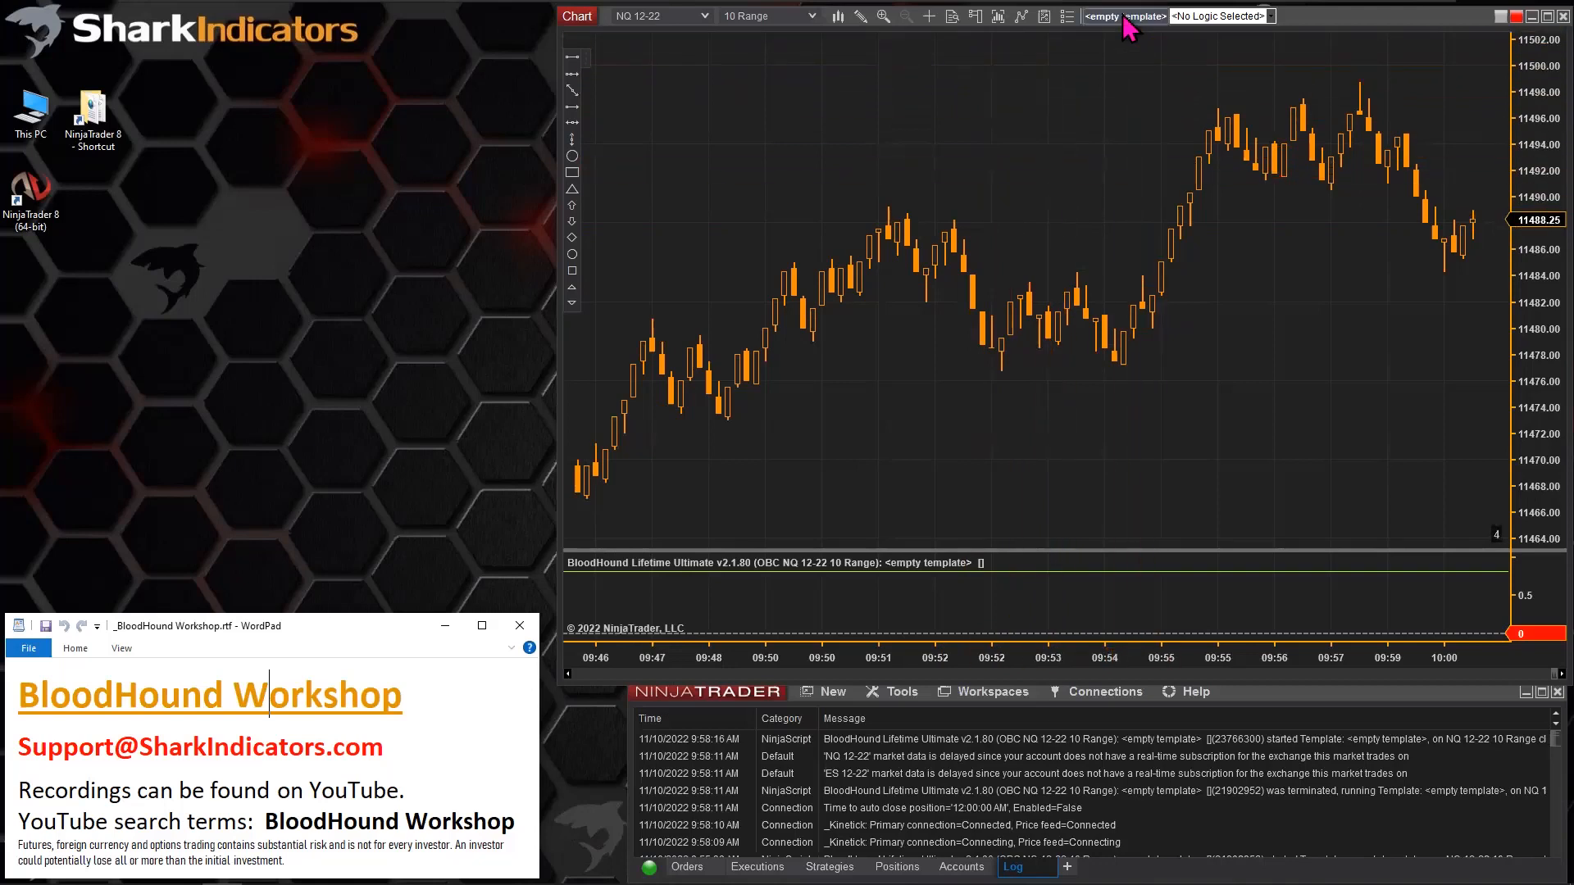
- Save the empty BloodHound template under an earlier workshop file's name
{"action": "left_click", "coordinate": [1123, 15]}
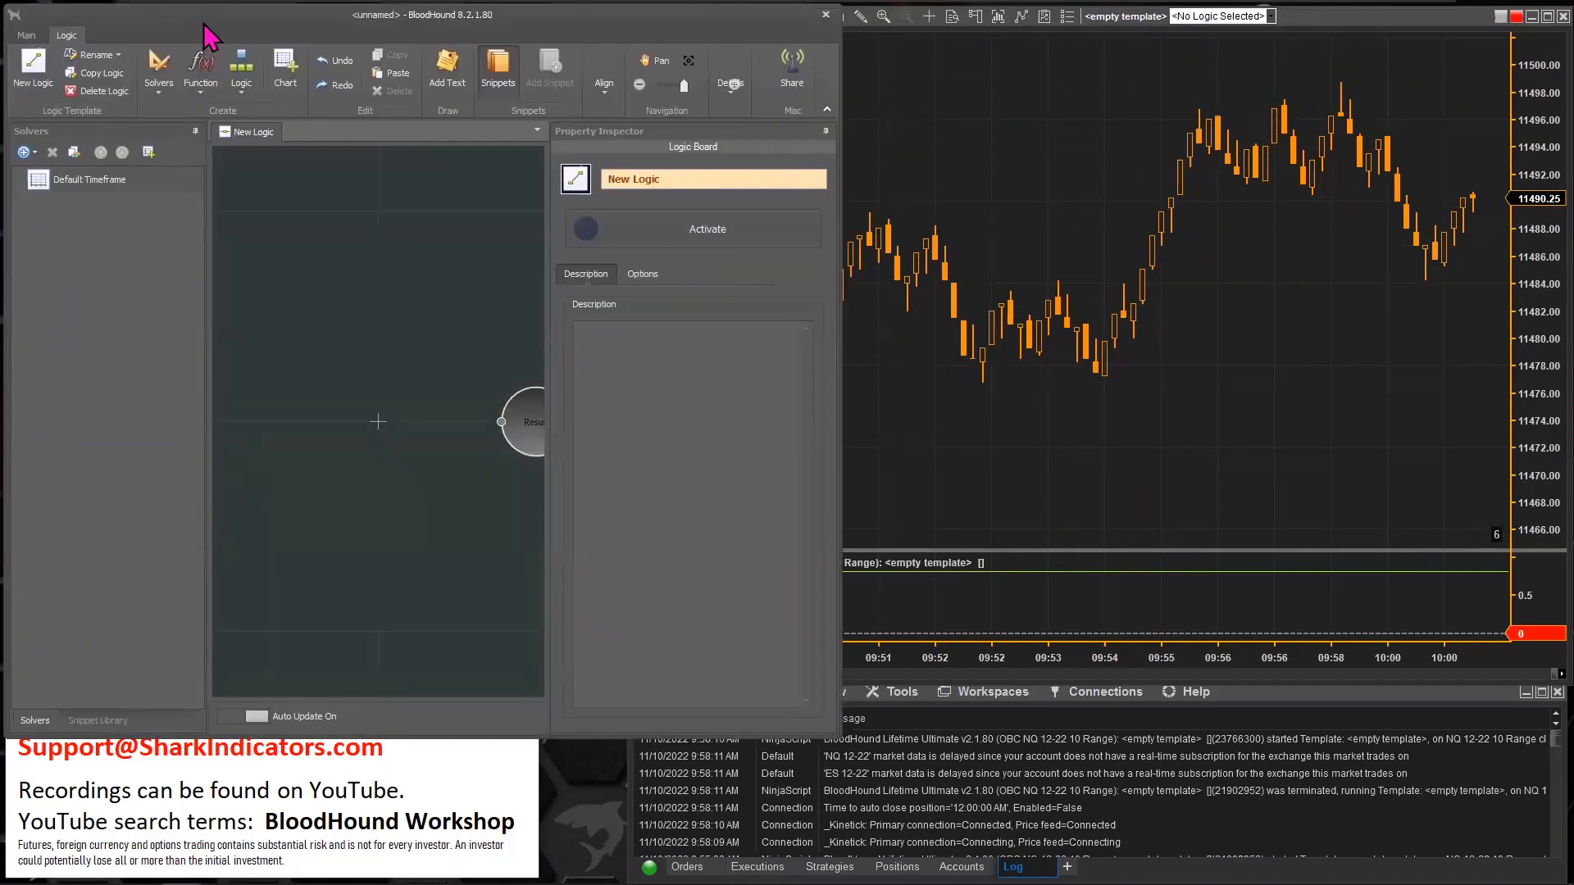
{"action": "left_click", "coordinate": [26, 34]}
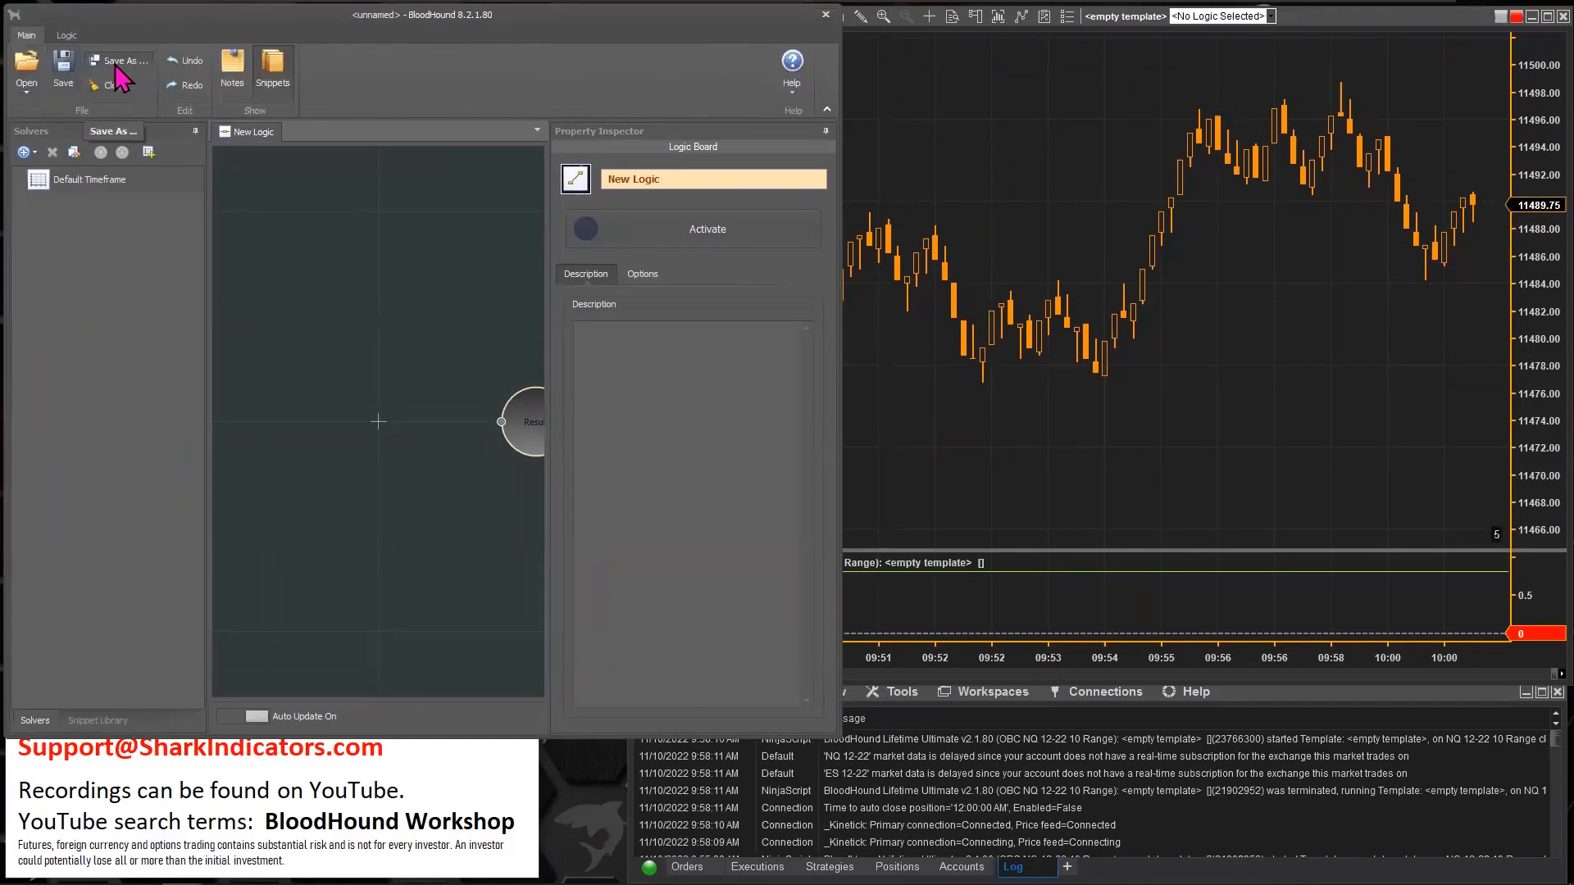
{"action": "left_click", "coordinate": [118, 60]}
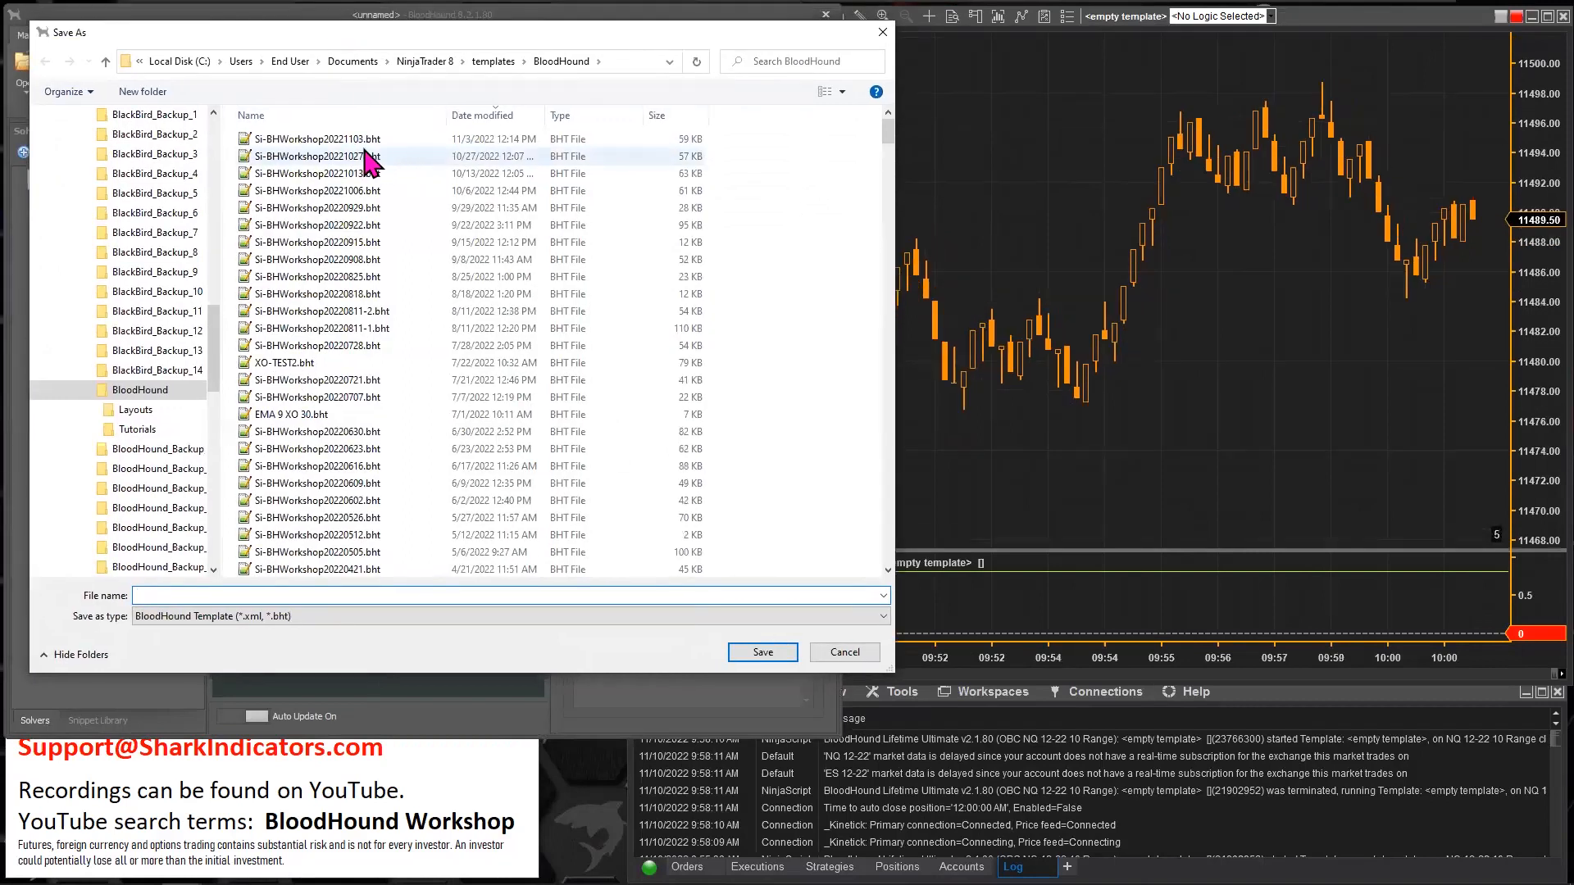
{"action": "left_click", "coordinate": [316, 139]}
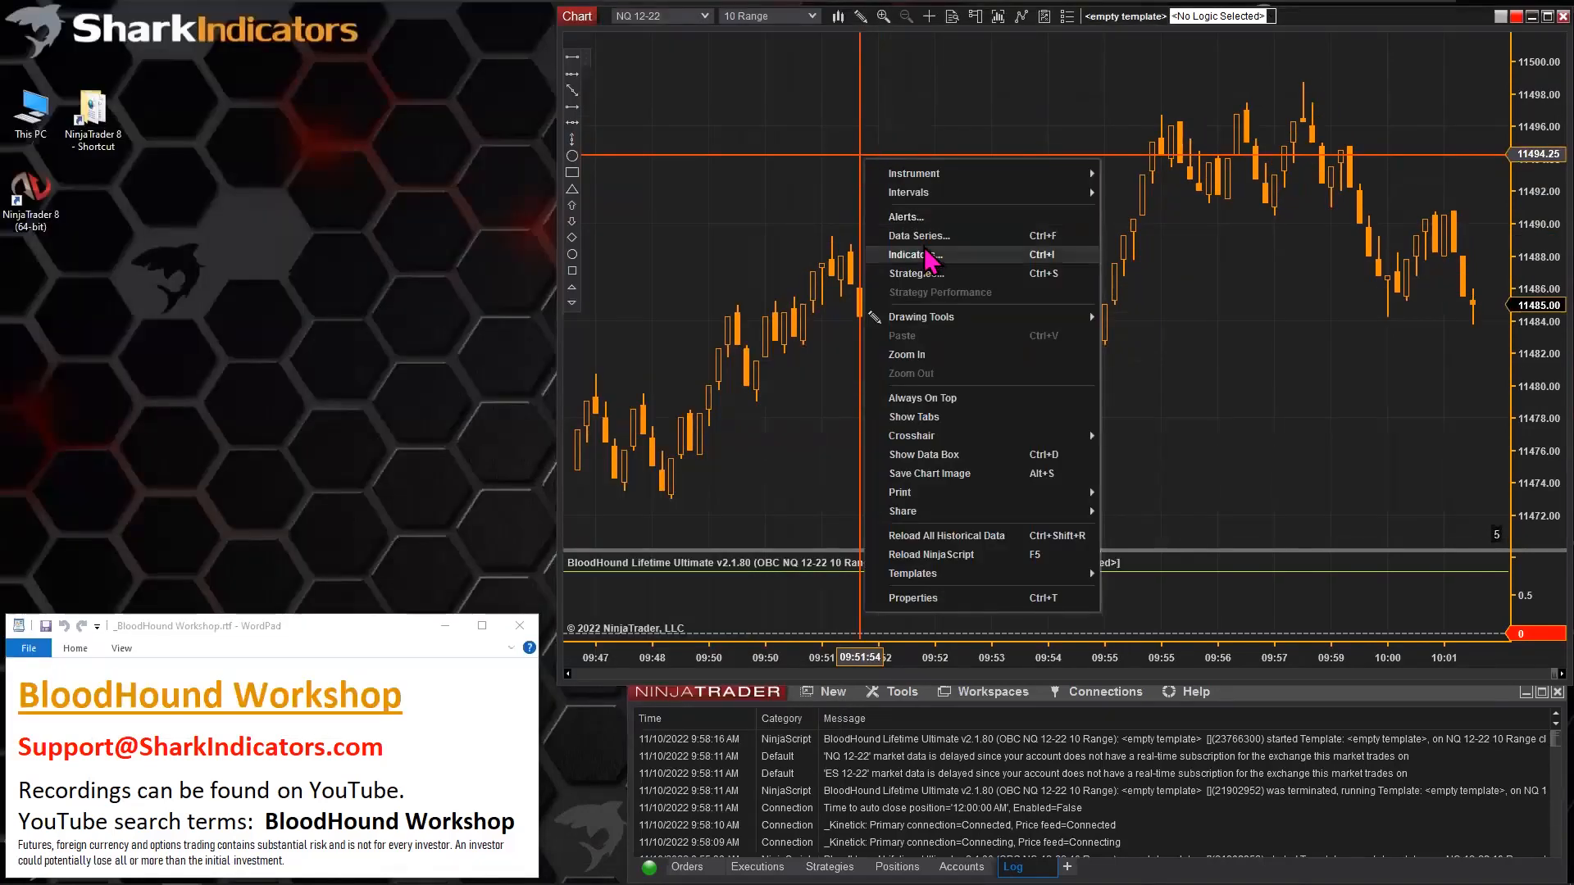
- Configure the chart indicators: EMA period 9 and SMA period 50
{"action": "left_click", "coordinate": [914, 254]}
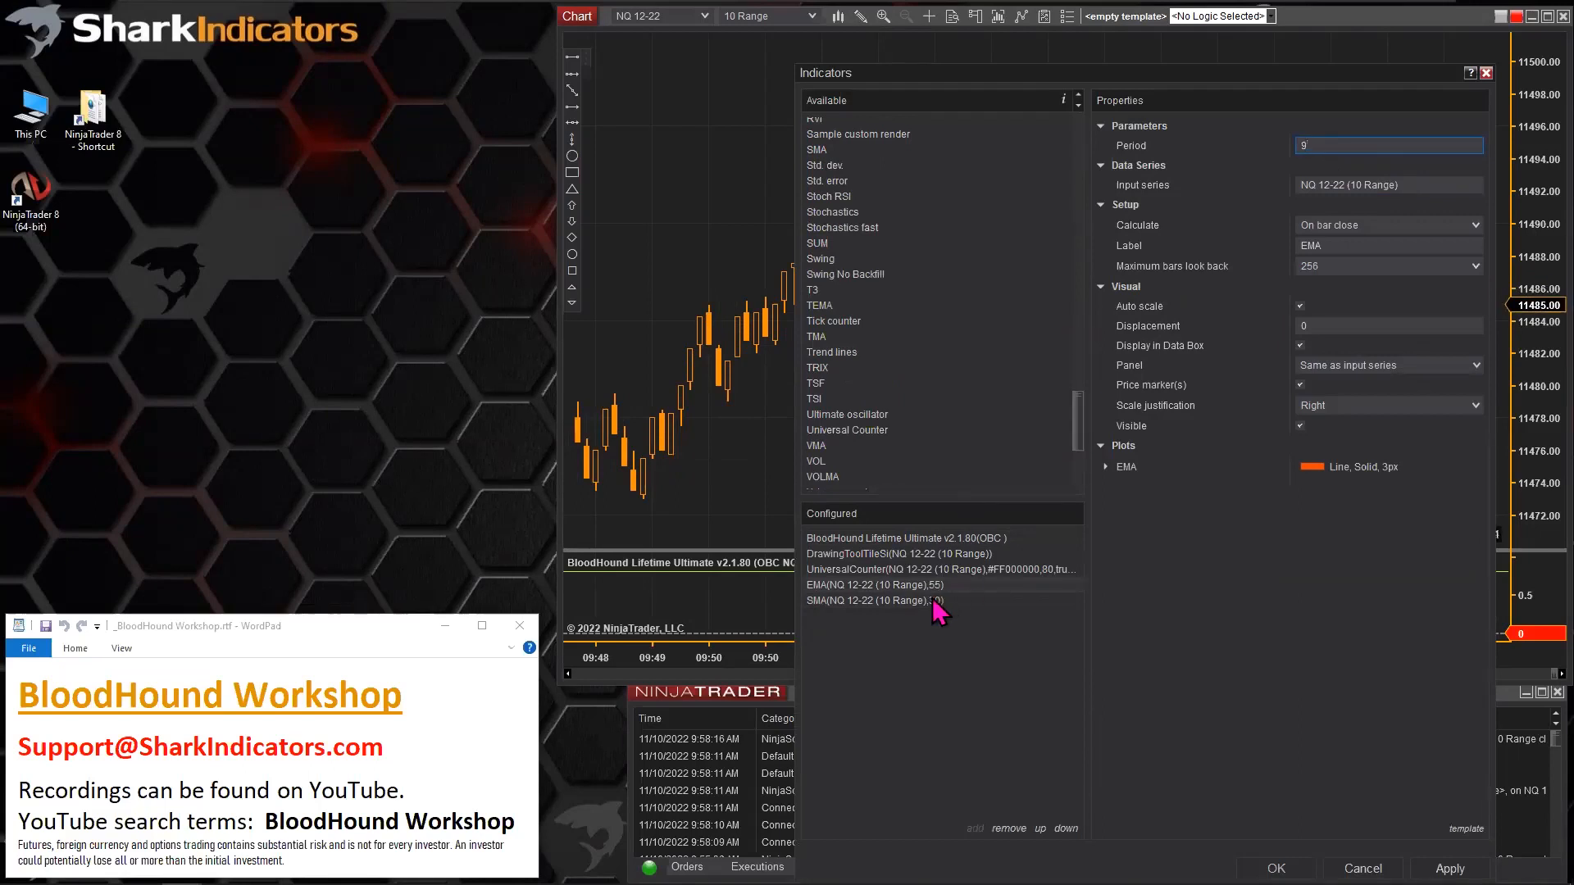
{"action": "left_click", "coordinate": [872, 600]}
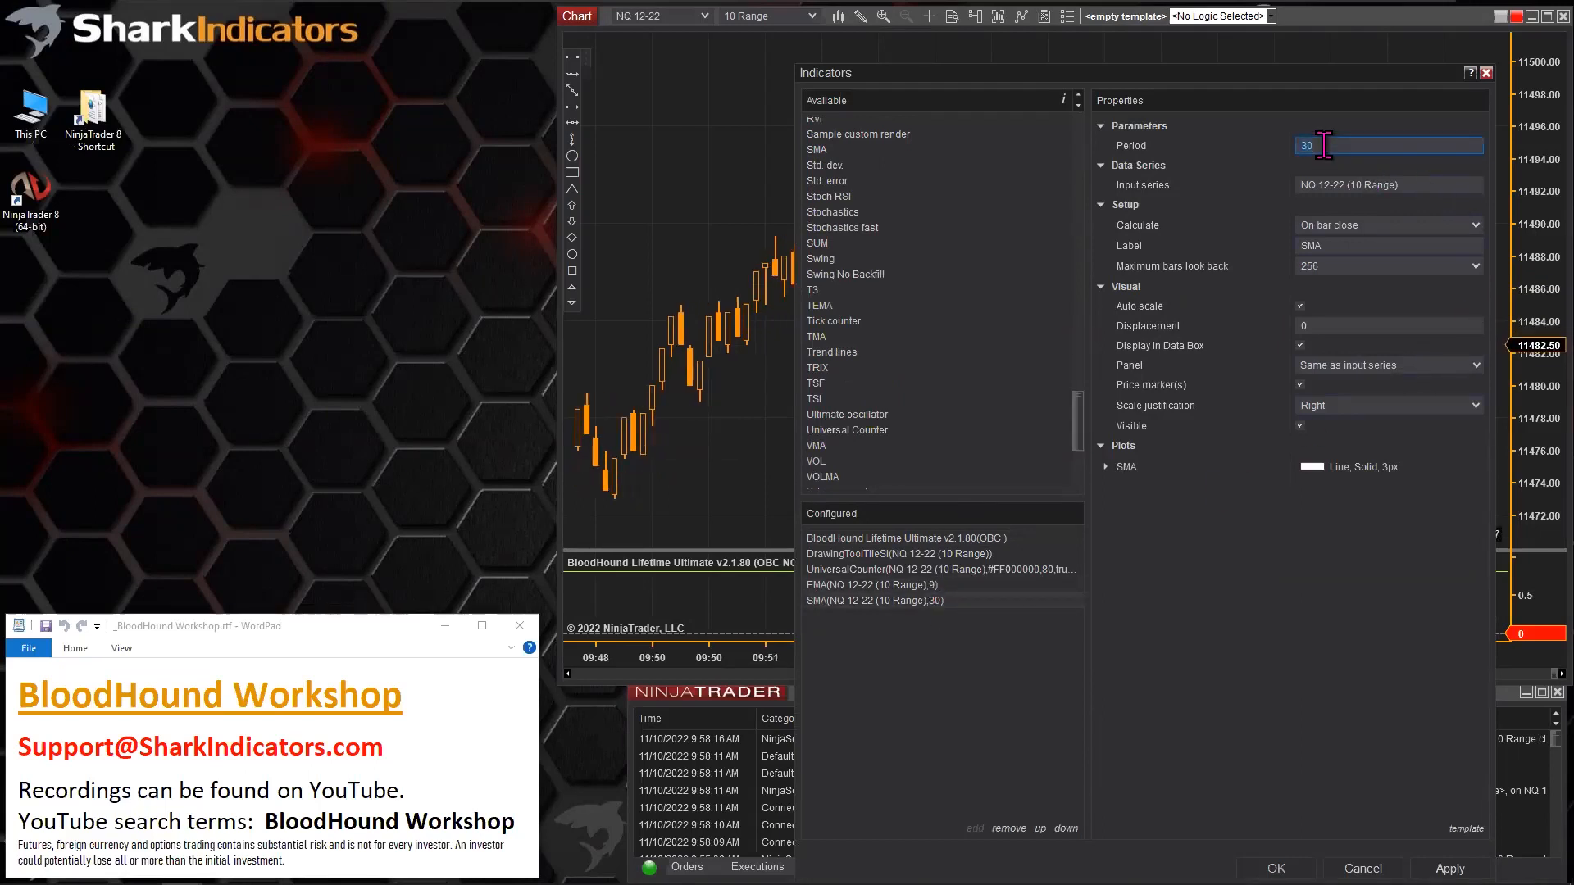
{"action": "type", "text": "50"}
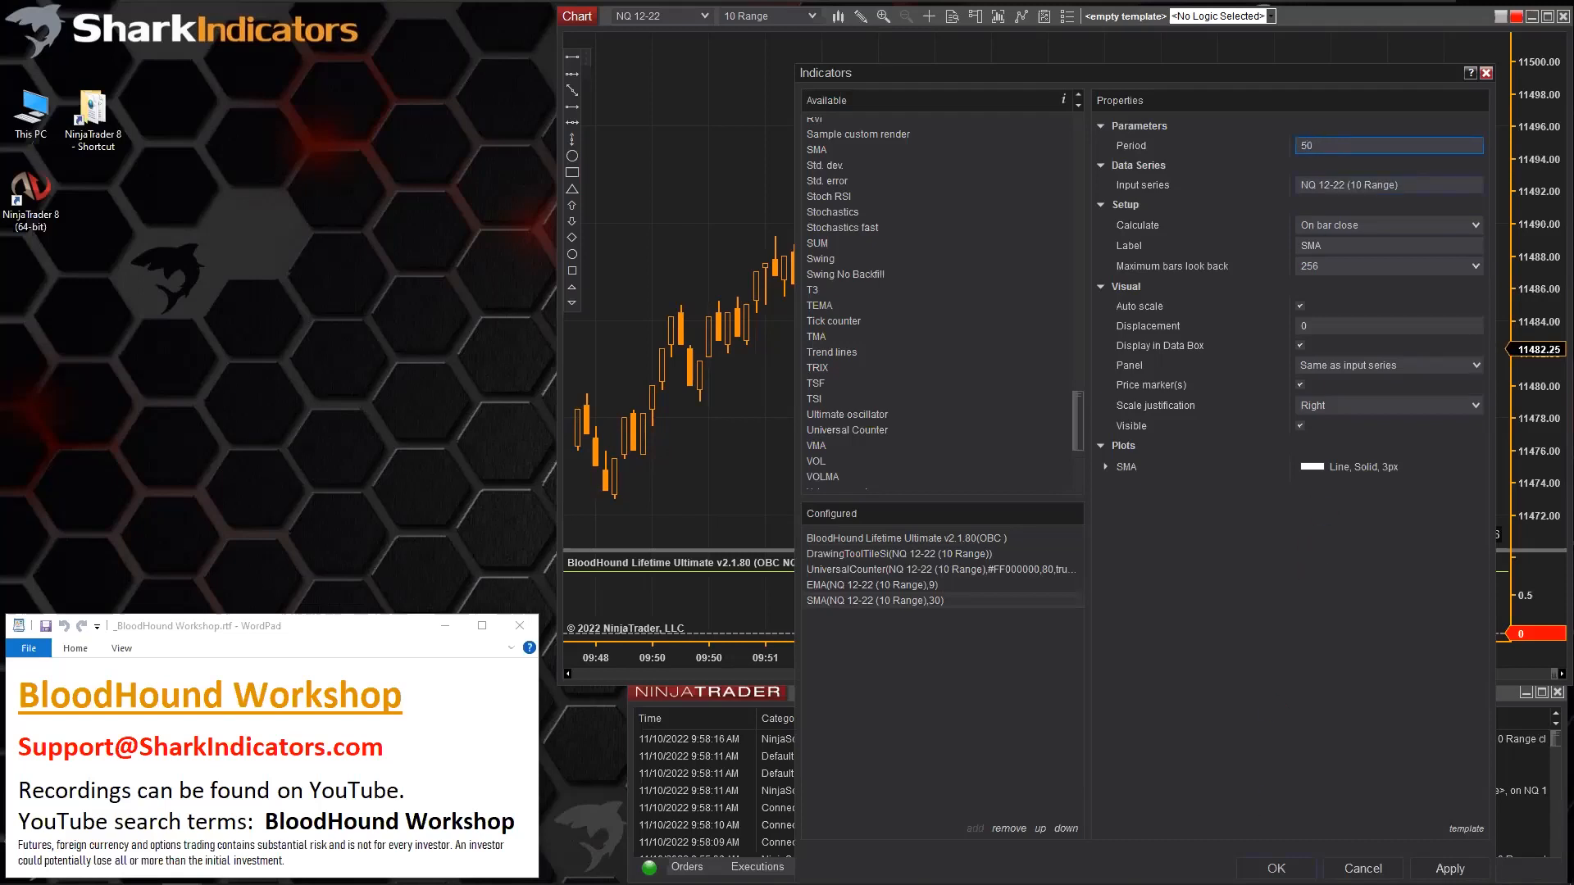
{"action": "left_click", "coordinate": [1275, 867]}
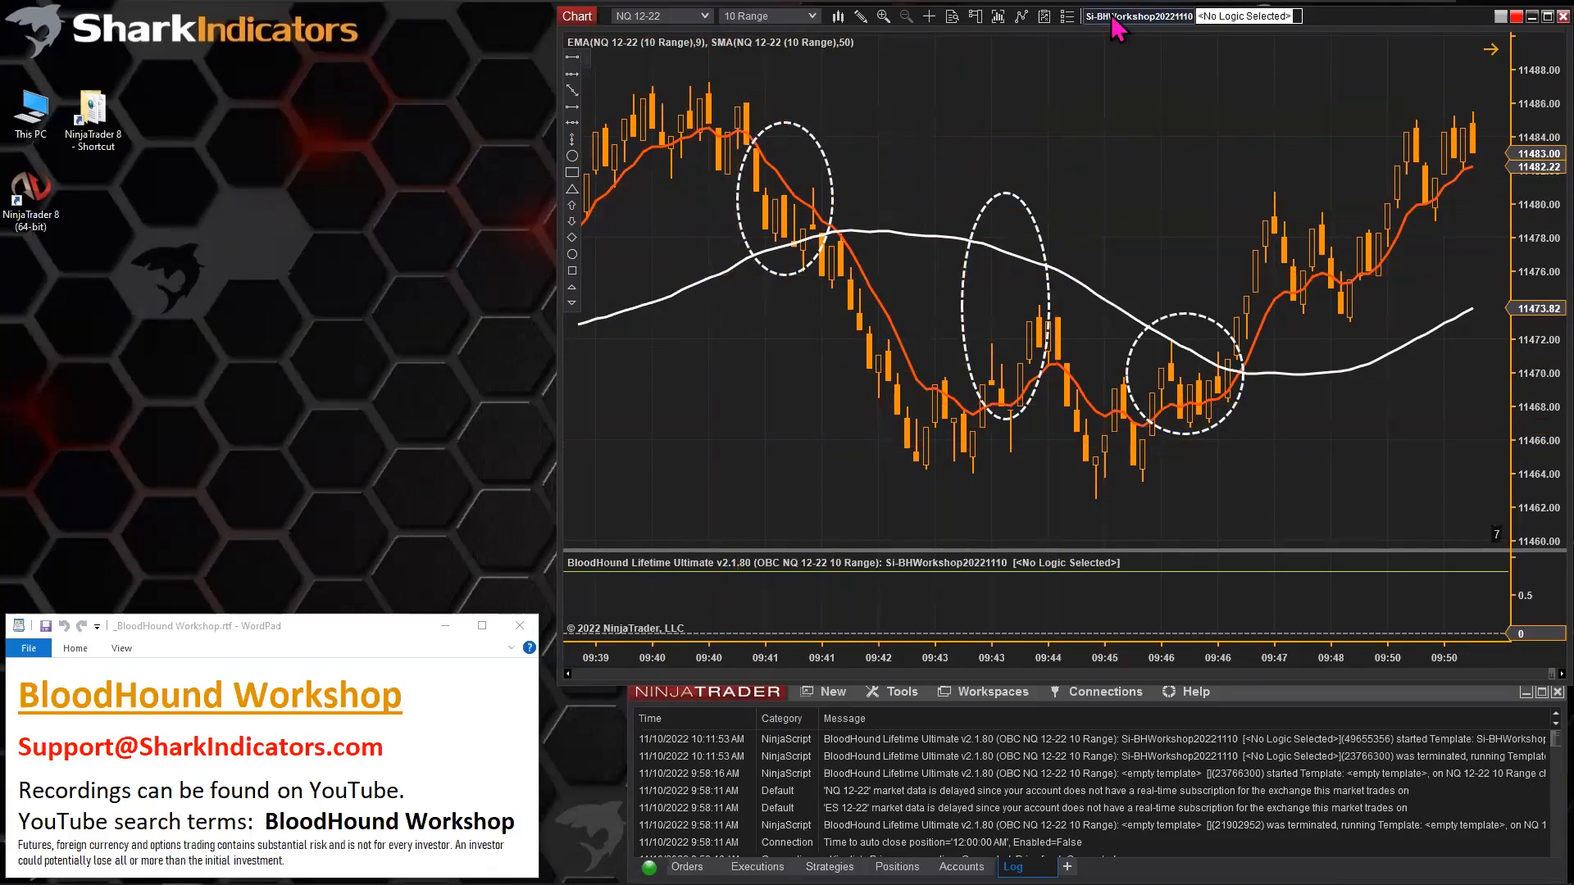
- Add an Expansion Contraction solver to the logic and name it 'EMA9 / SMA50'
{"action": "left_click", "coordinate": [1138, 15]}
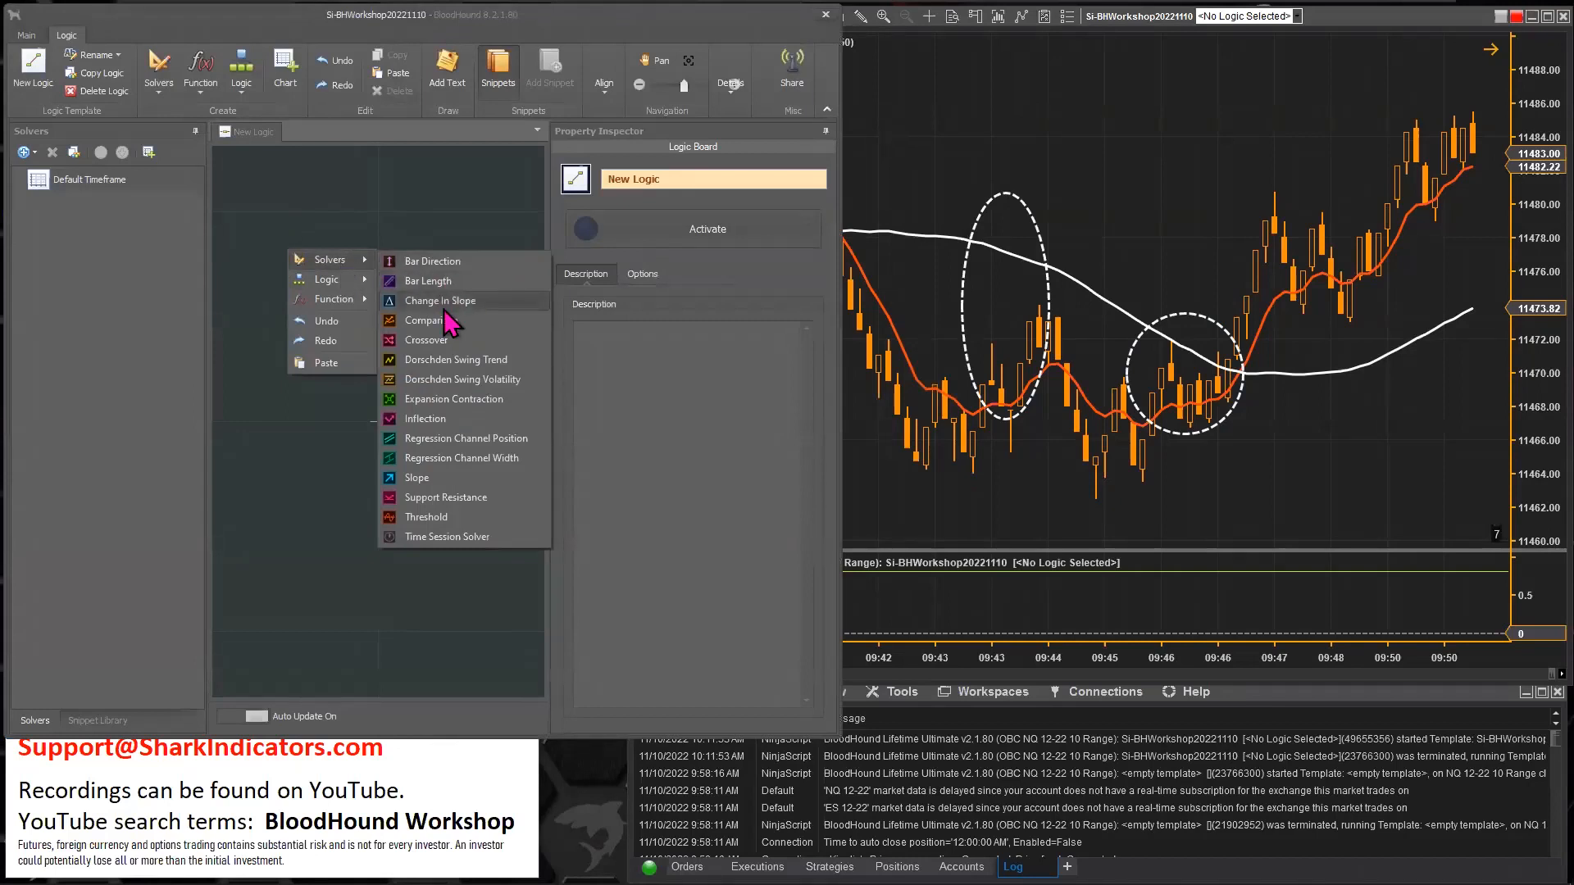
{"action": "mouse_move", "coordinate": [453, 398]}
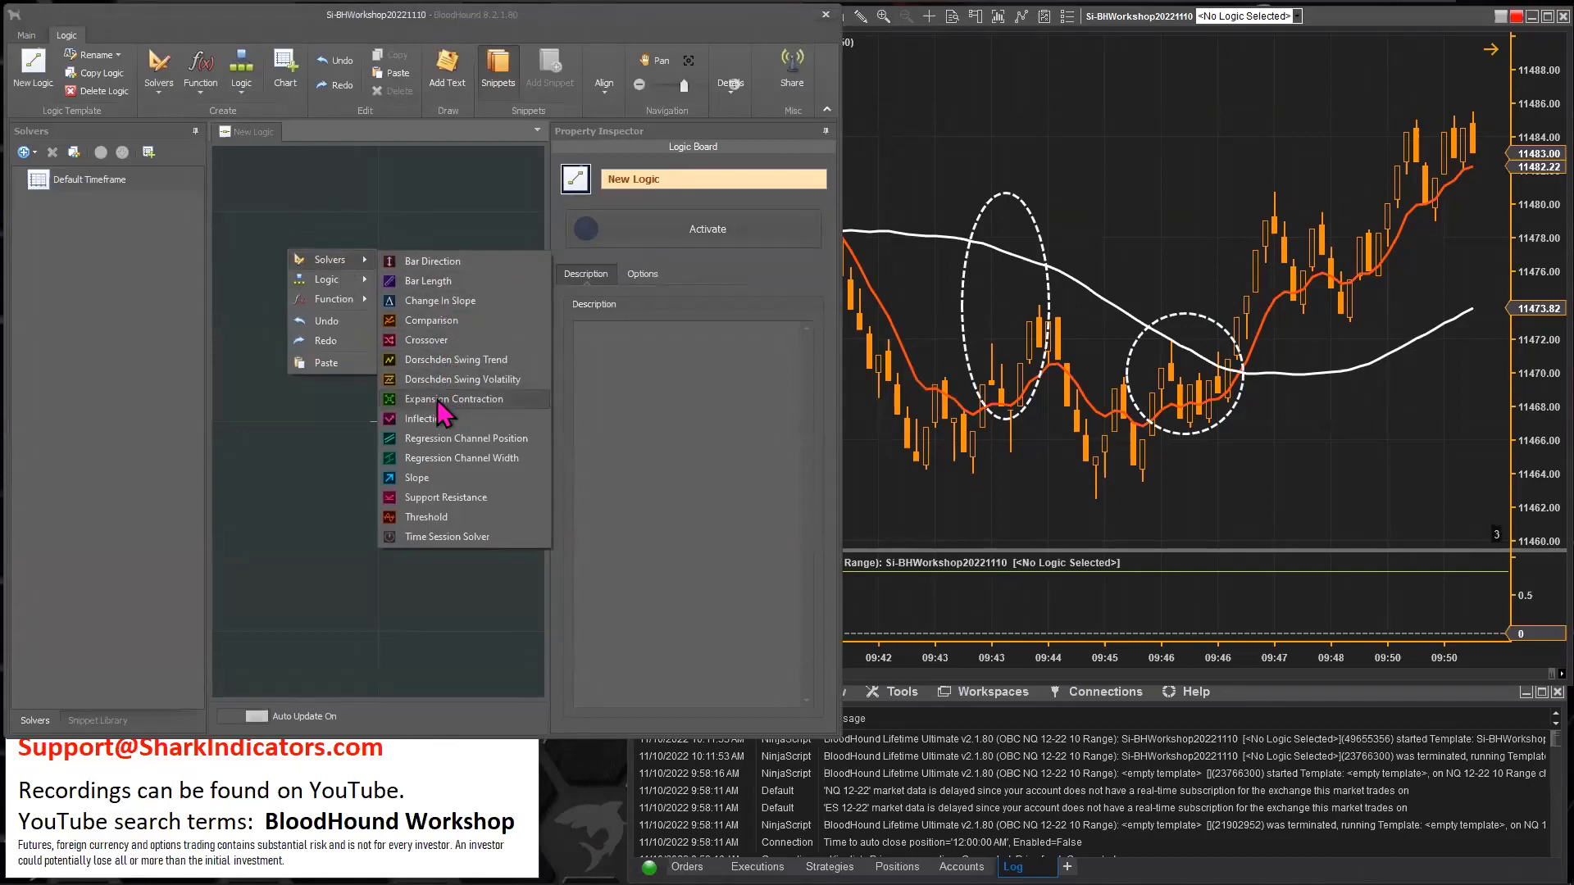
{"action": "left_click", "coordinate": [378, 421]}
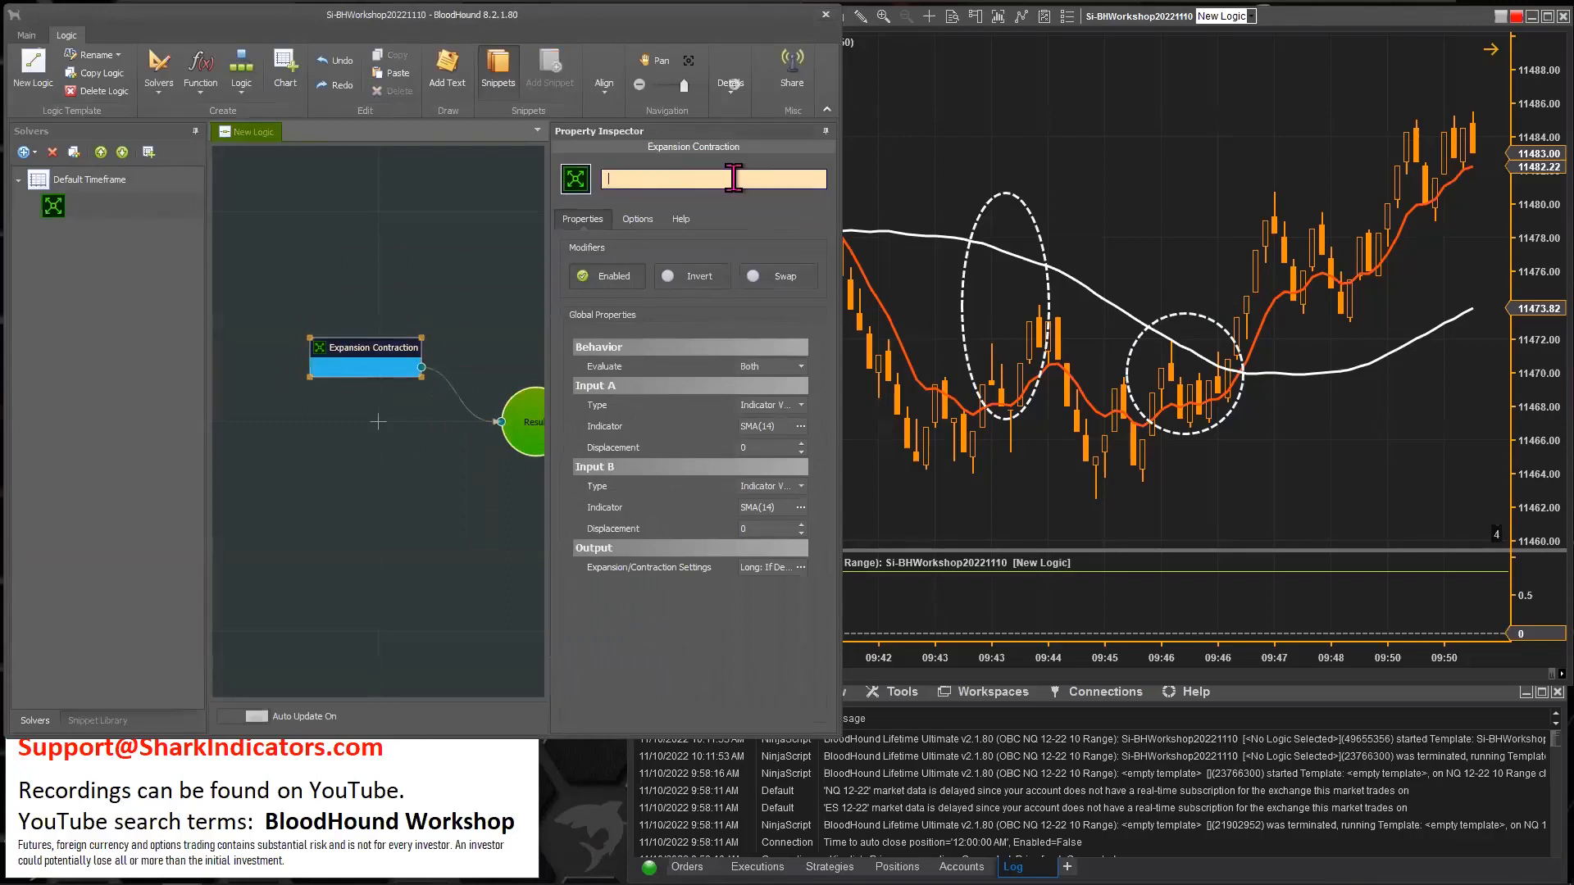
{"action": "type", "text": "EMA9 / S"}
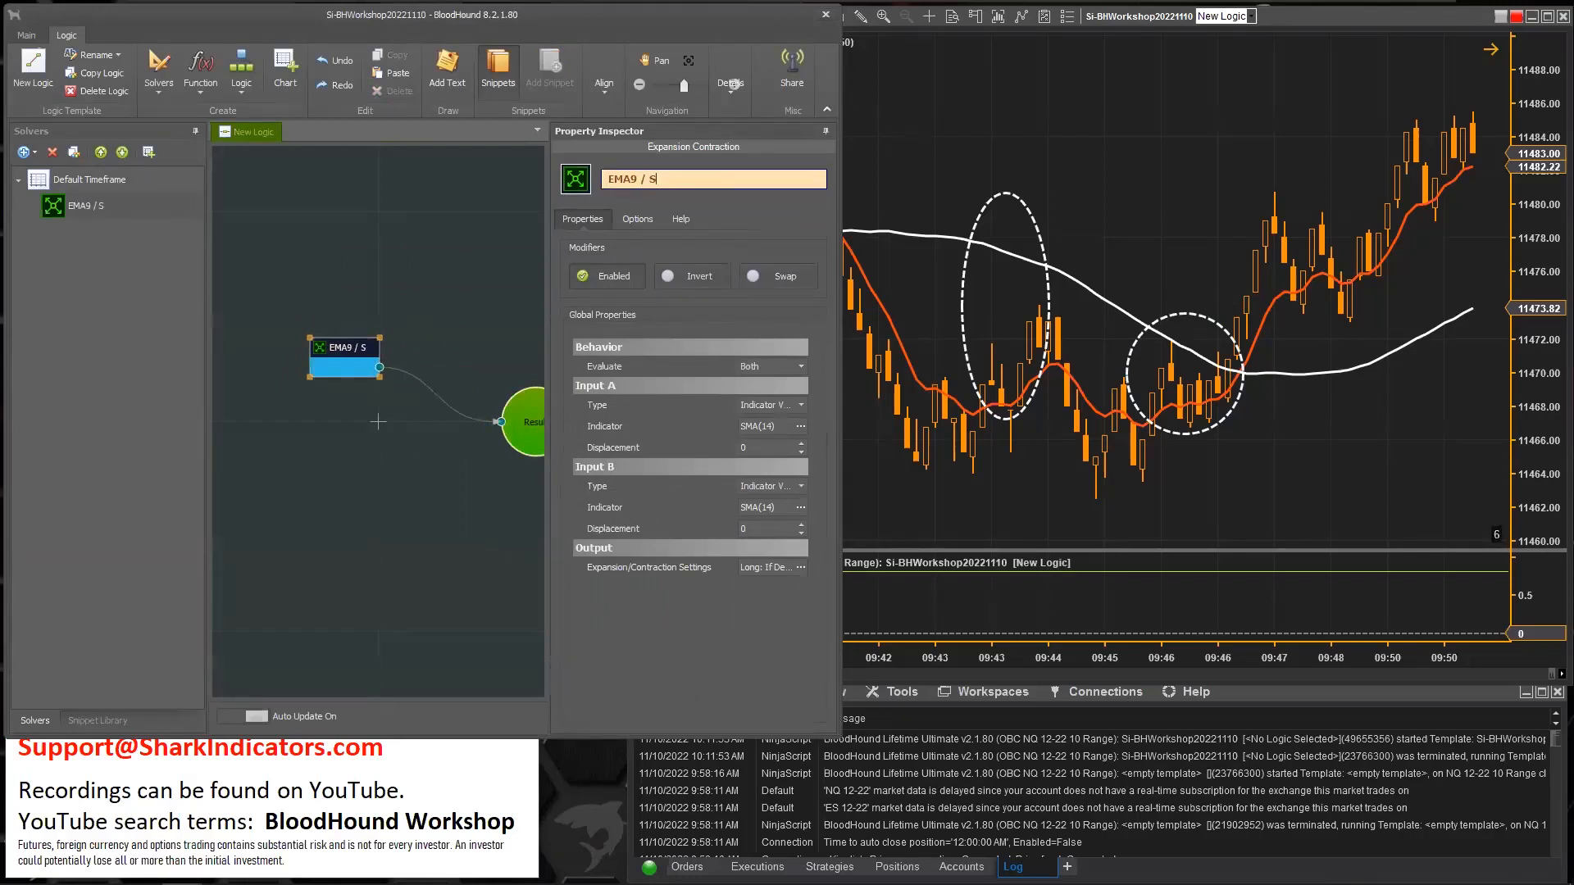
{"action": "type", "text": "<A50"}
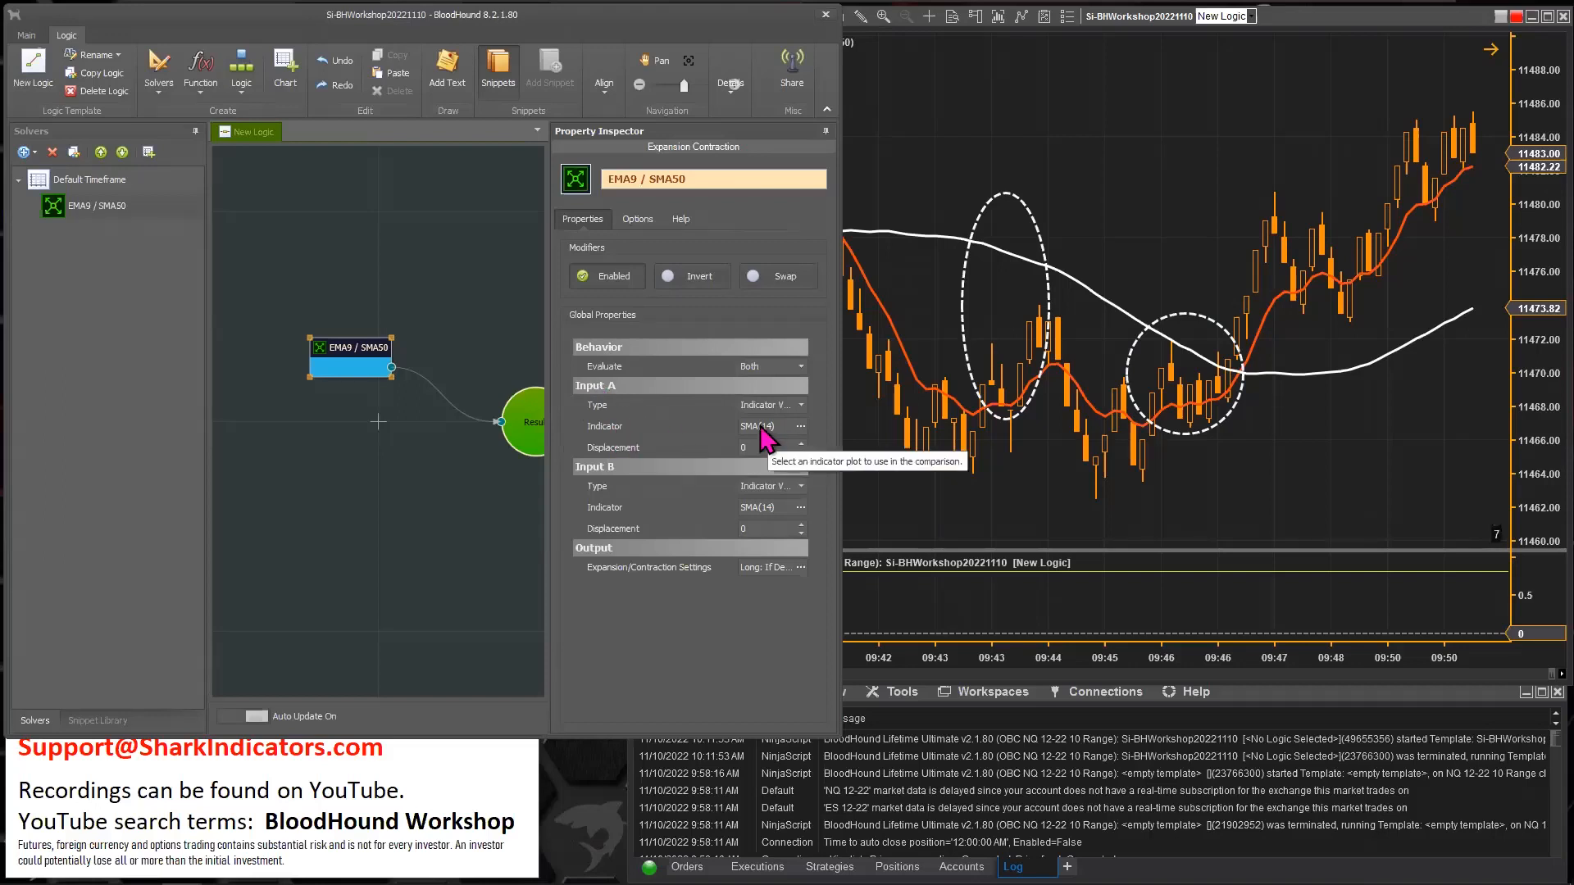
- Set the solver's Input A to a 9-period EMA
{"action": "left_click", "coordinate": [800, 425]}
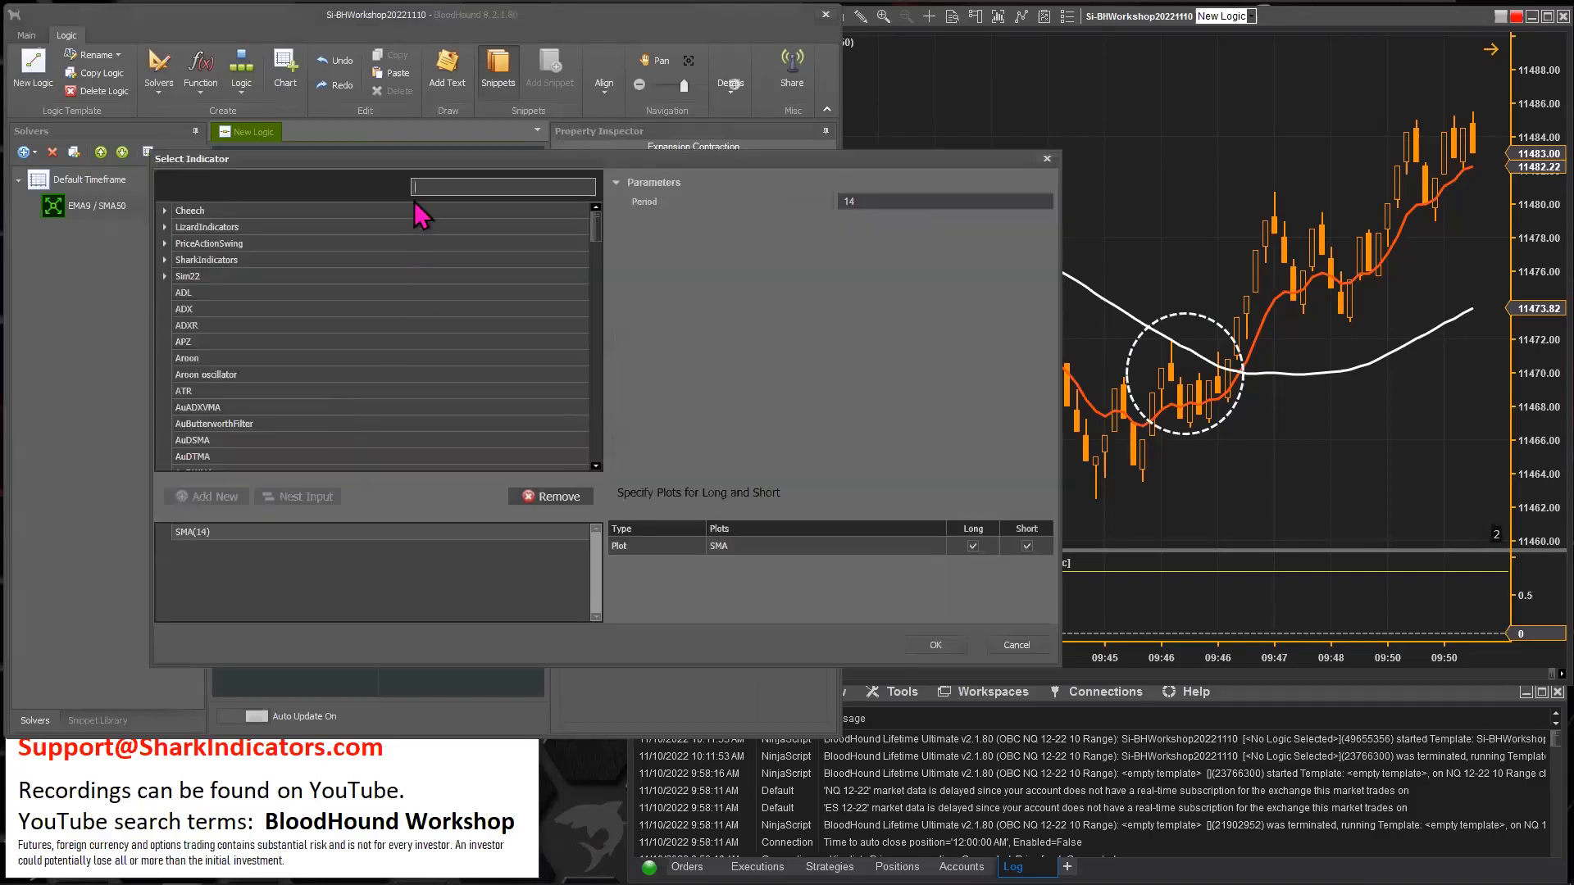
{"action": "type", "text": "em"}
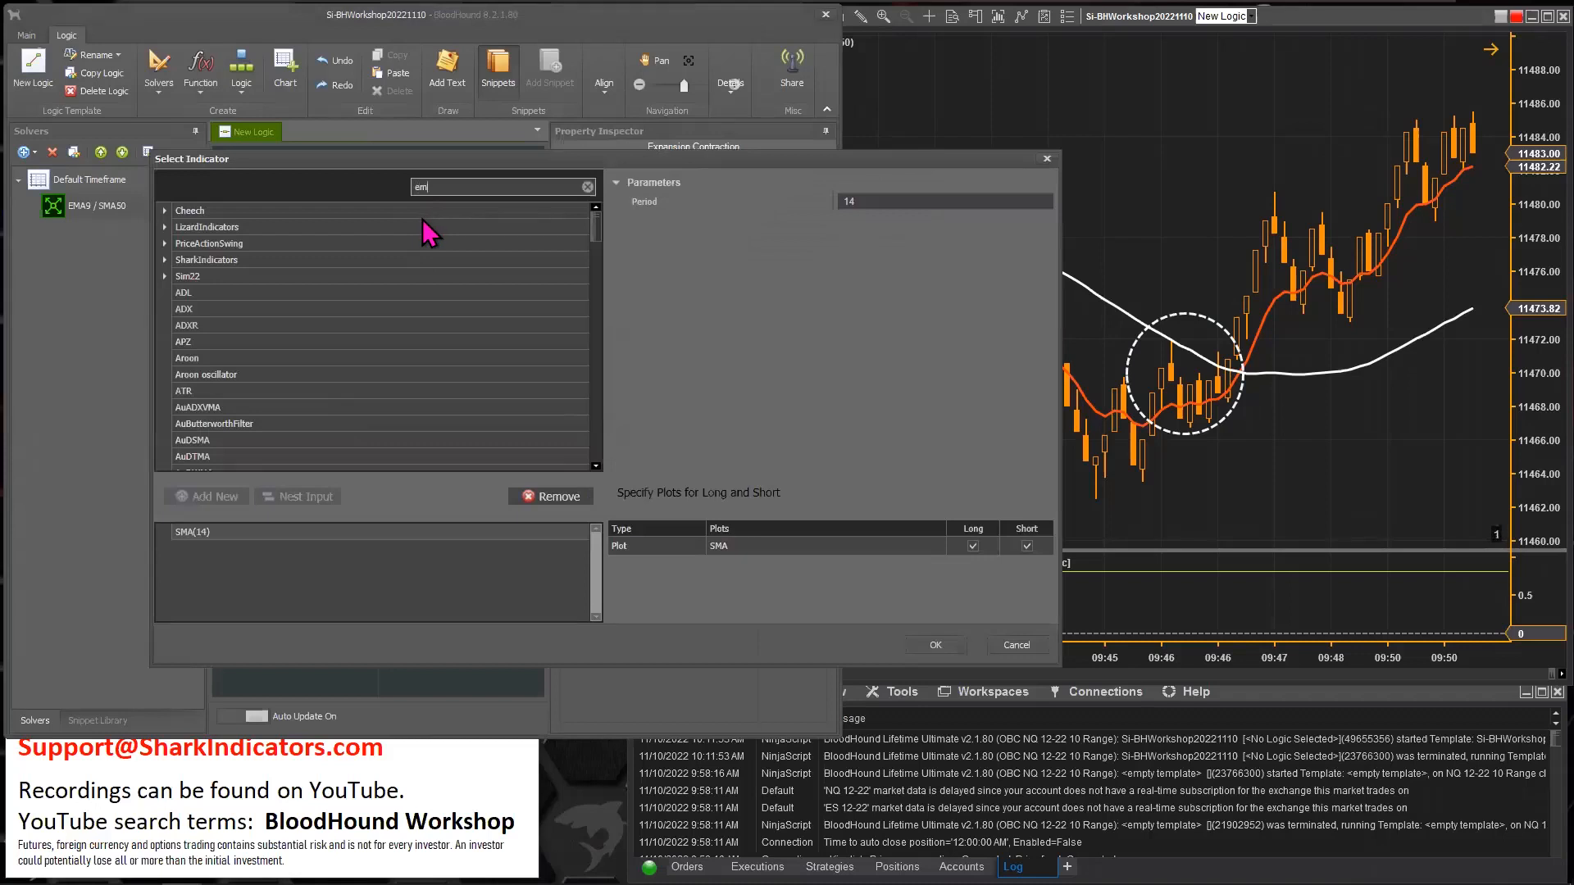
{"action": "type", "text": "a"}
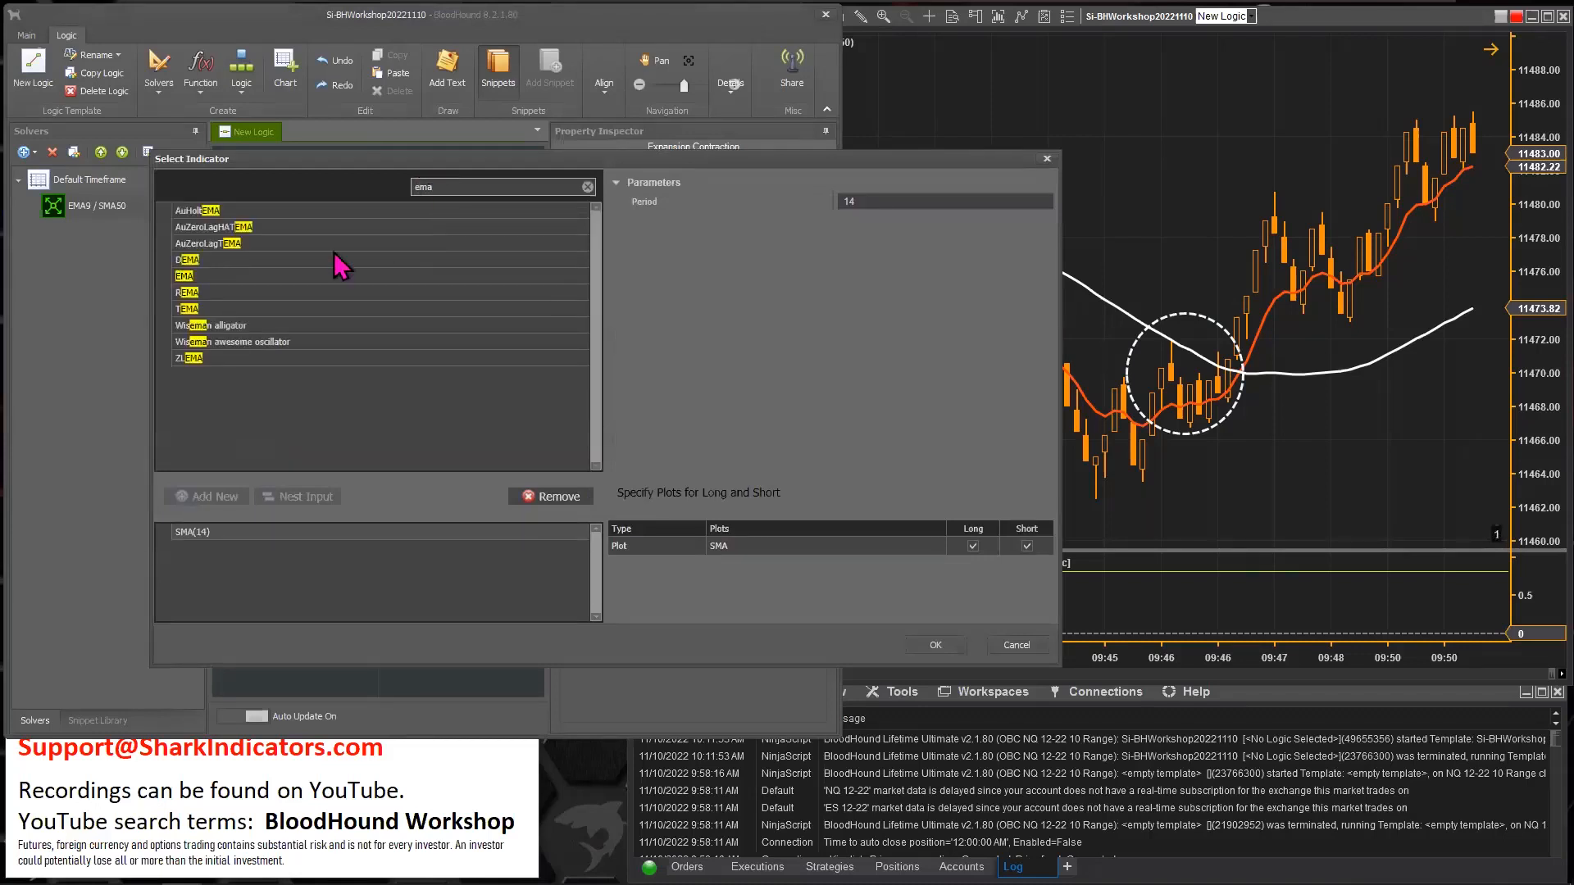
{"action": "mouse_move", "coordinate": [201, 291]}
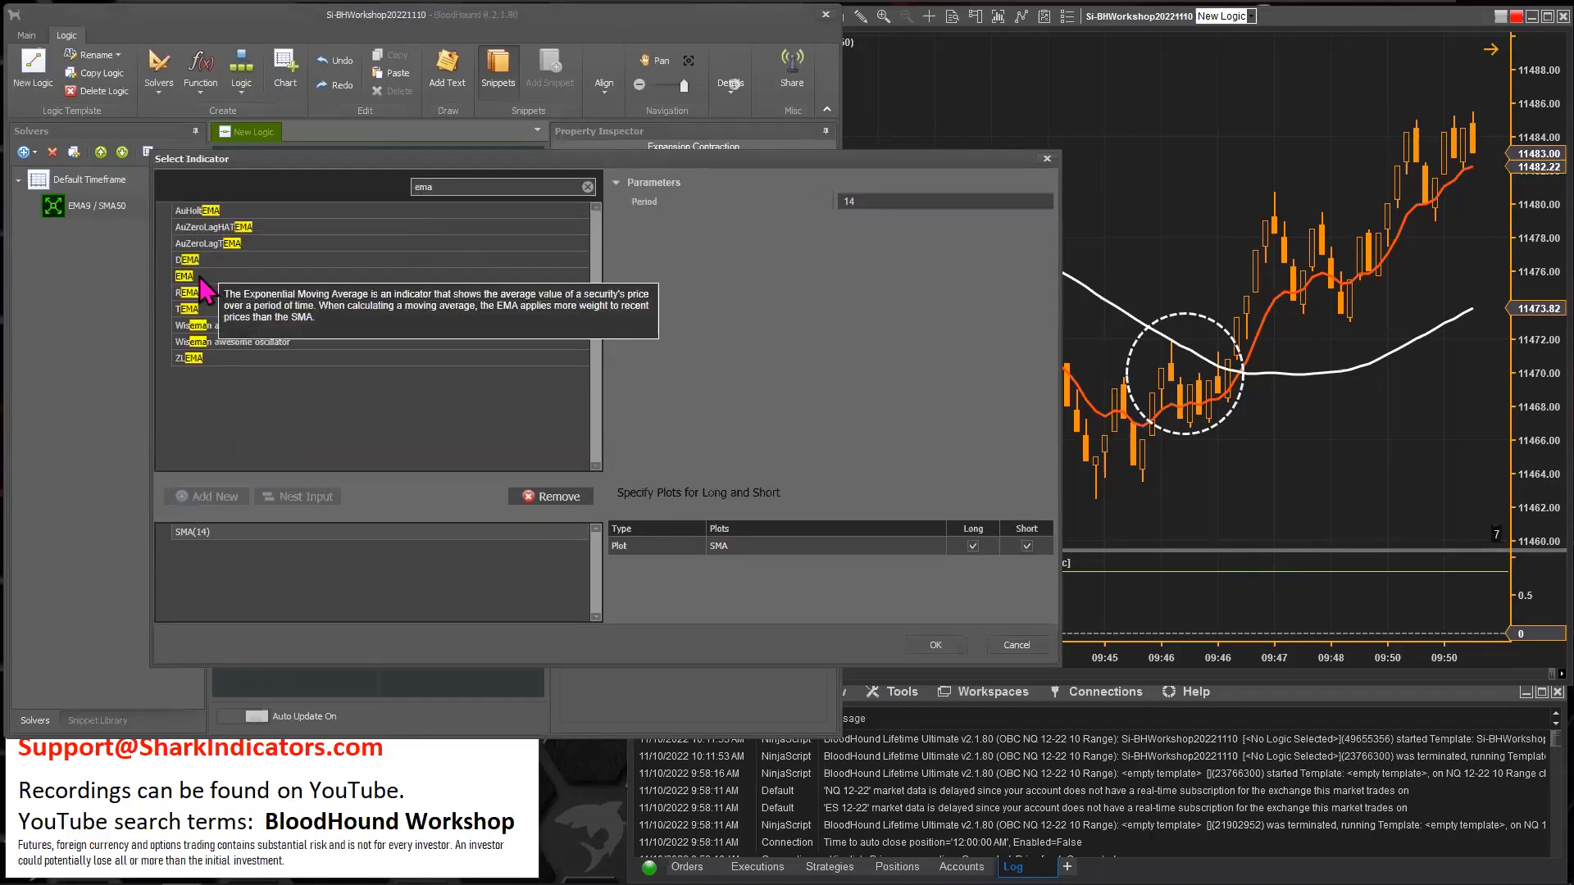
{"action": "left_click", "coordinate": [183, 275]}
{"action": "type", "text": "9"}
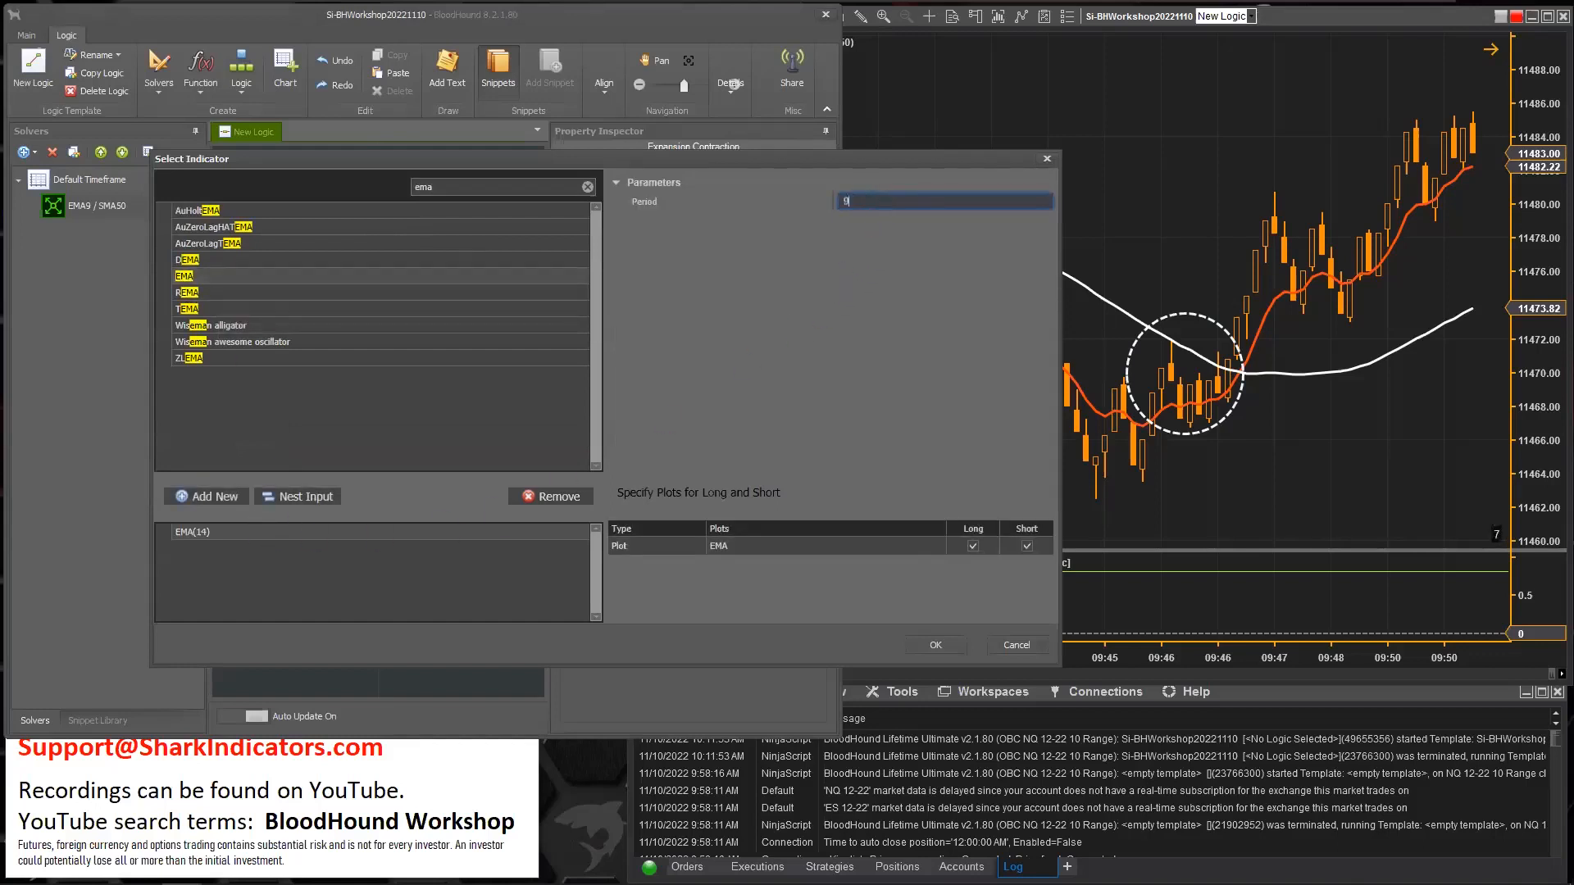
{"action": "left_click", "coordinate": [934, 644]}
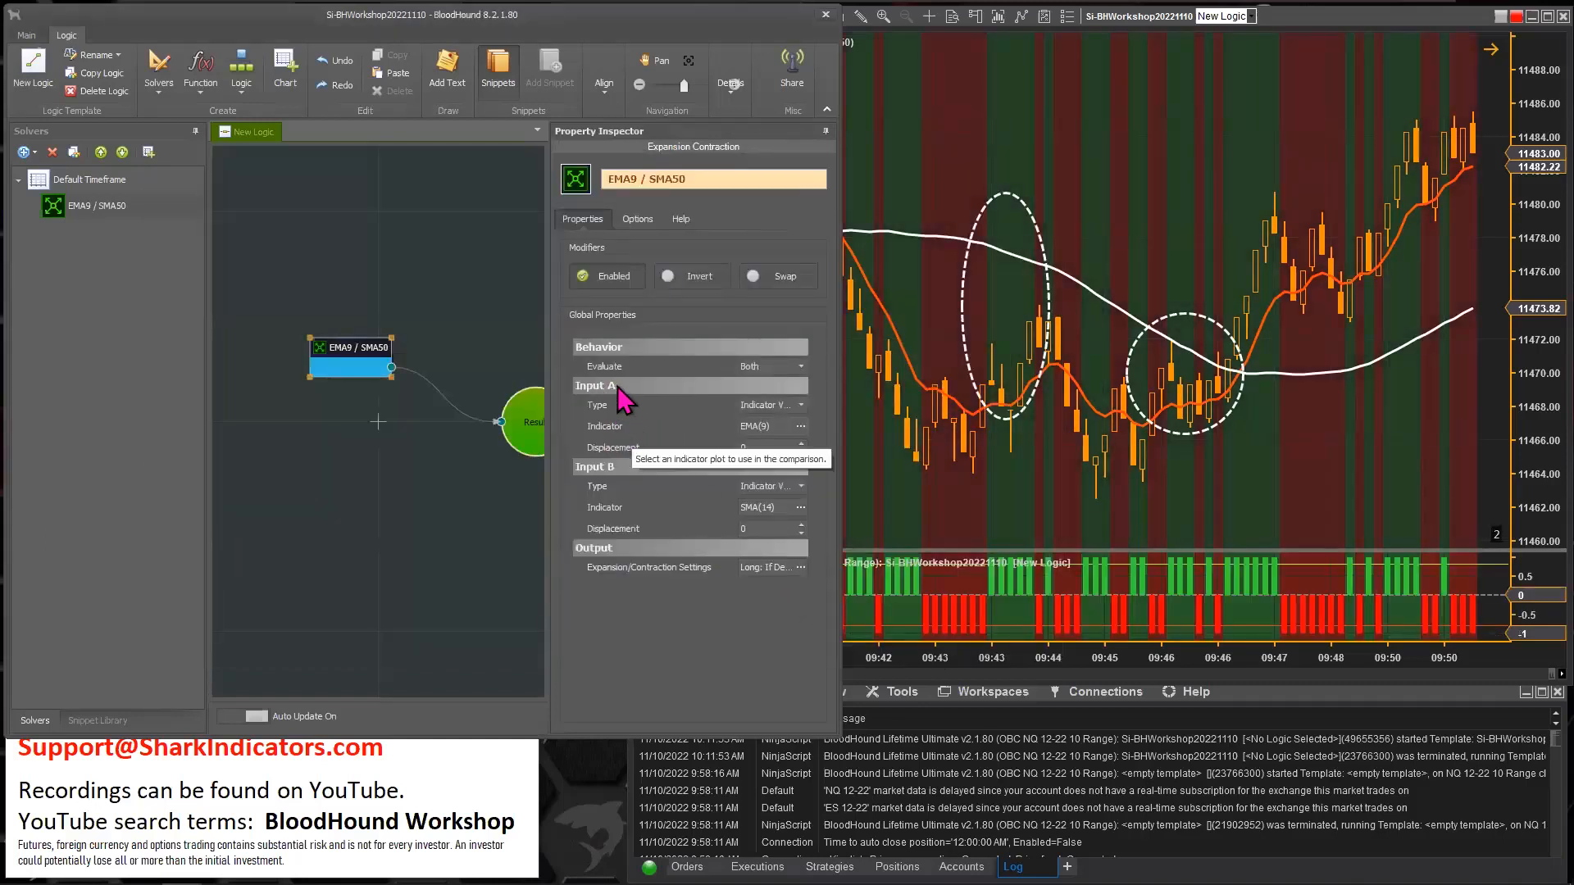
{"action": "mouse_move", "coordinate": [769, 442]}
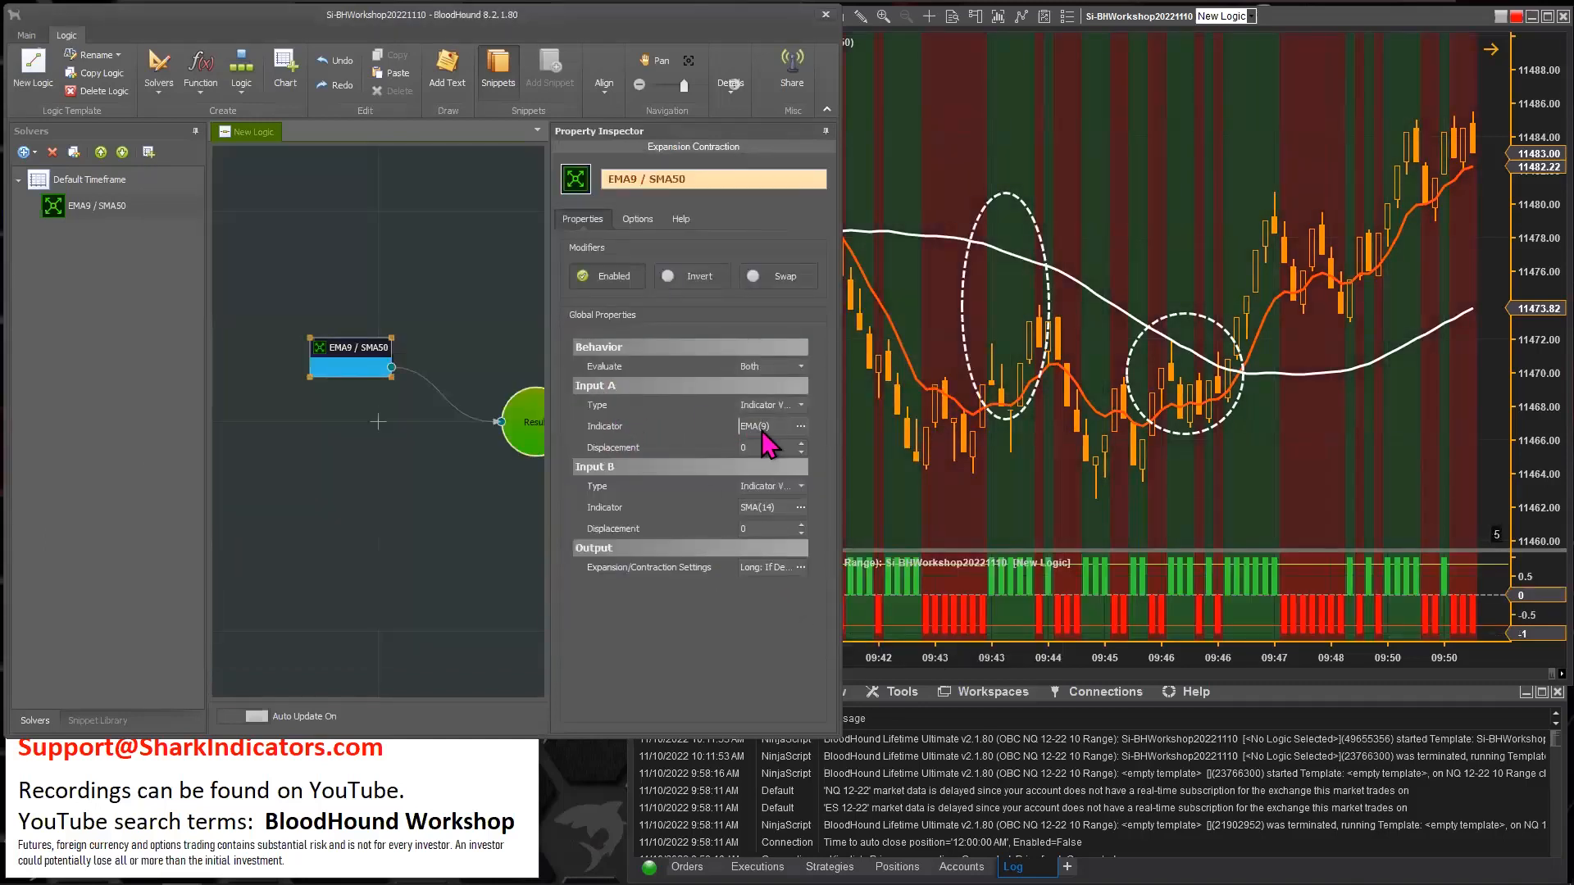
{"action": "mouse_move", "coordinate": [763, 519]}
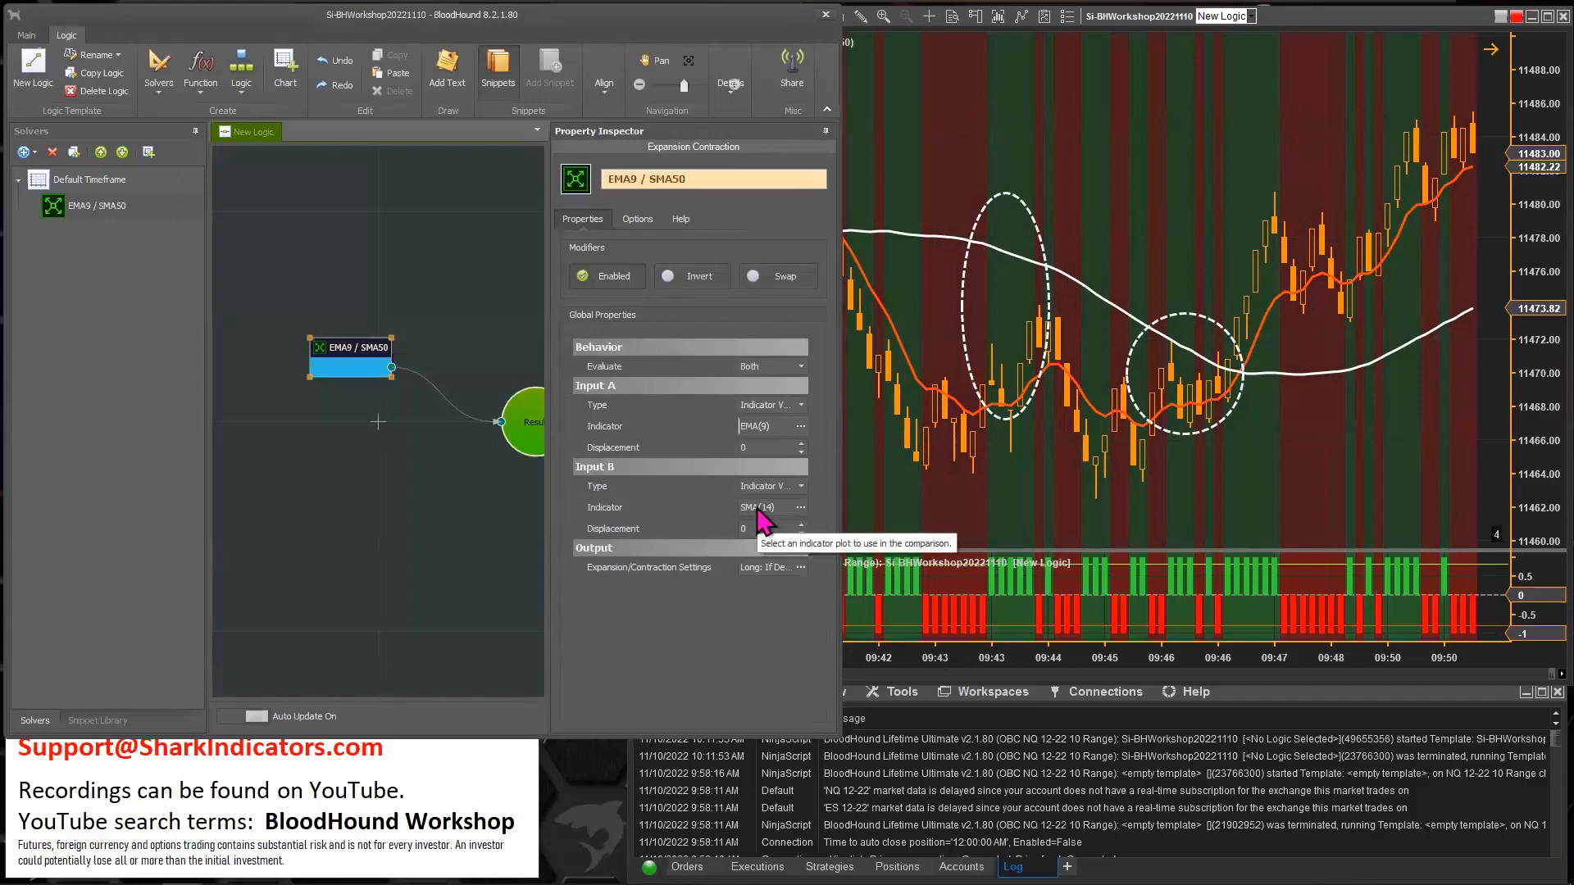
{"action": "mouse_move", "coordinate": [809, 523]}
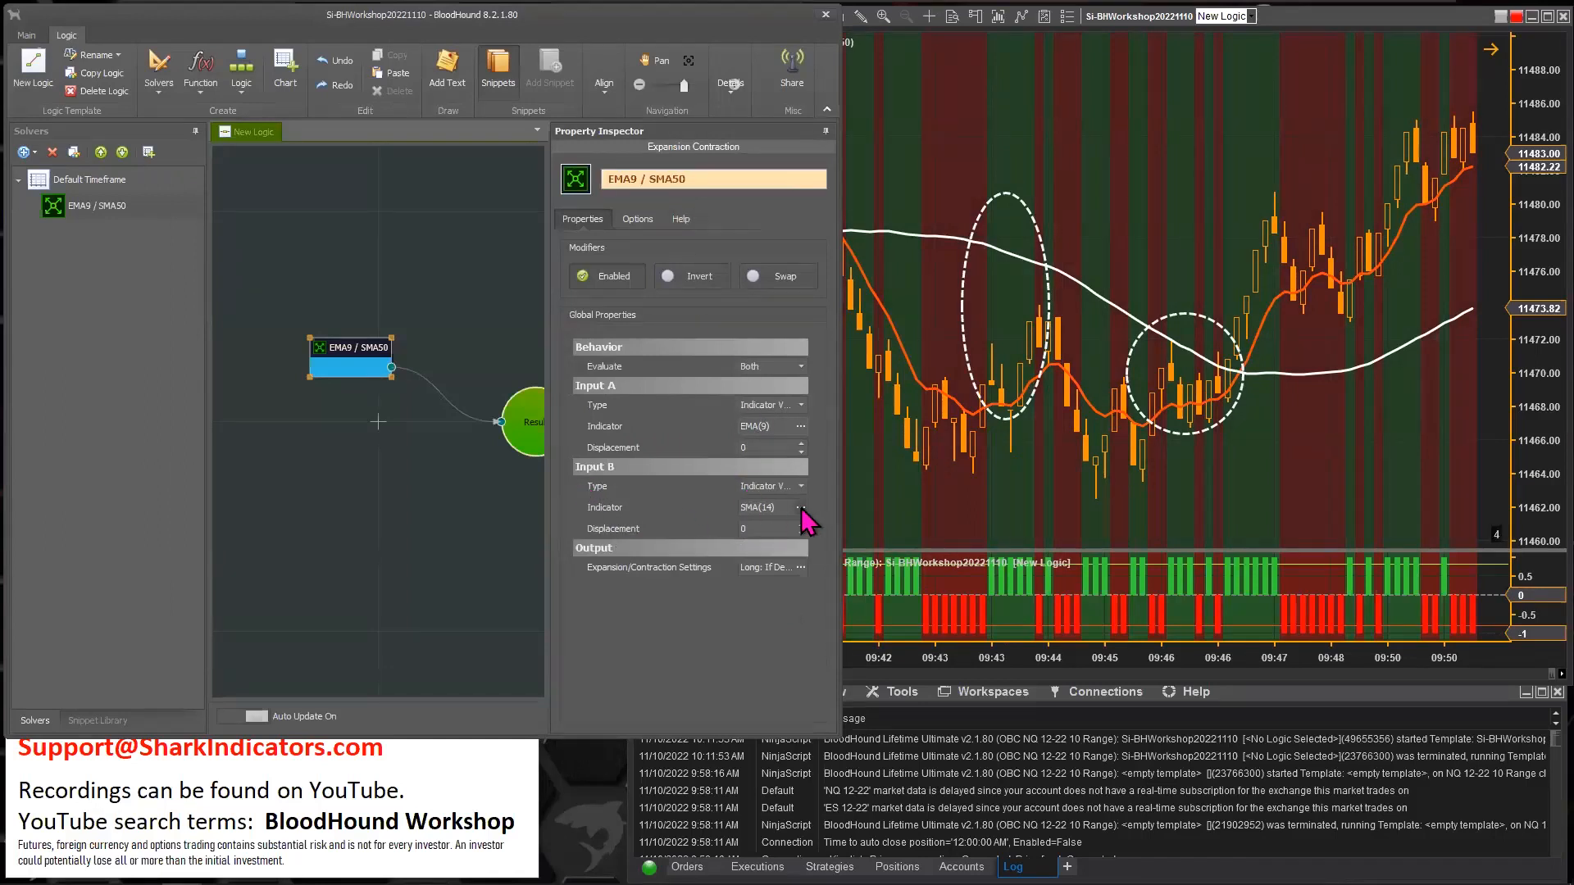
- Set the solver's Input B to a 50-period SMA
{"action": "left_click", "coordinate": [792, 507]}
{"action": "type", "text": "50"}
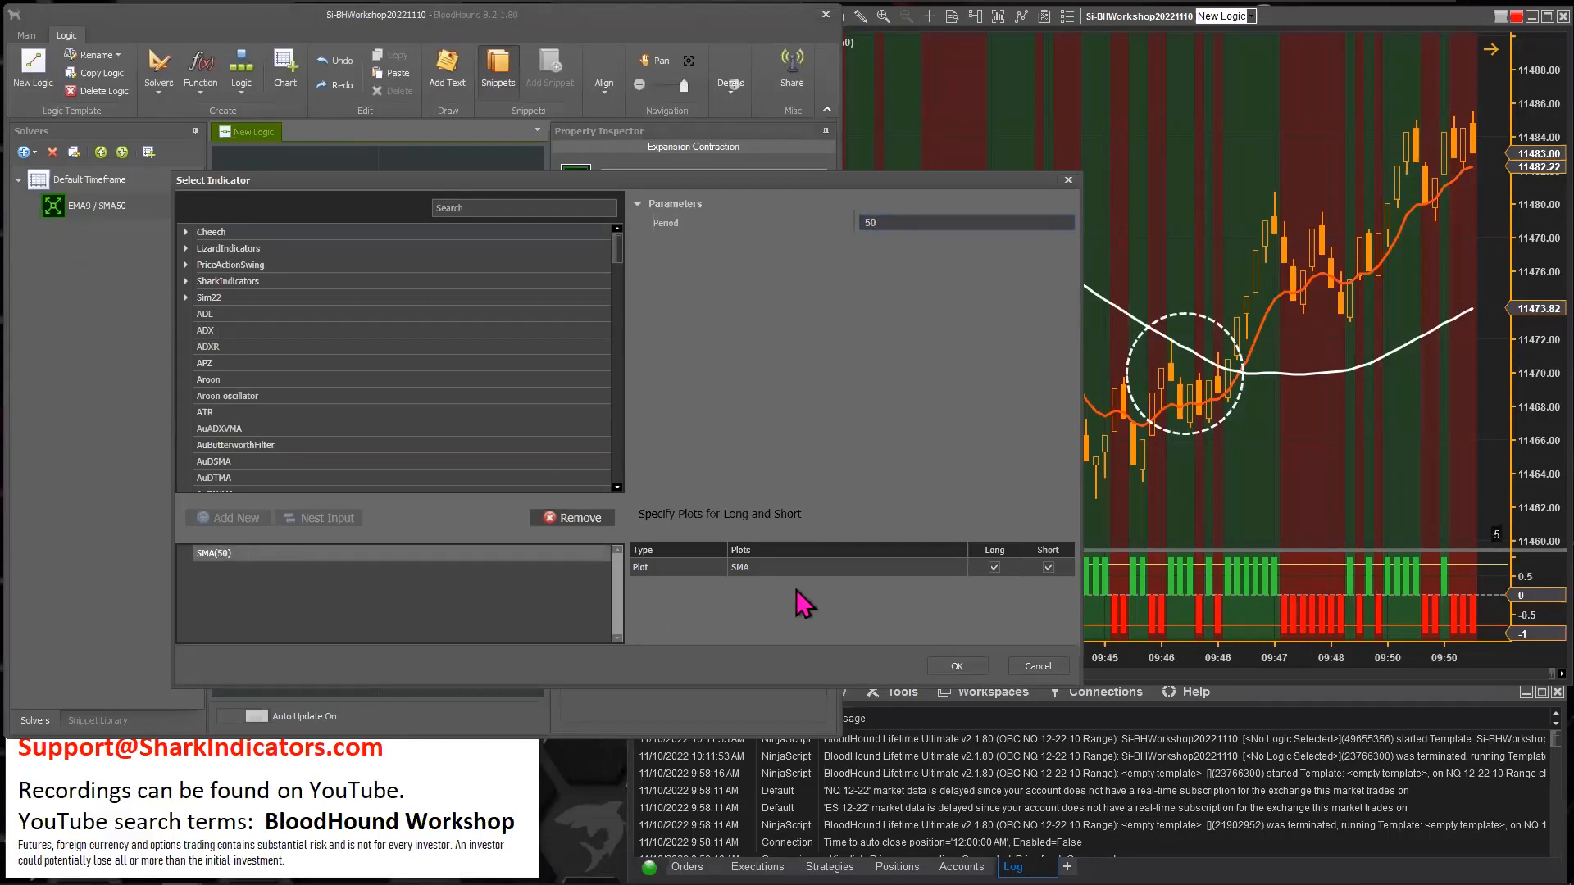
{"action": "left_click", "coordinate": [955, 666]}
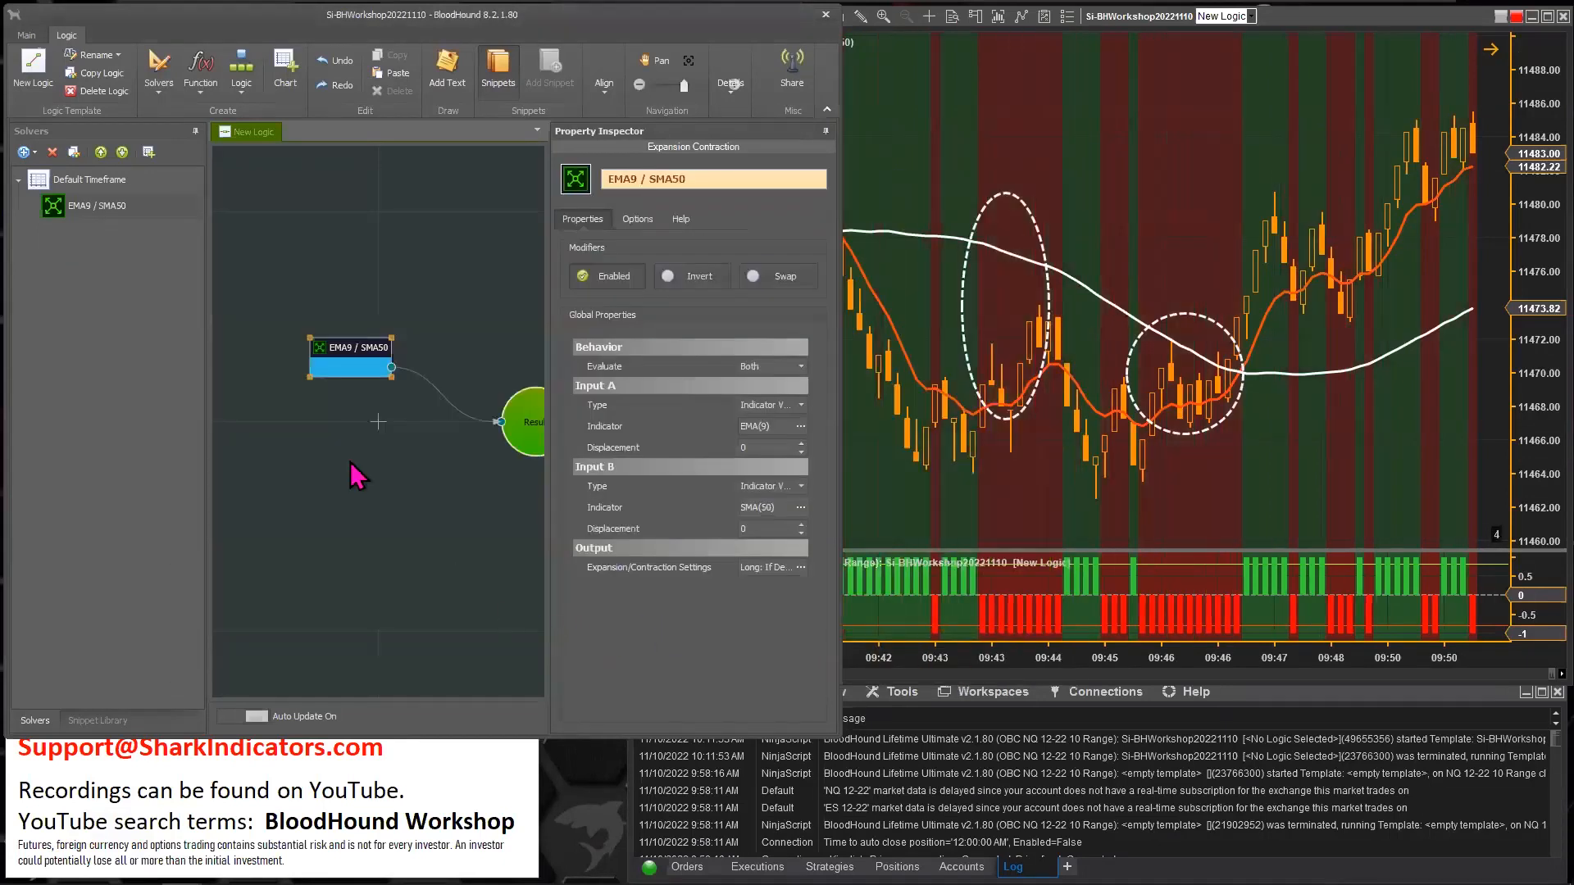
{"action": "mouse_move", "coordinate": [795, 592]}
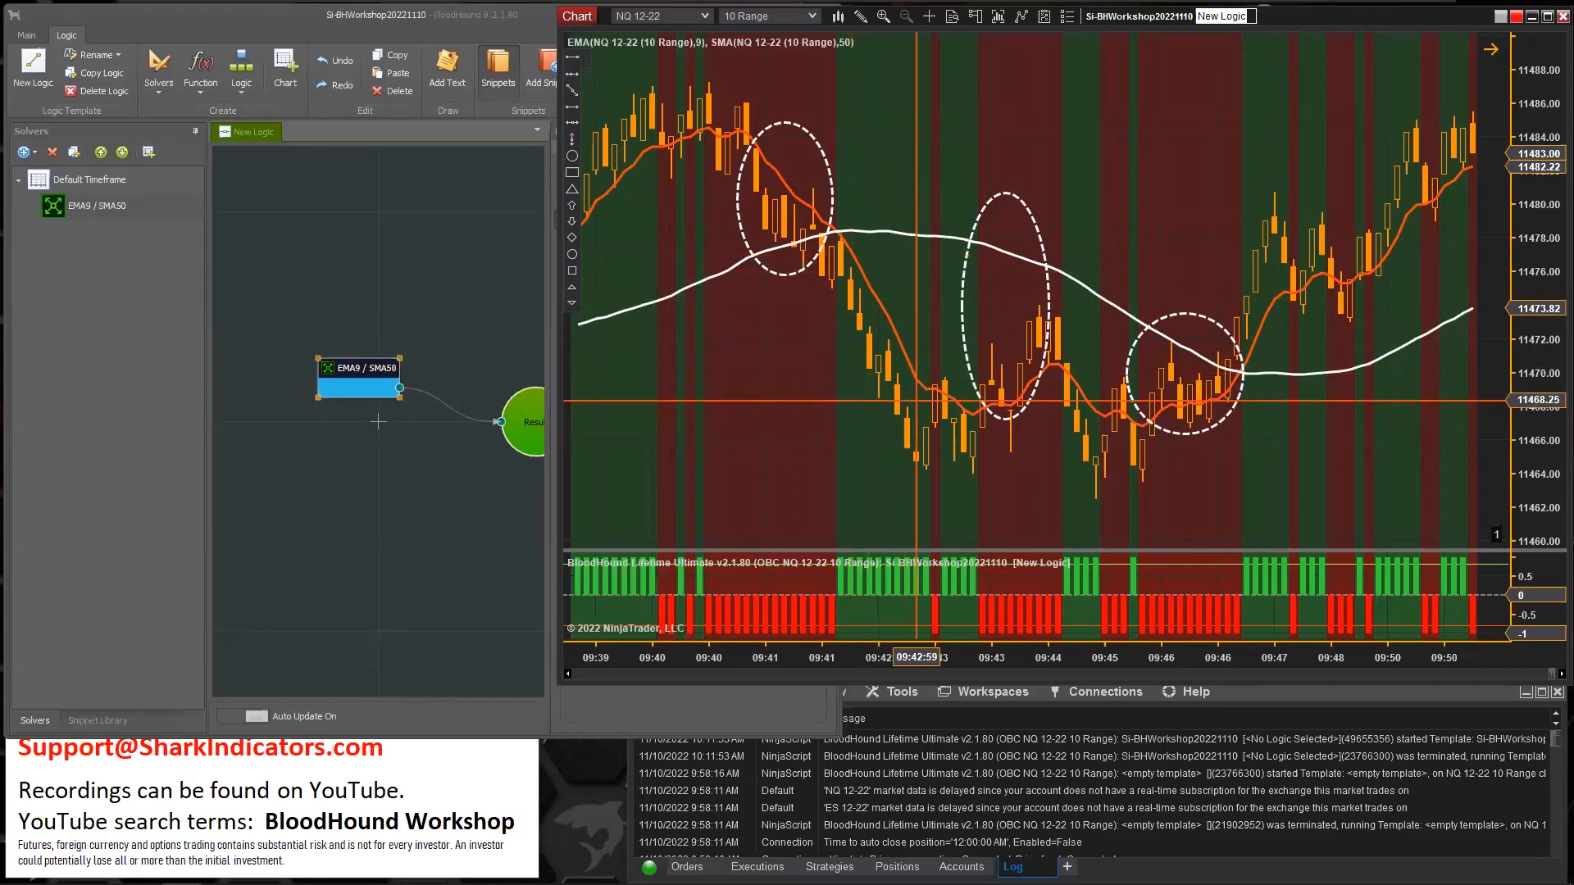
{"action": "mouse_move", "coordinate": [1020, 361]}
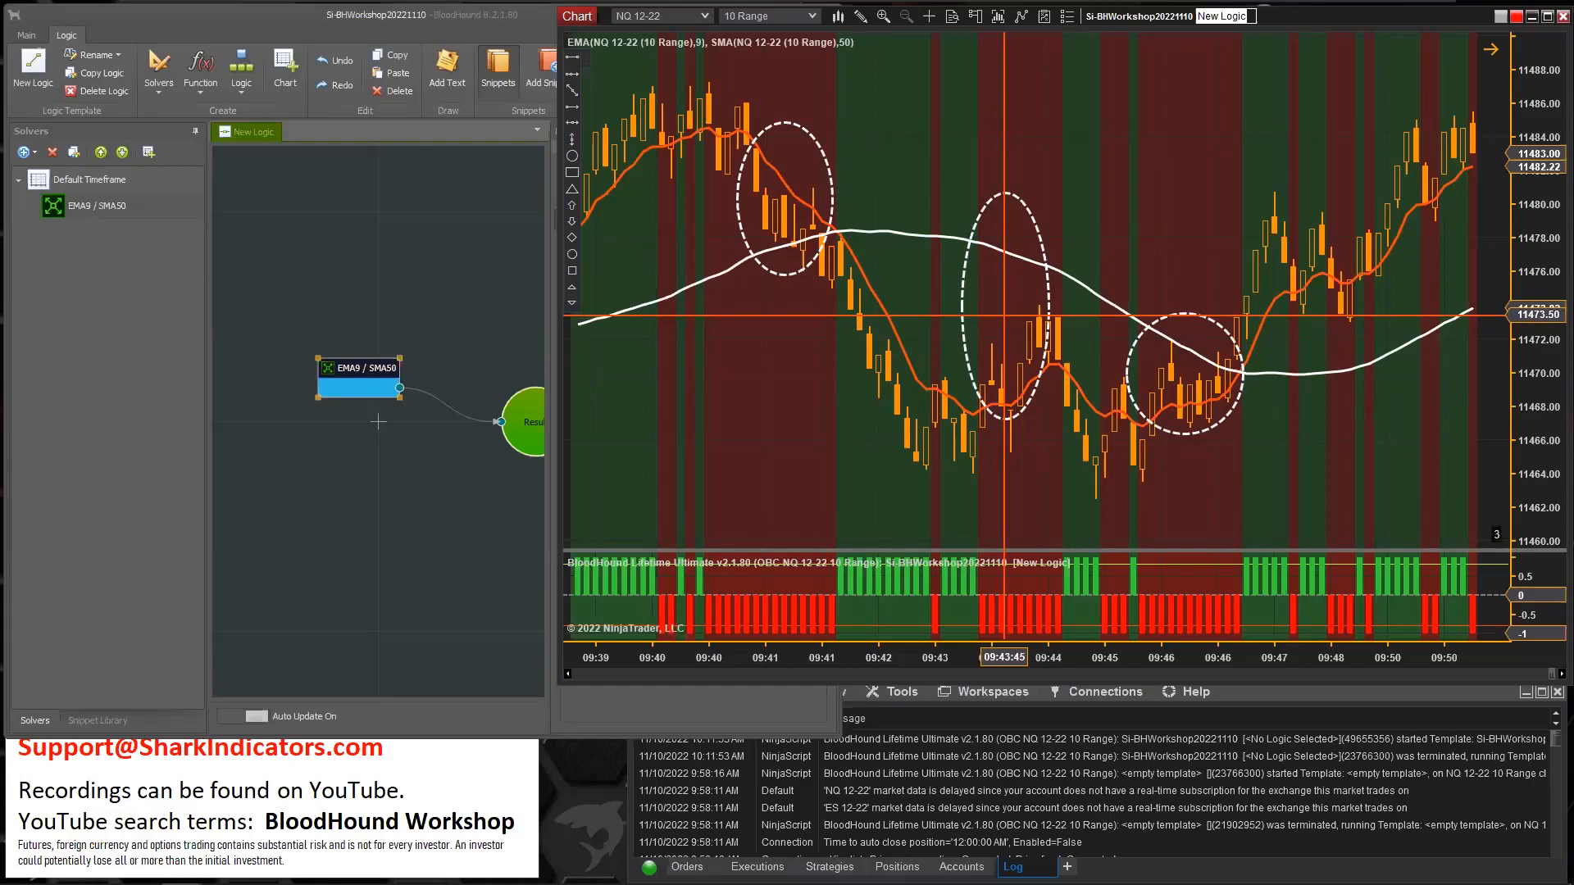
{"action": "mouse_move", "coordinate": [1015, 317]}
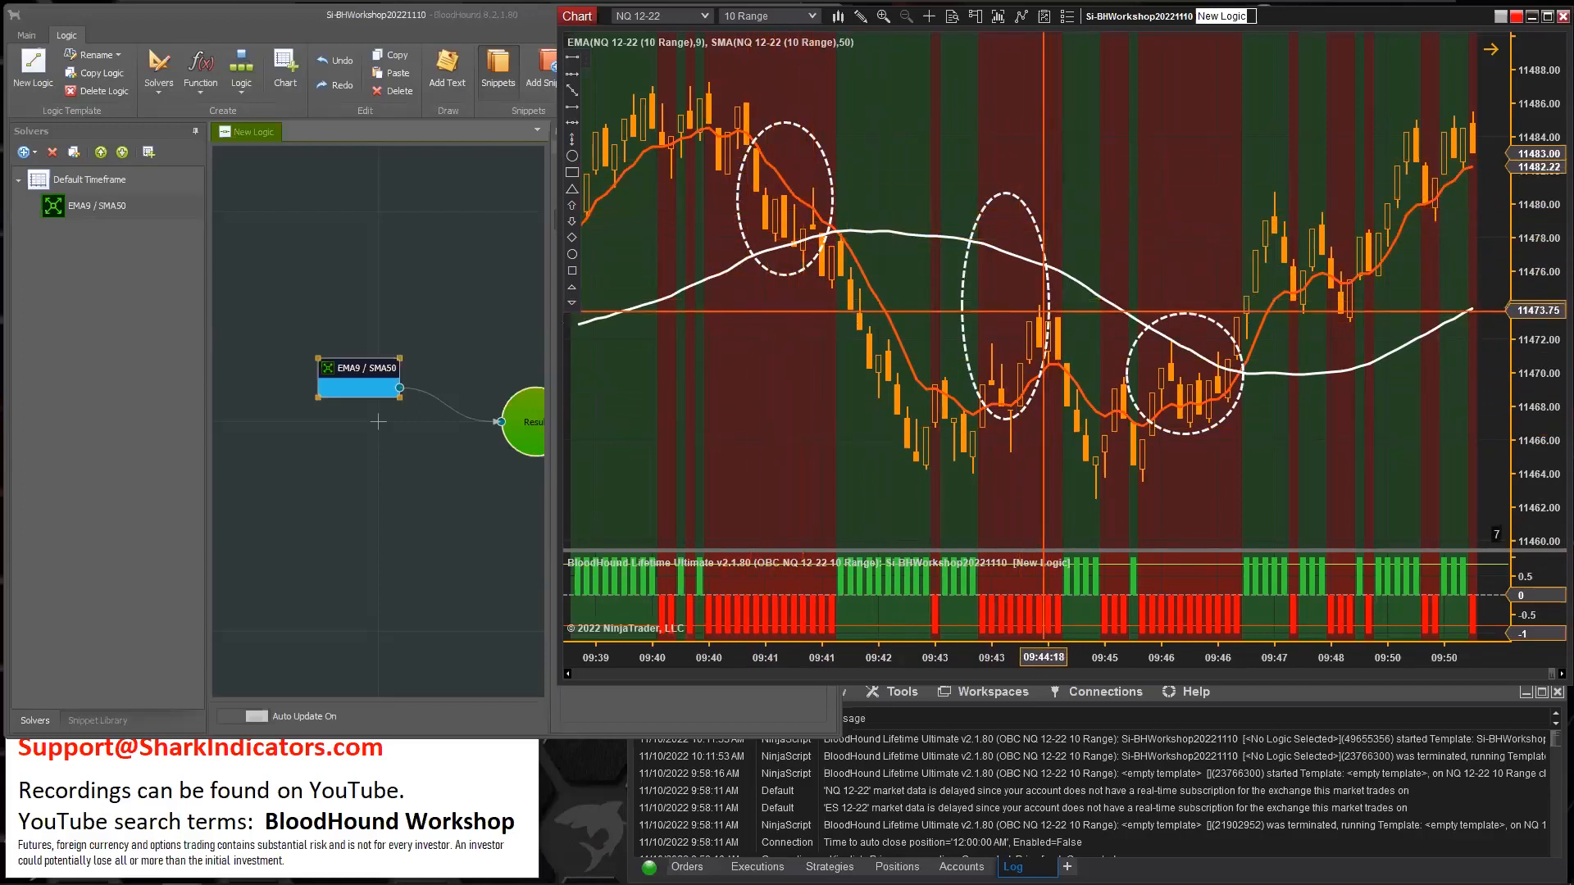
{"action": "scroll", "scroll_direction": "right", "scroll_amount": 3}
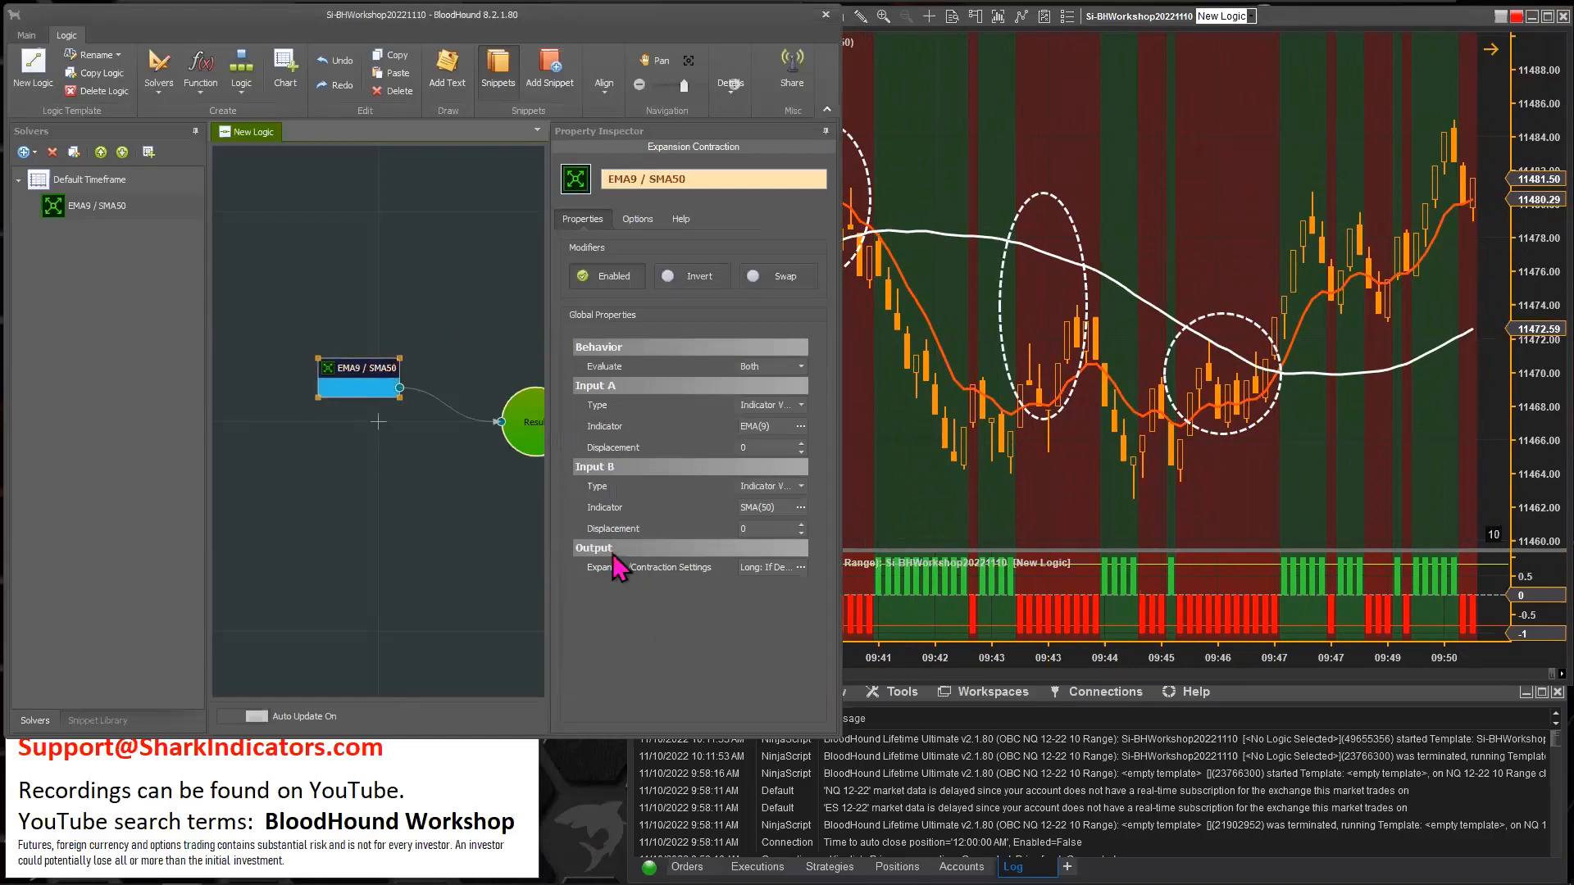
{"action": "mouse_move", "coordinate": [801, 582]}
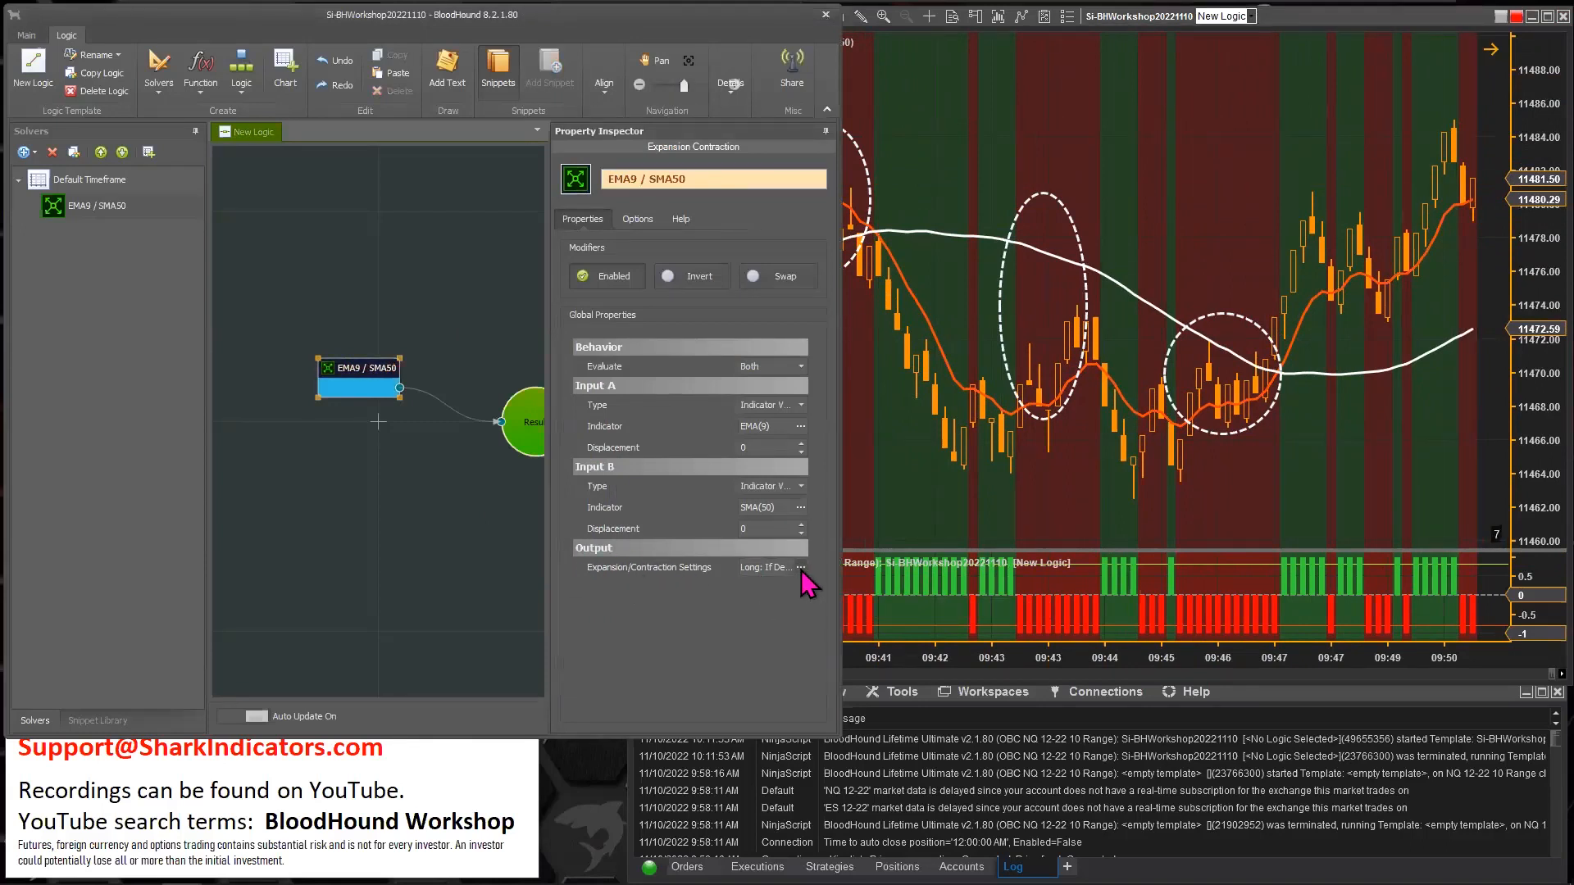
- Open the EMA9 / SMA50 solver's Expansion/Contraction Settings rules window
{"action": "left_click", "coordinate": [802, 568]}
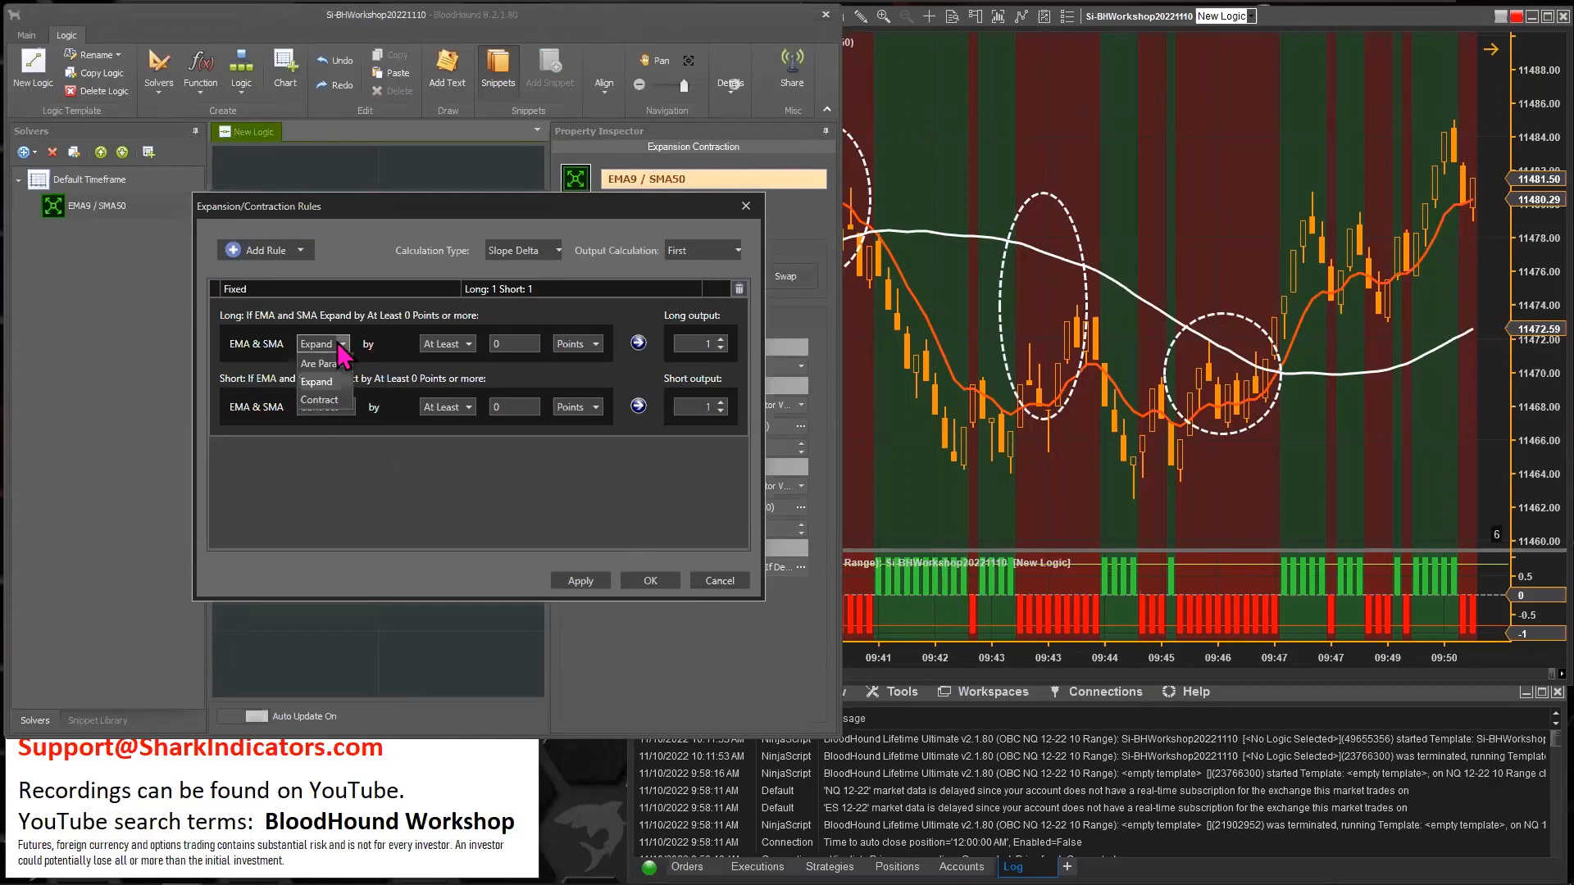
{"action": "mouse_move", "coordinate": [337, 417]}
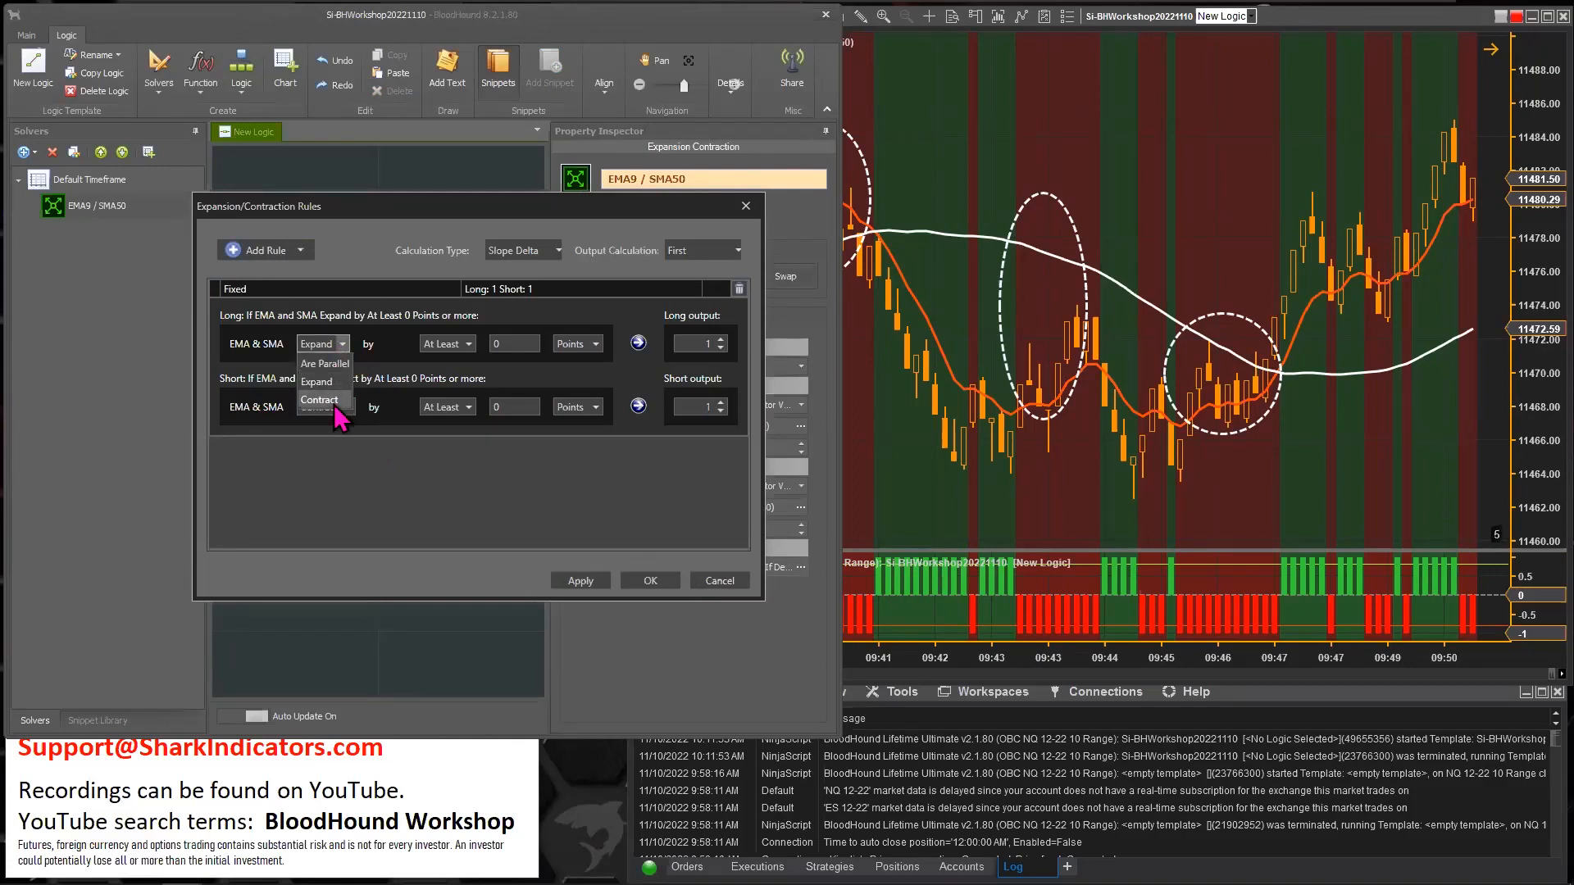
- Switch the Long and Short rules from Expand to Contract
{"action": "left_click", "coordinate": [319, 399]}
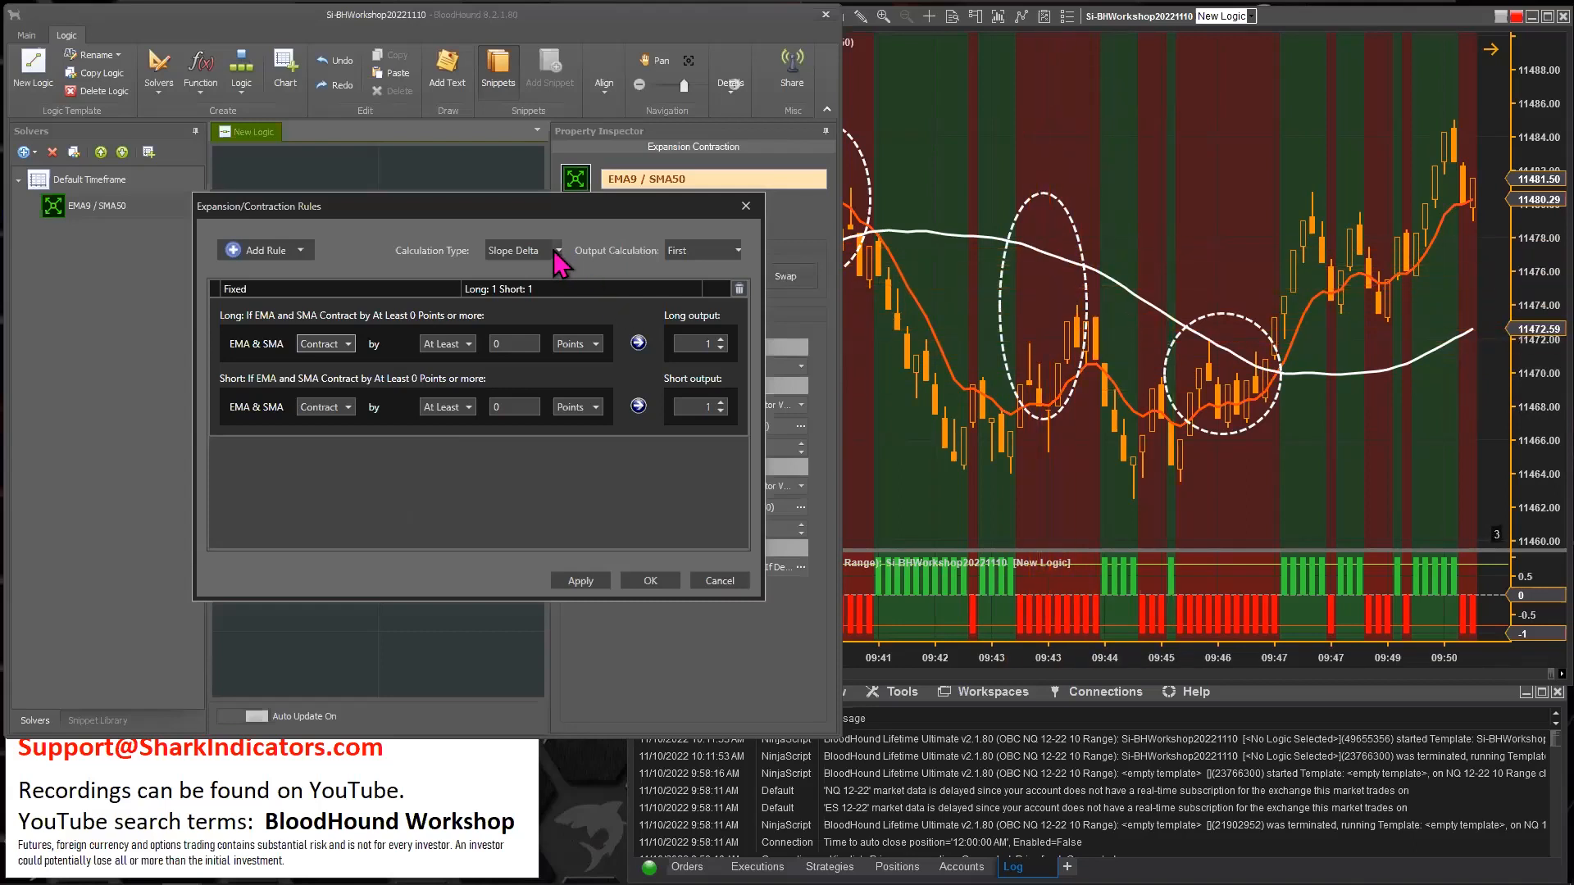
- Change the calculation type from Slope Delta to Distance Delta
{"action": "left_click", "coordinate": [555, 250]}
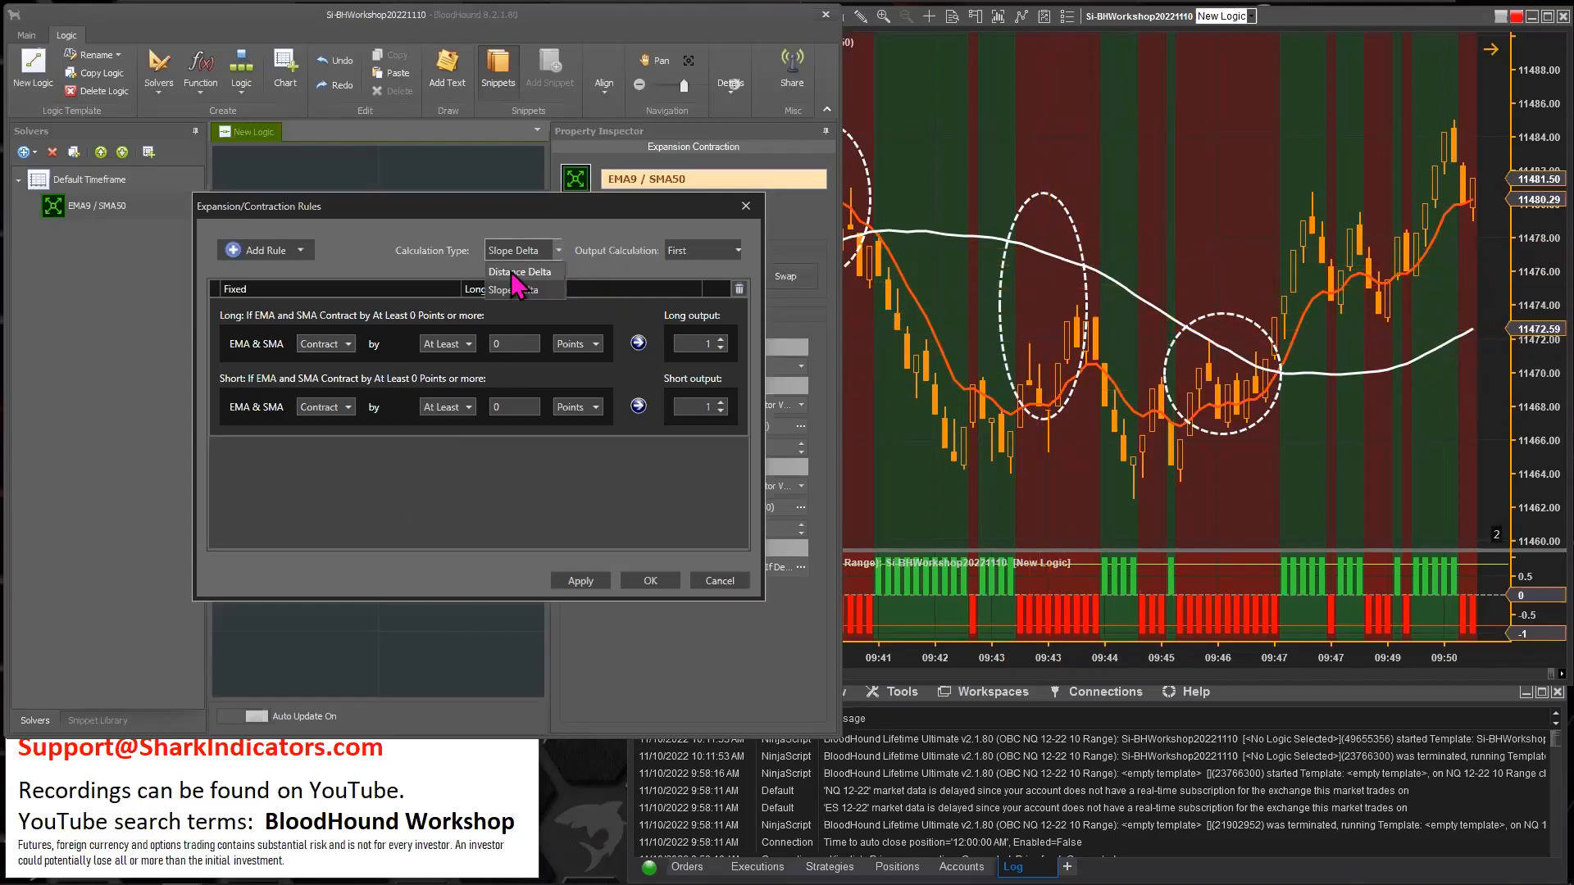
{"action": "left_click", "coordinate": [521, 272]}
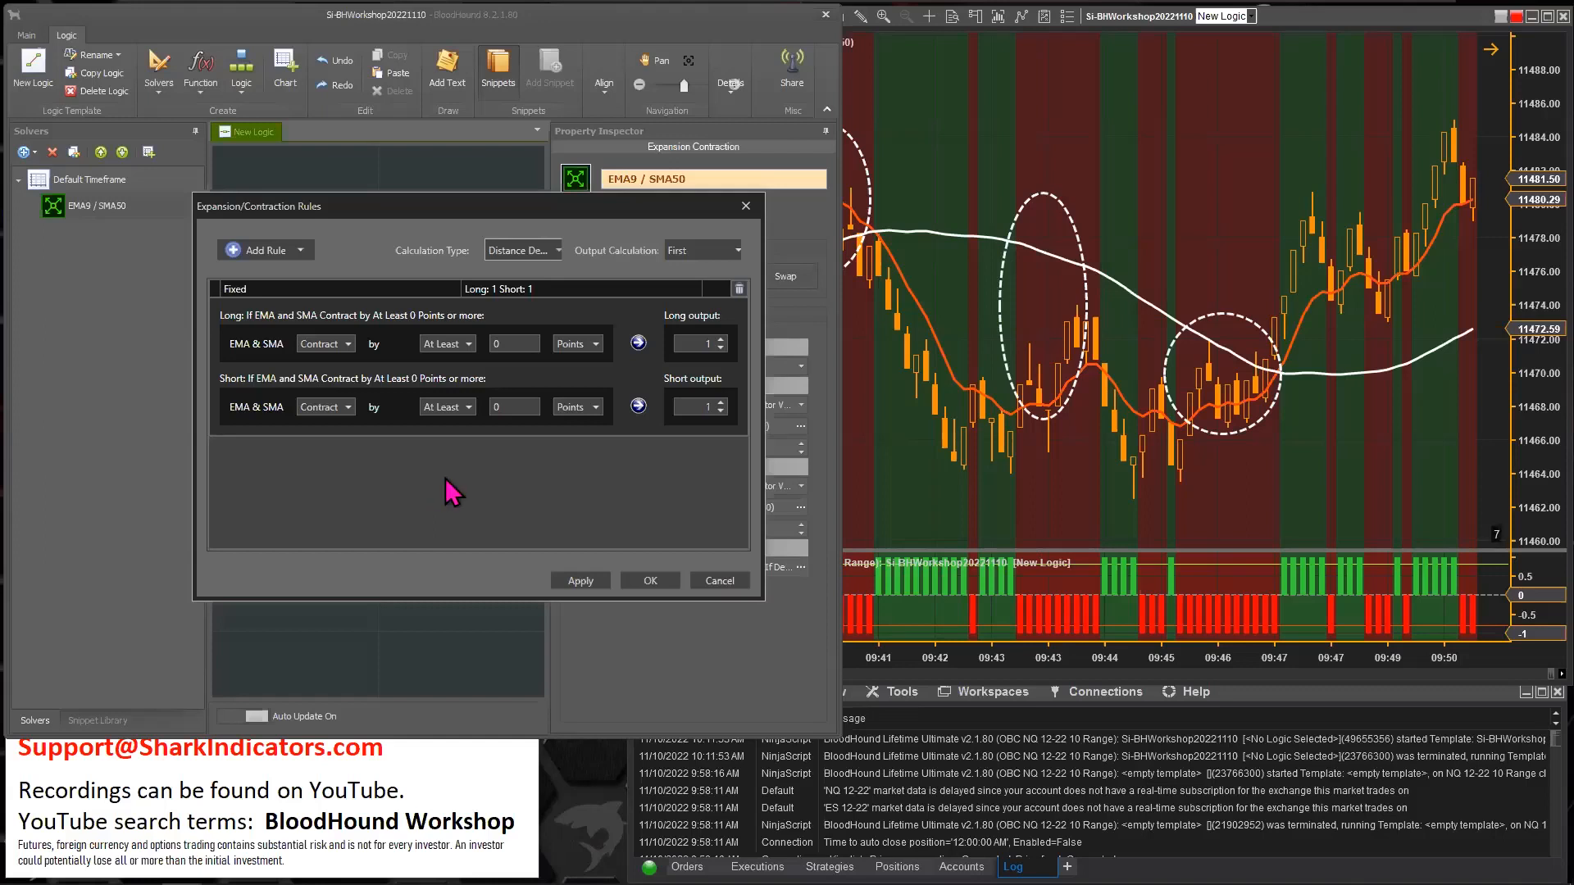
{"action": "mouse_move", "coordinate": [502, 515]}
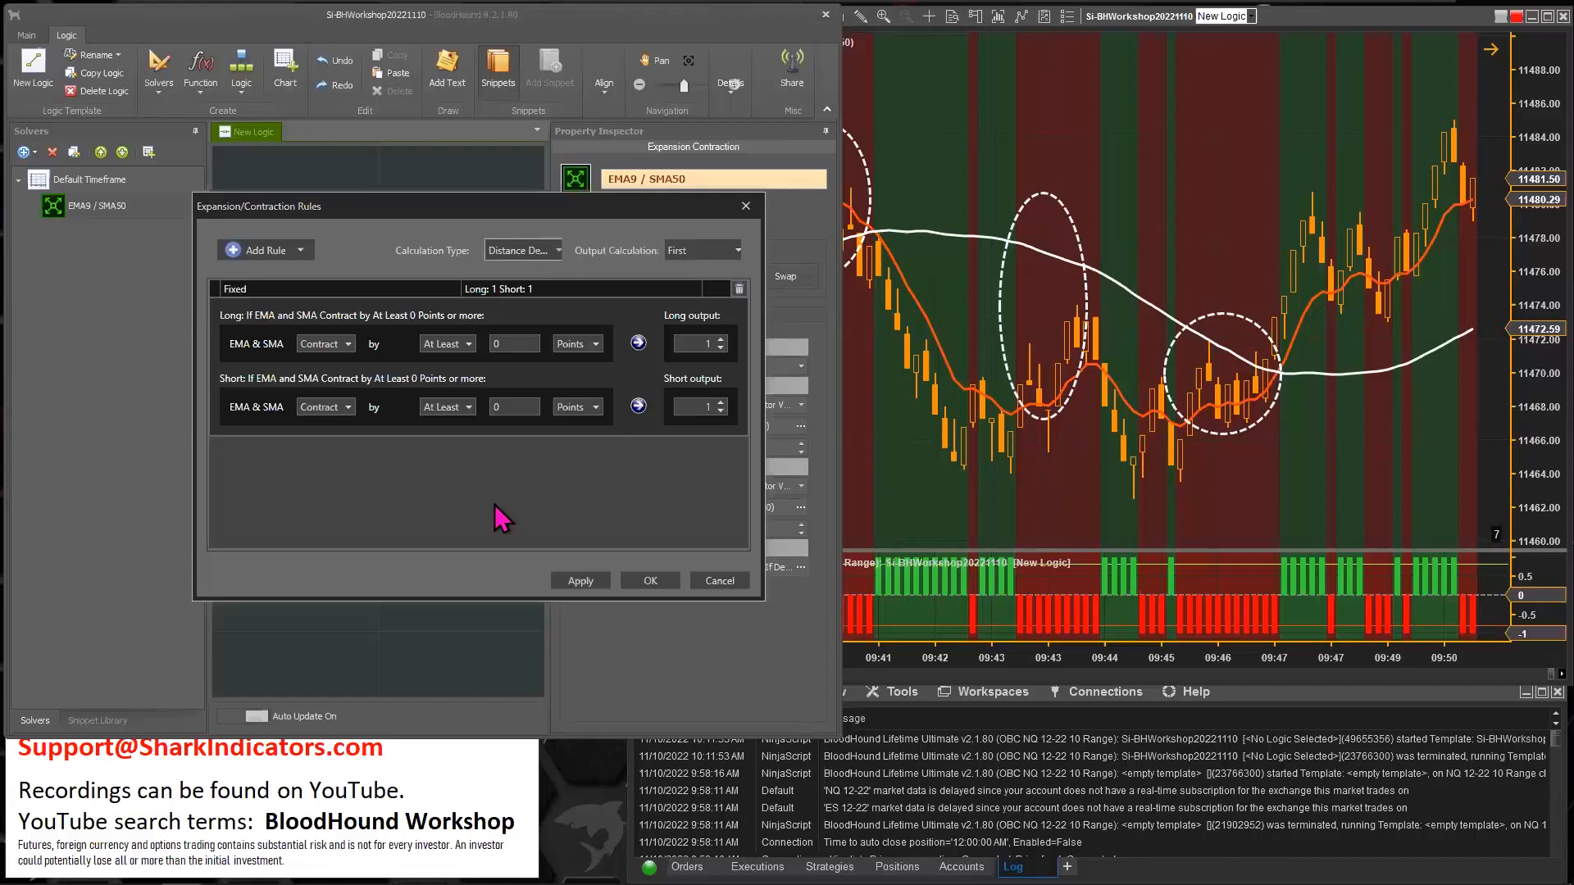
{"action": "mouse_move", "coordinate": [489, 501]}
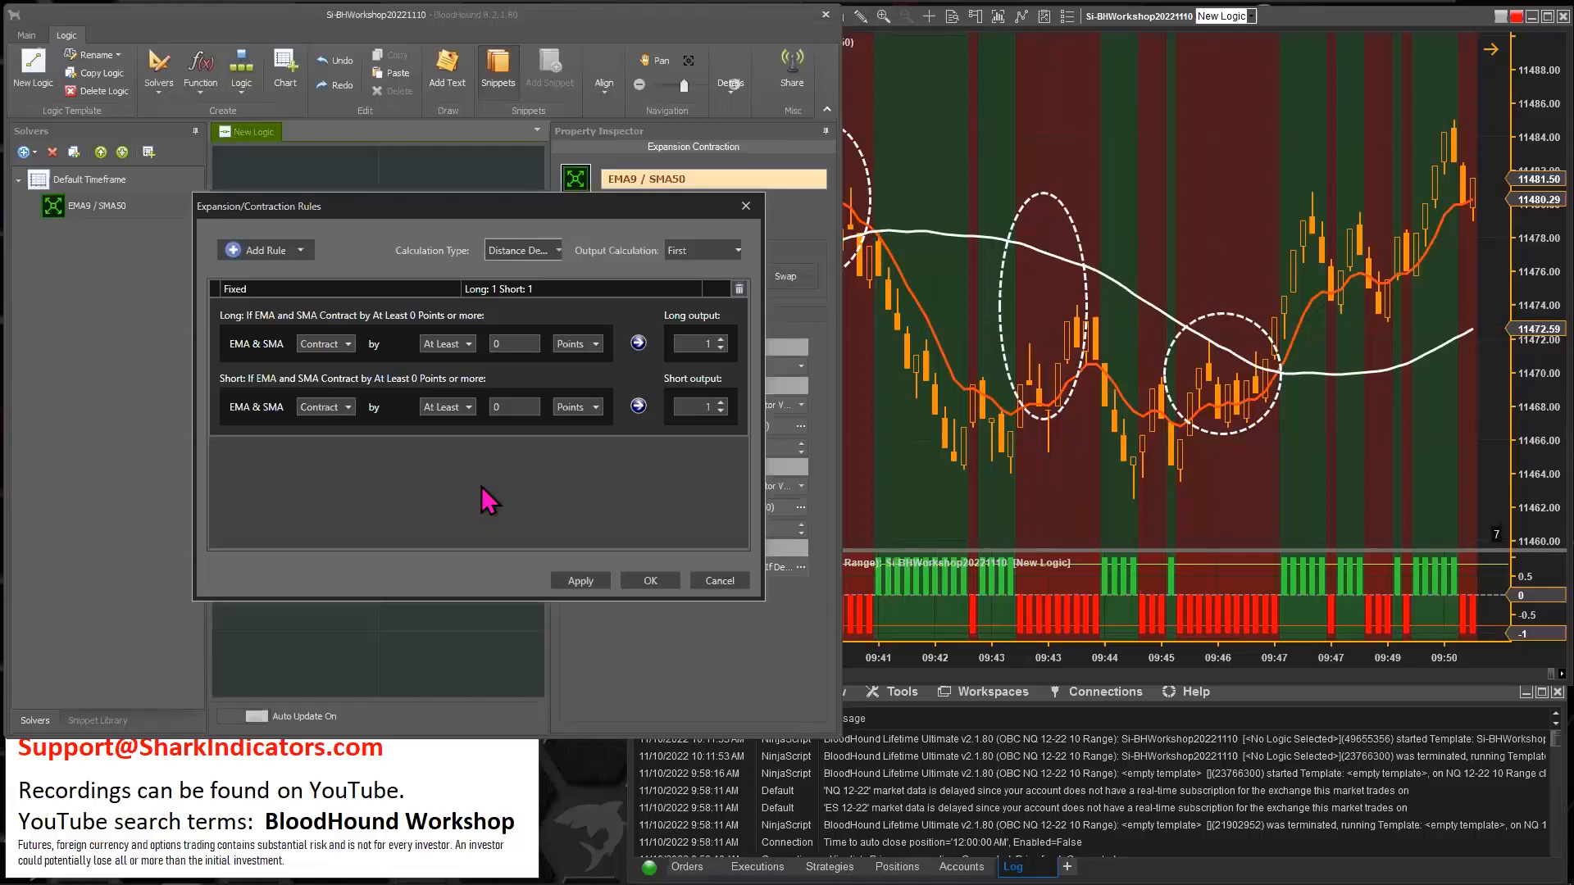
{"action": "mouse_move", "coordinate": [512, 284]}
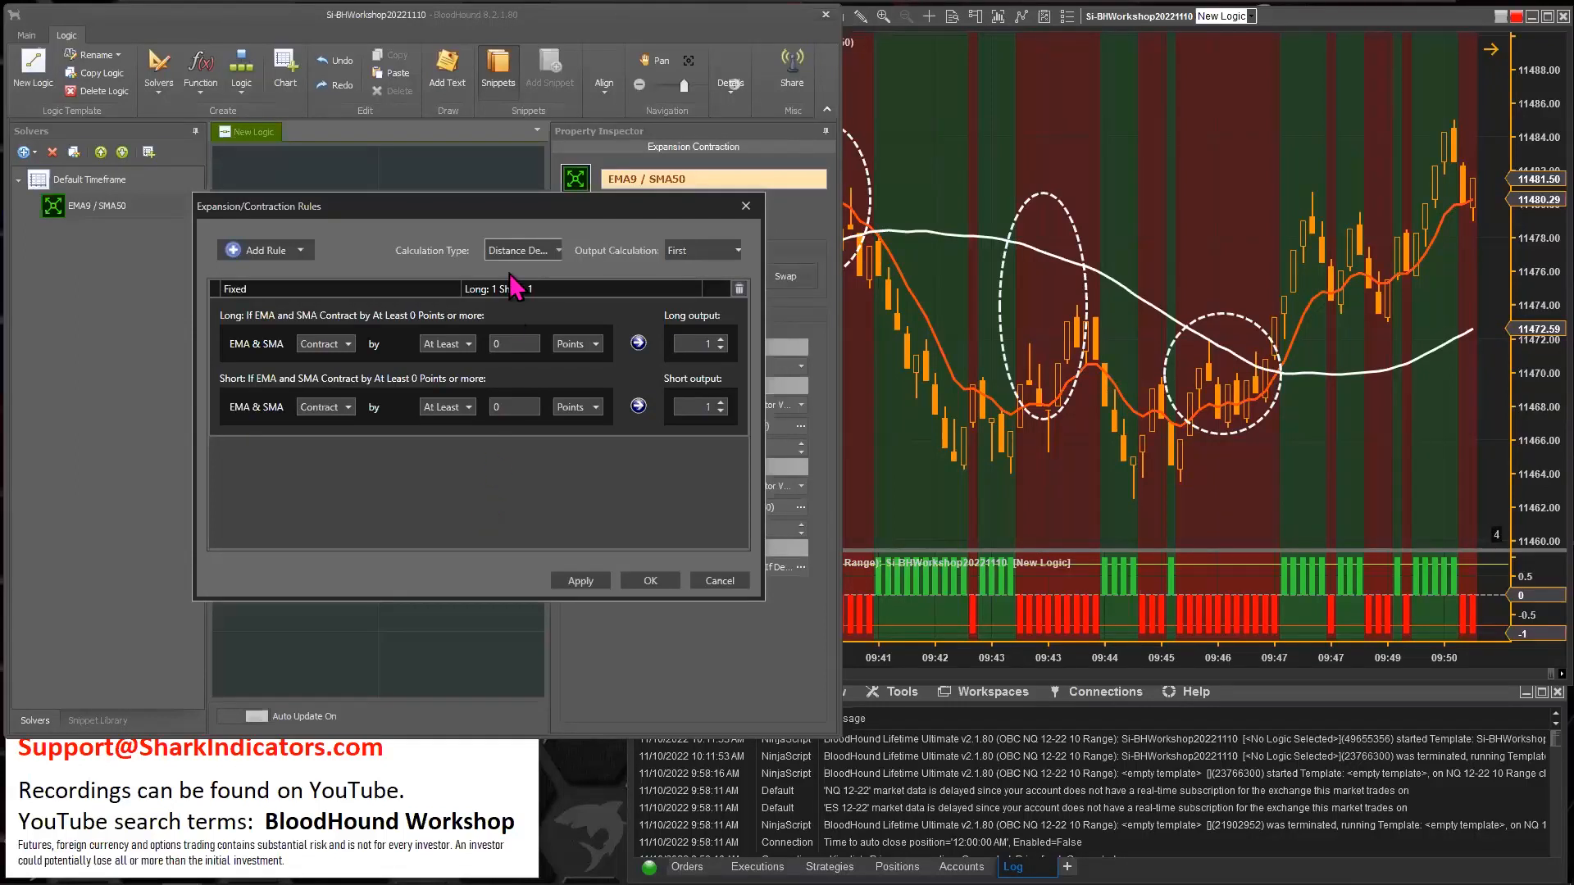
{"action": "mouse_move", "coordinate": [647, 572]}
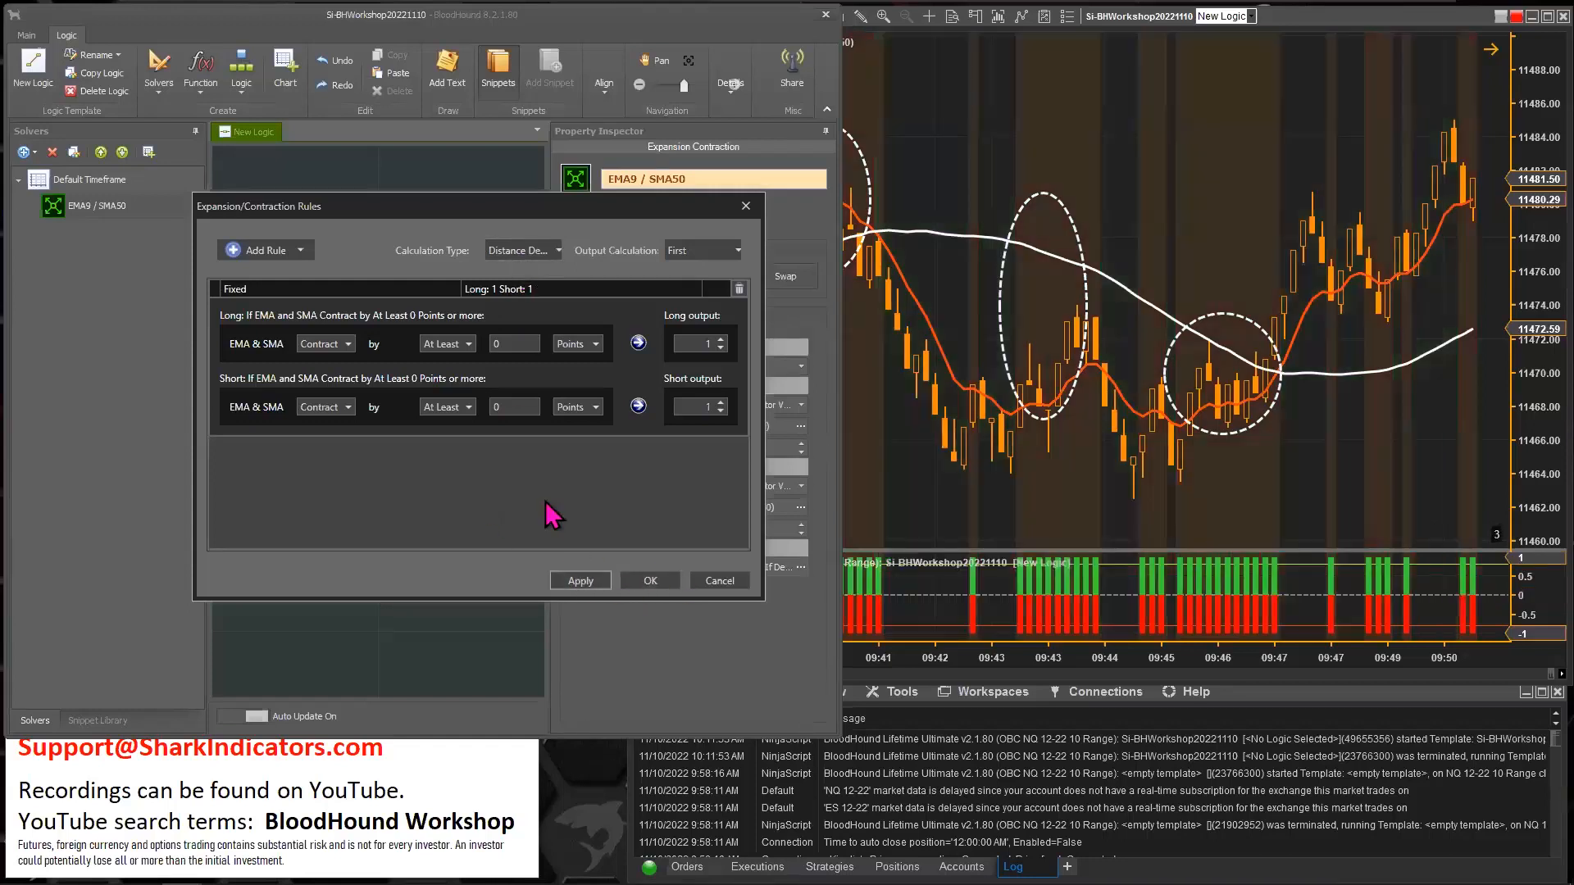
{"action": "mouse_move", "coordinate": [542, 504]}
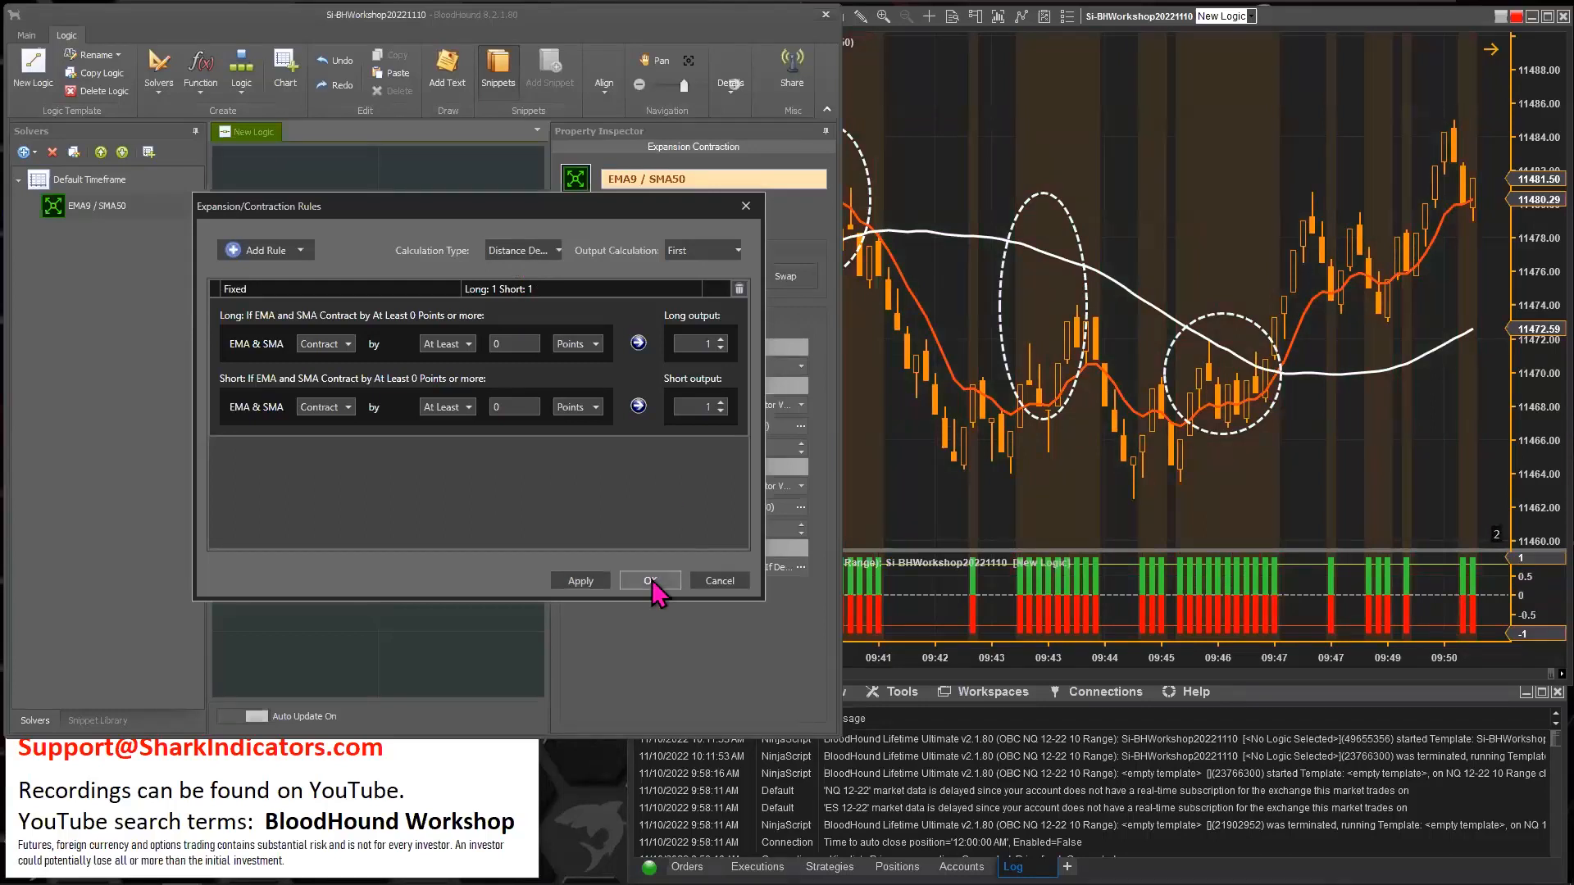
- Apply the Distance Delta contraction rules and close the rules window
{"action": "left_click", "coordinate": [649, 581]}
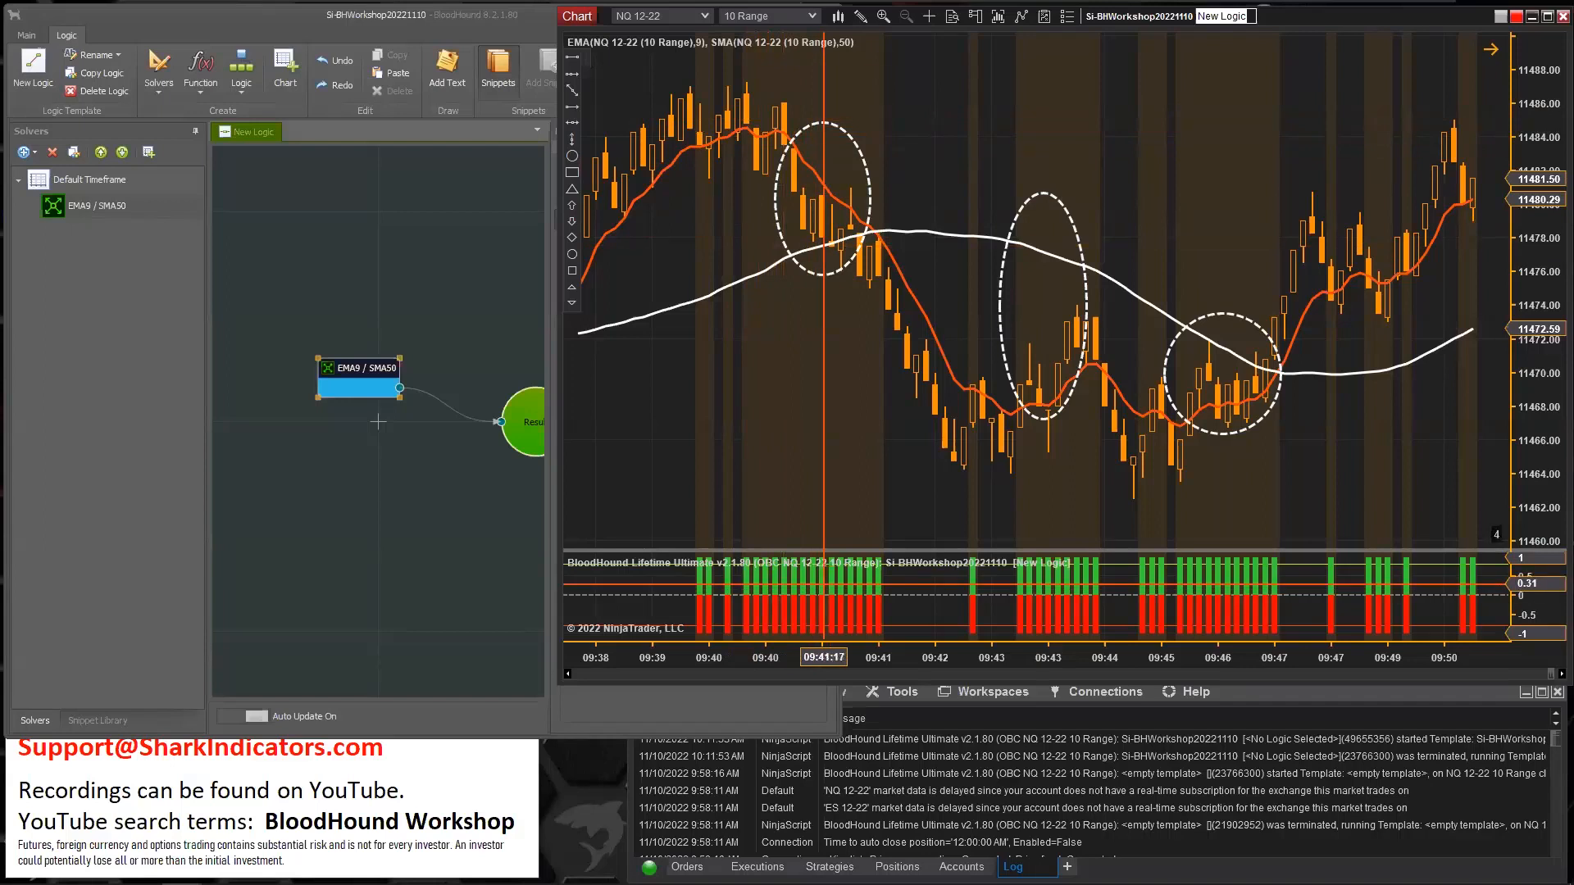
{"action": "mouse_move", "coordinate": [927, 326]}
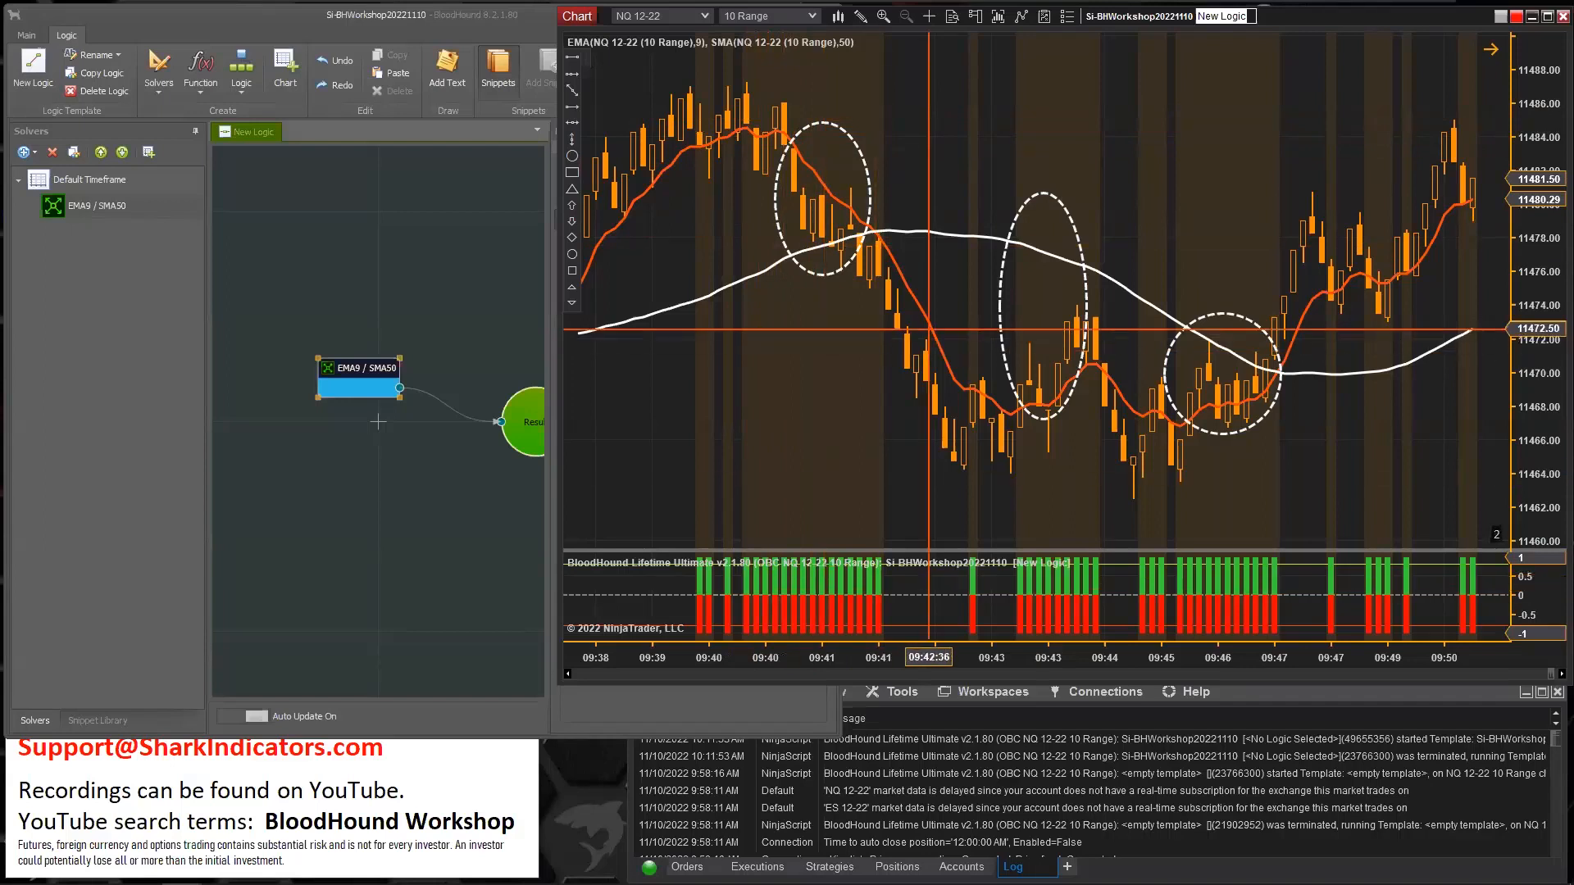
{"action": "mouse_move", "coordinate": [875, 437]}
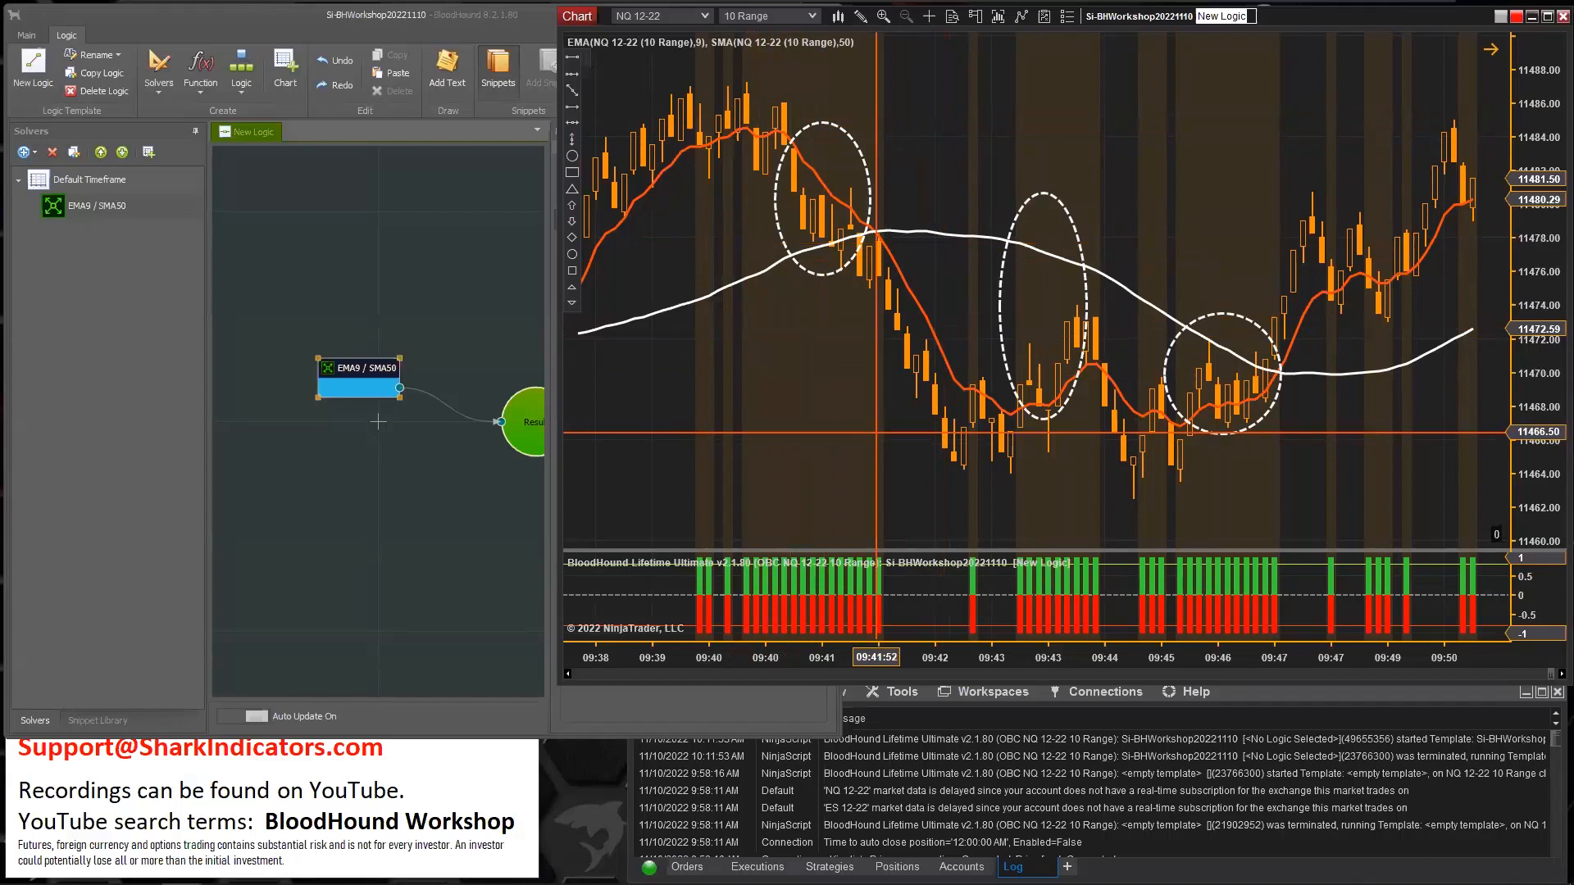
{"action": "mouse_move", "coordinate": [814, 376]}
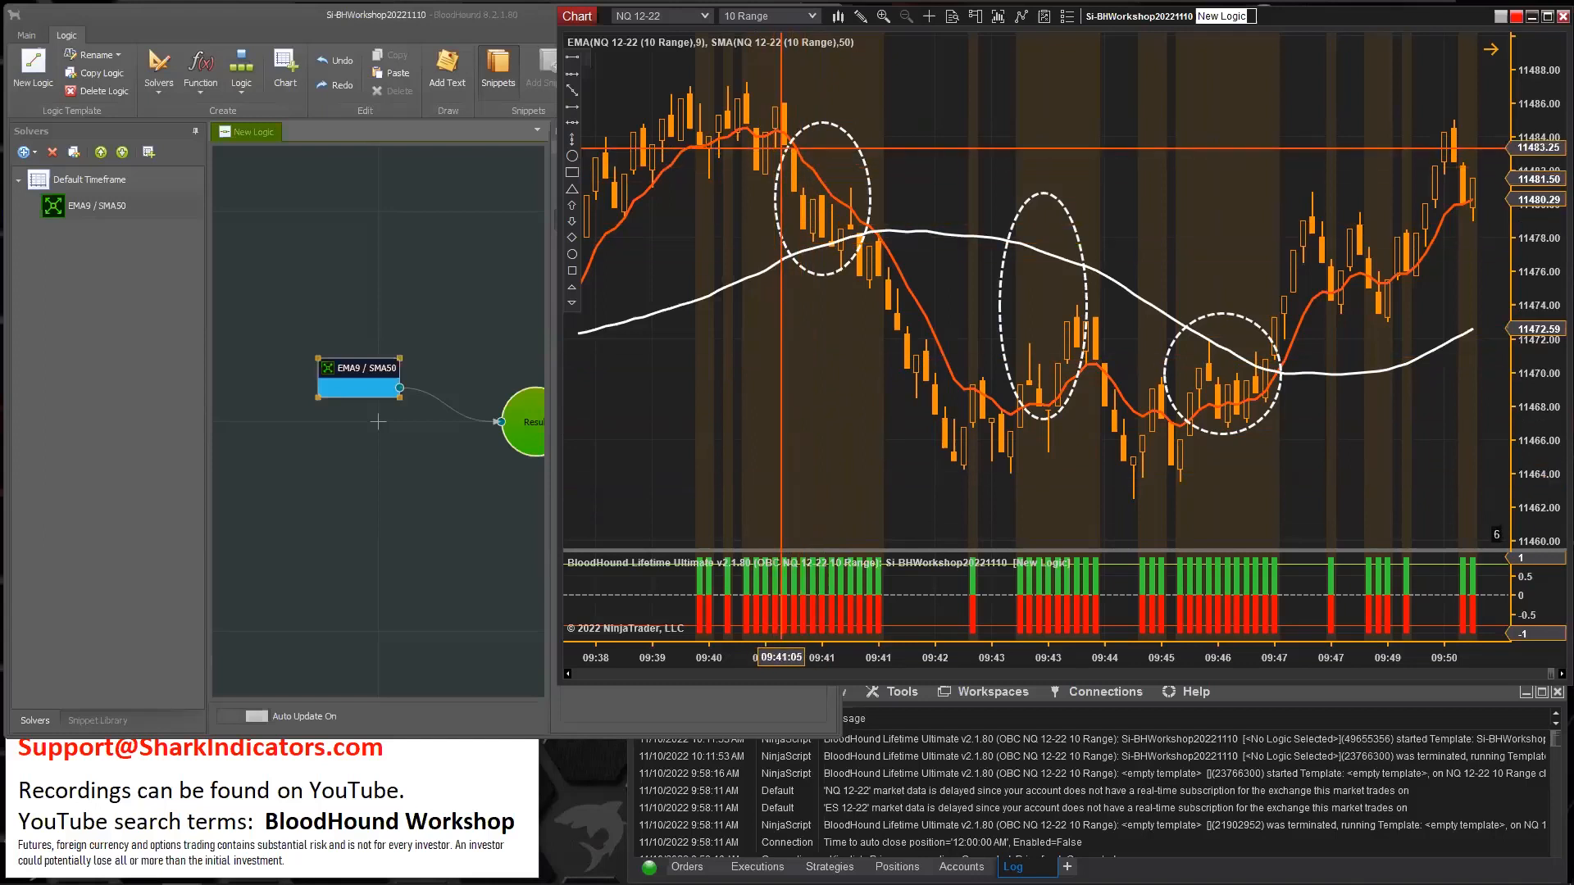
{"action": "mouse_move", "coordinate": [837, 236]}
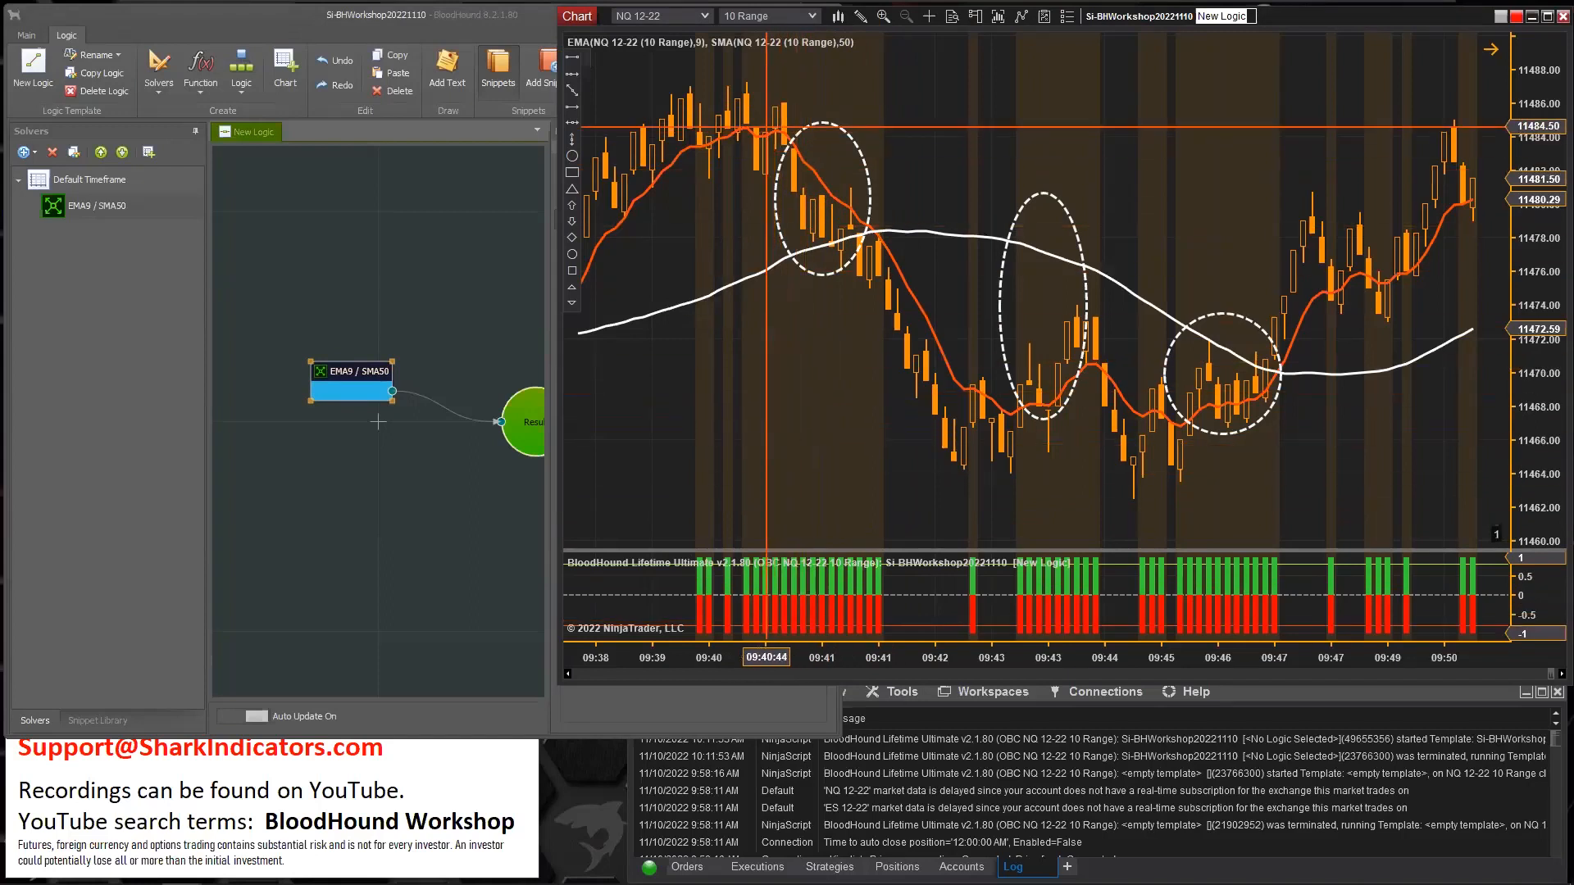
{"action": "mouse_move", "coordinate": [1130, 542]}
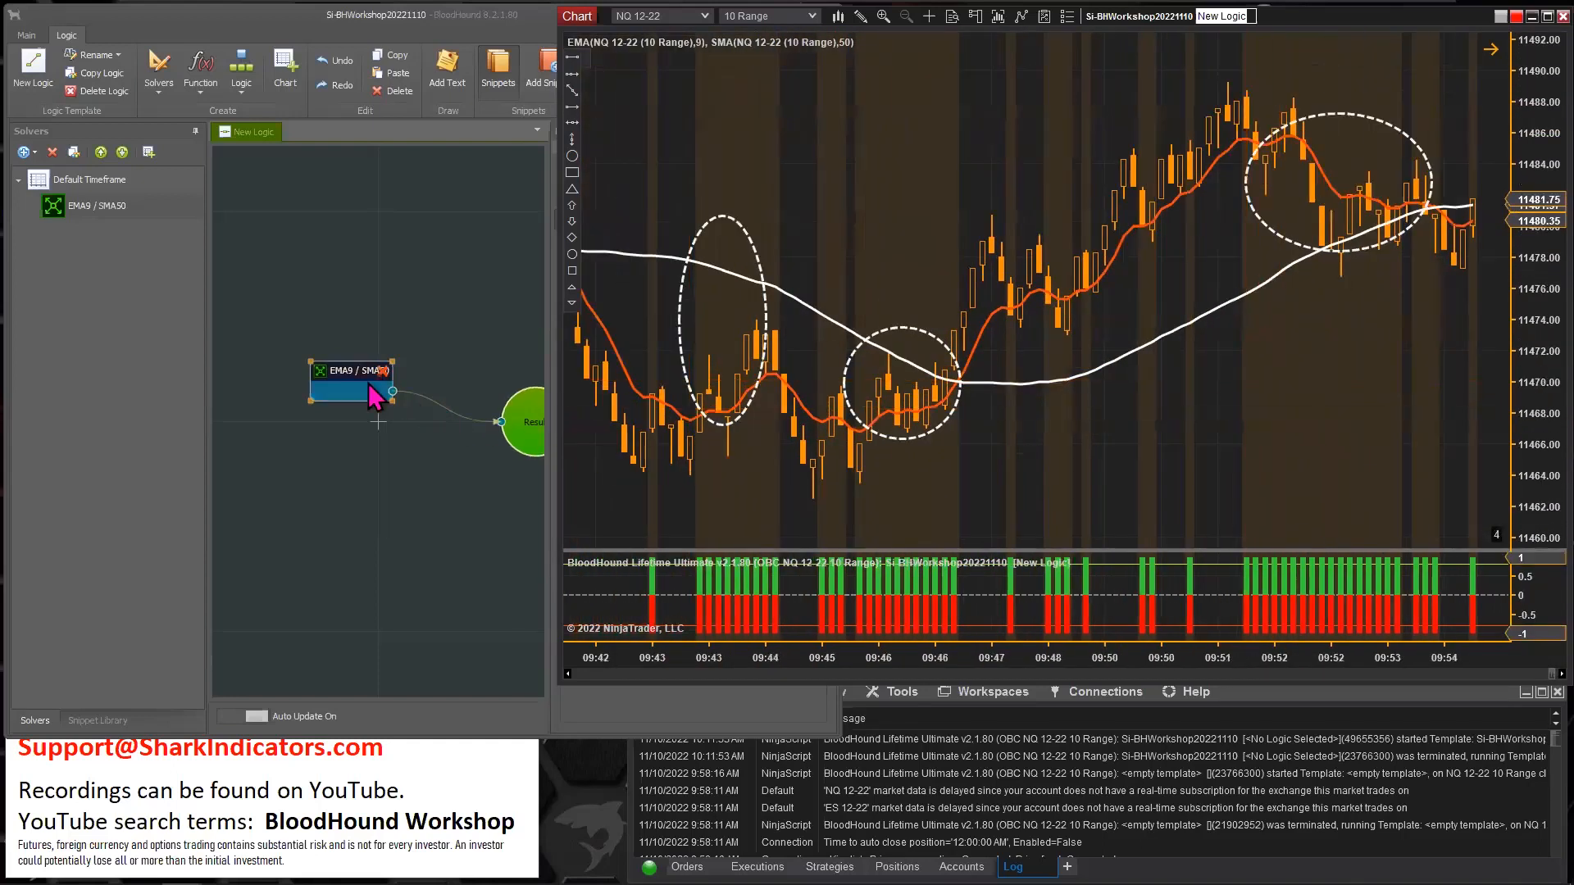
- Reopen the EMA9 / SMA50 solver's expansion/contraction rules to verify Contract with Distance Delta
{"action": "double_click", "coordinate": [351, 372]}
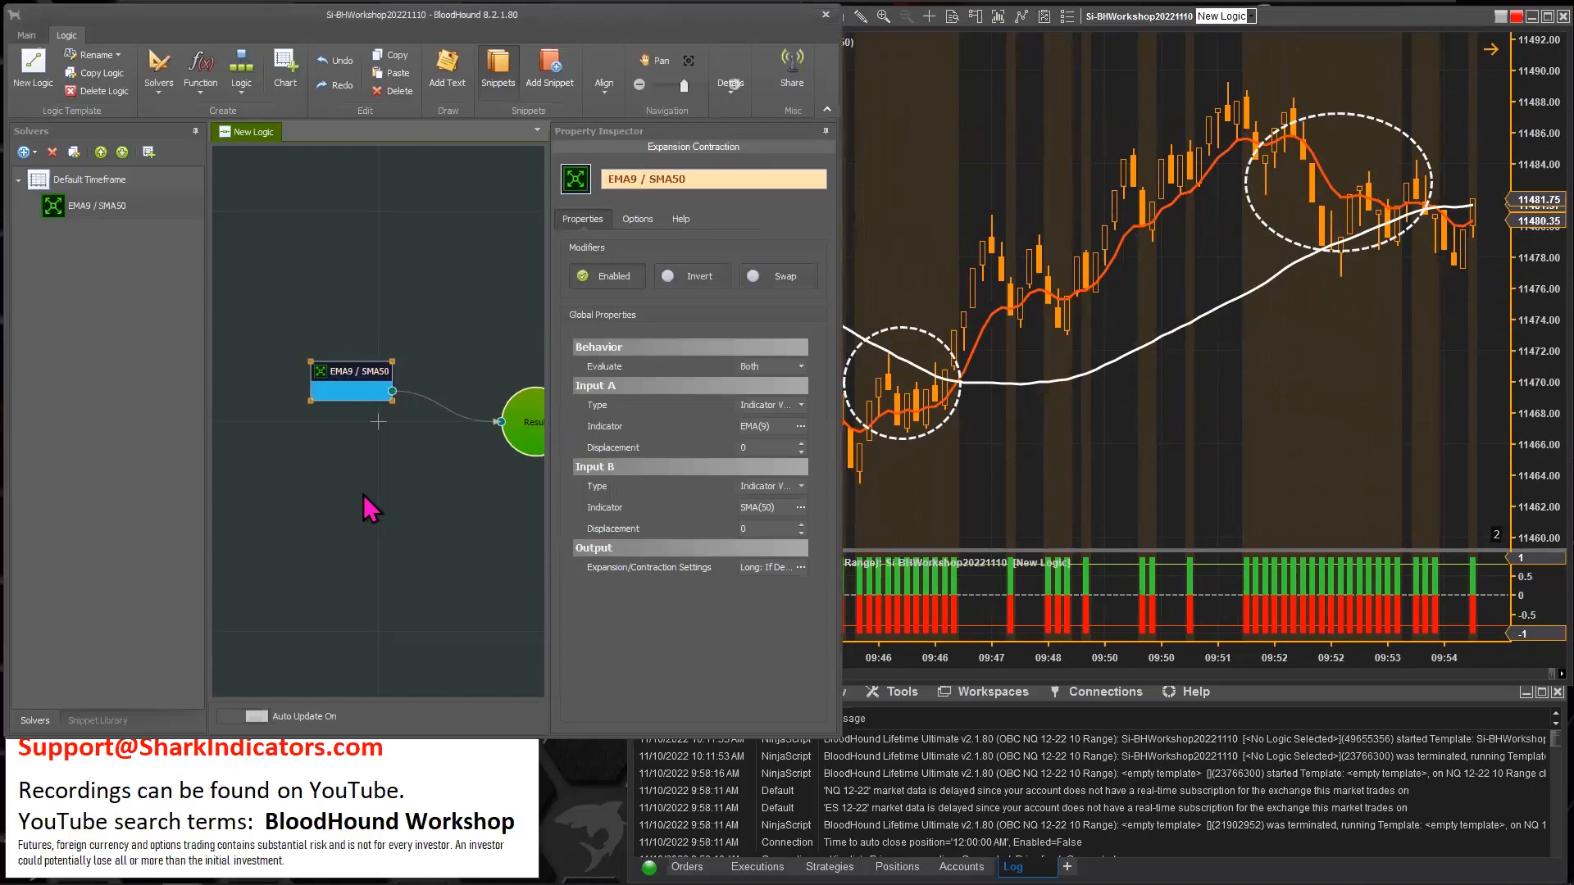
{"action": "left_click", "coordinate": [801, 568]}
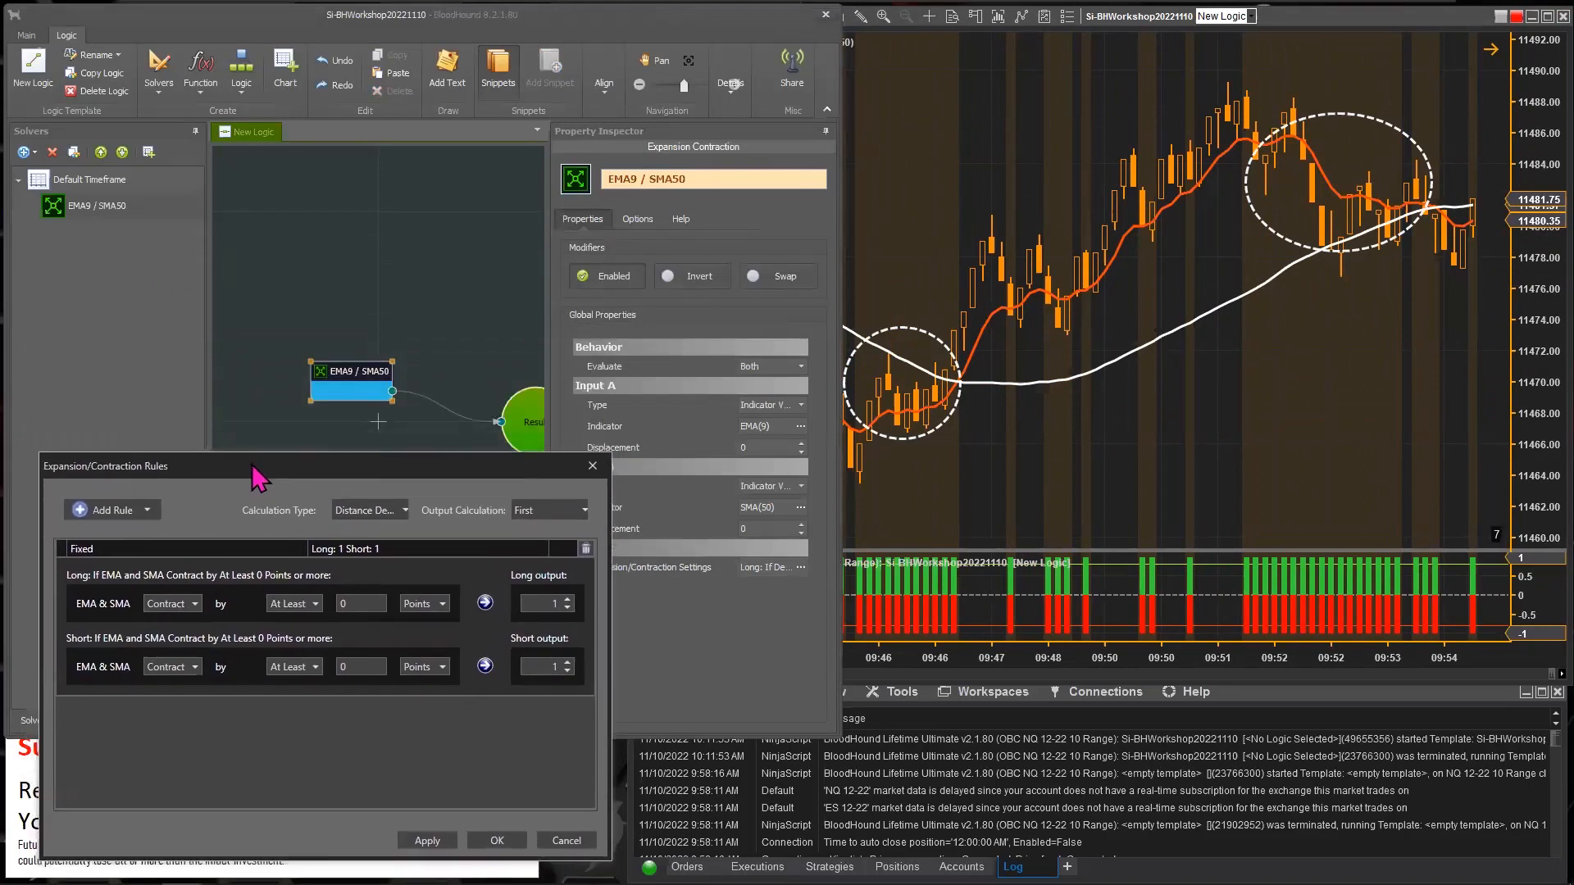
{"action": "mouse_move", "coordinate": [80, 568]}
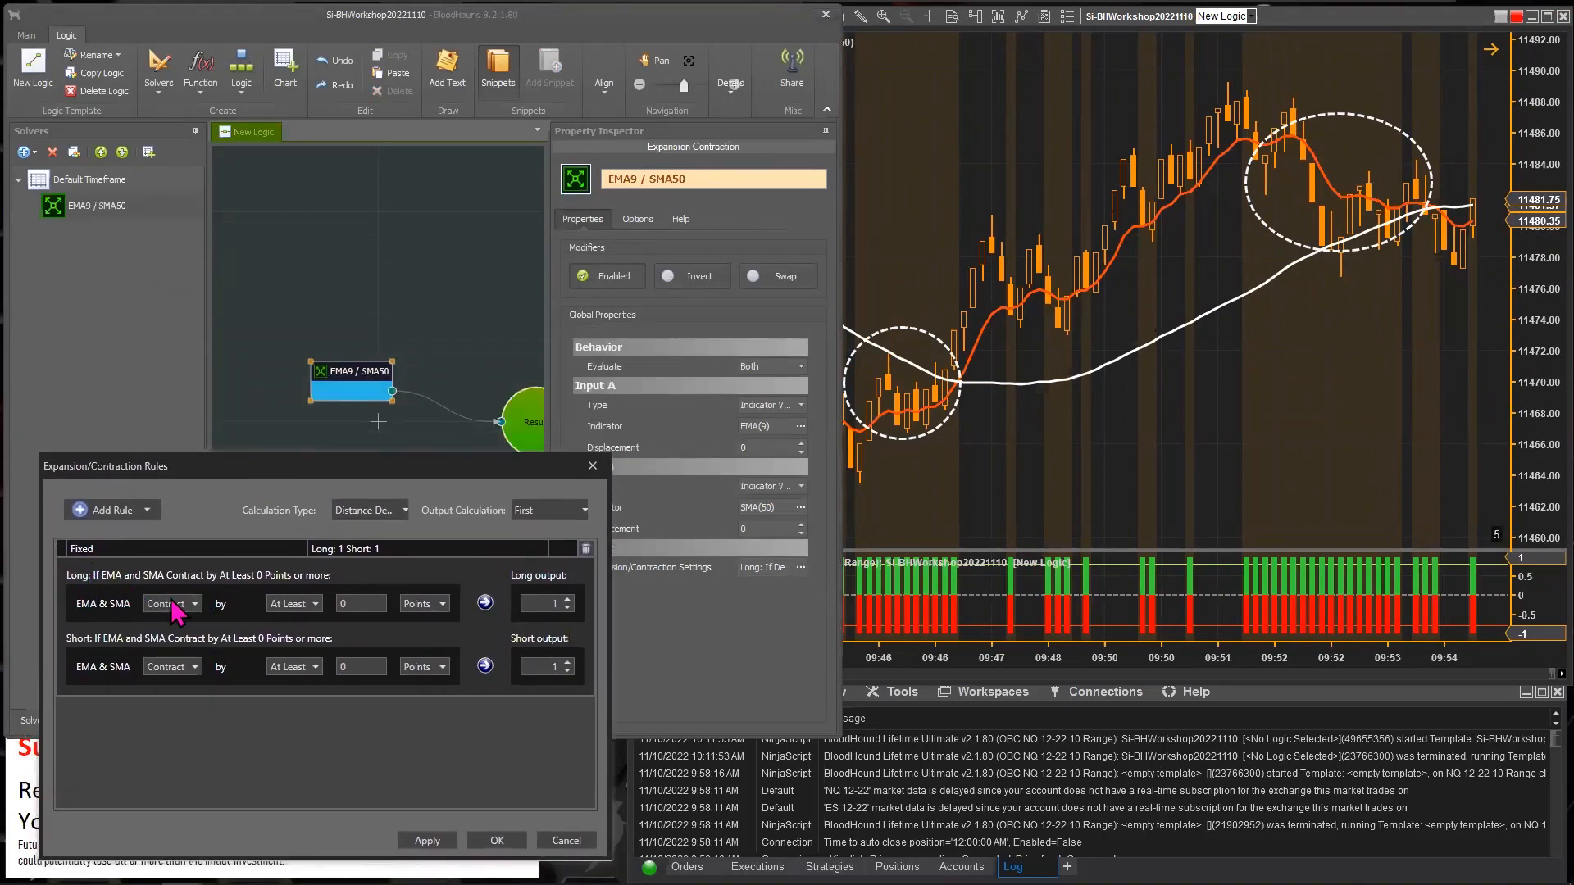
{"action": "mouse_move", "coordinate": [120, 665]}
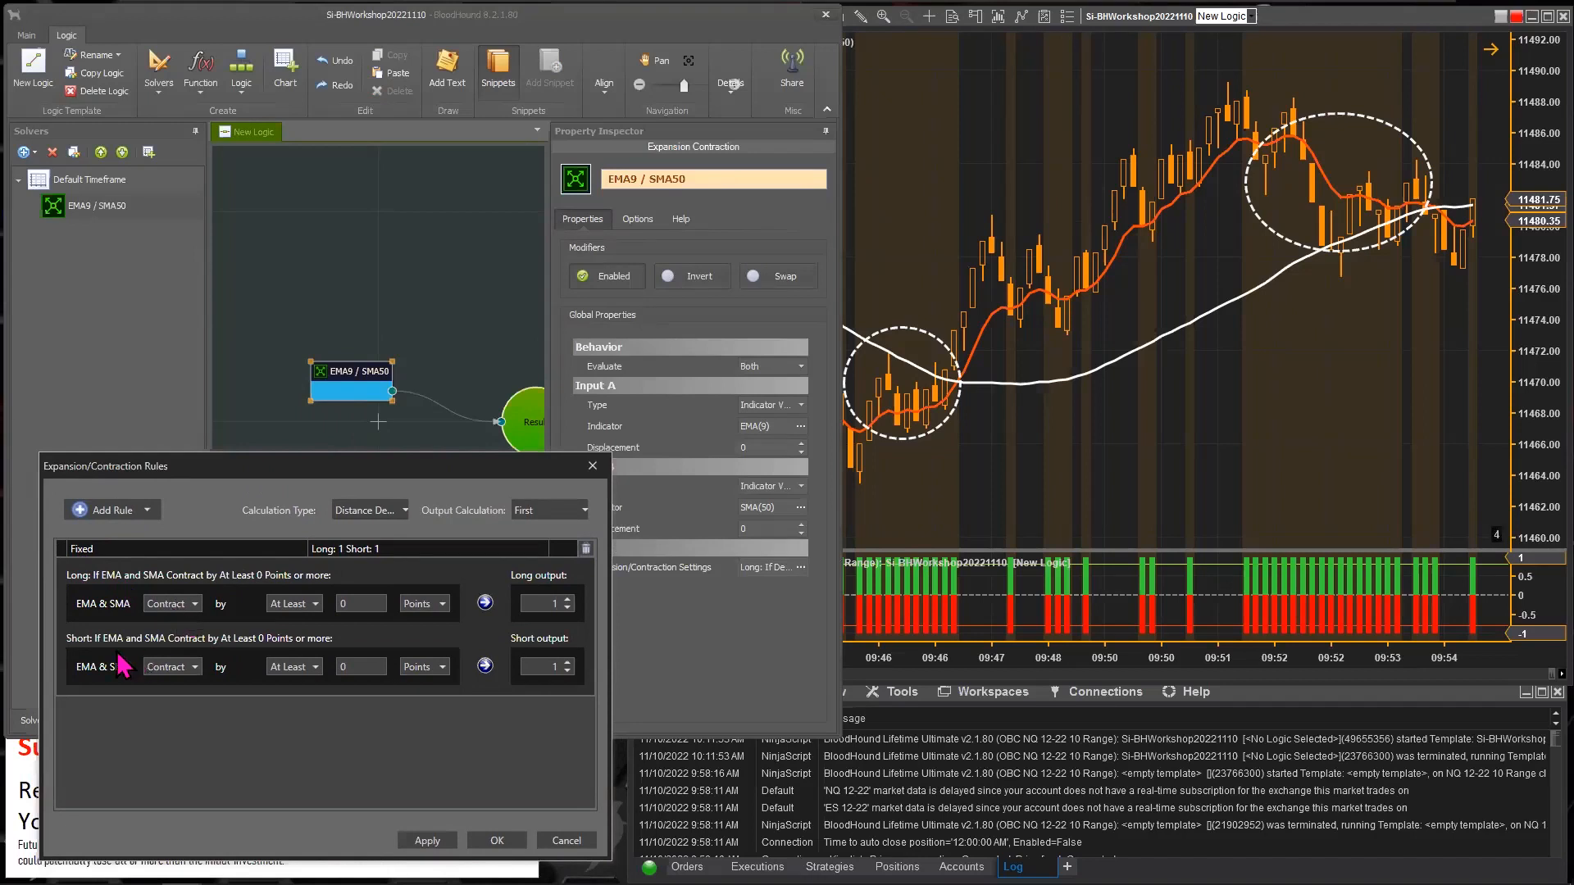
{"action": "mouse_move", "coordinate": [151, 678]}
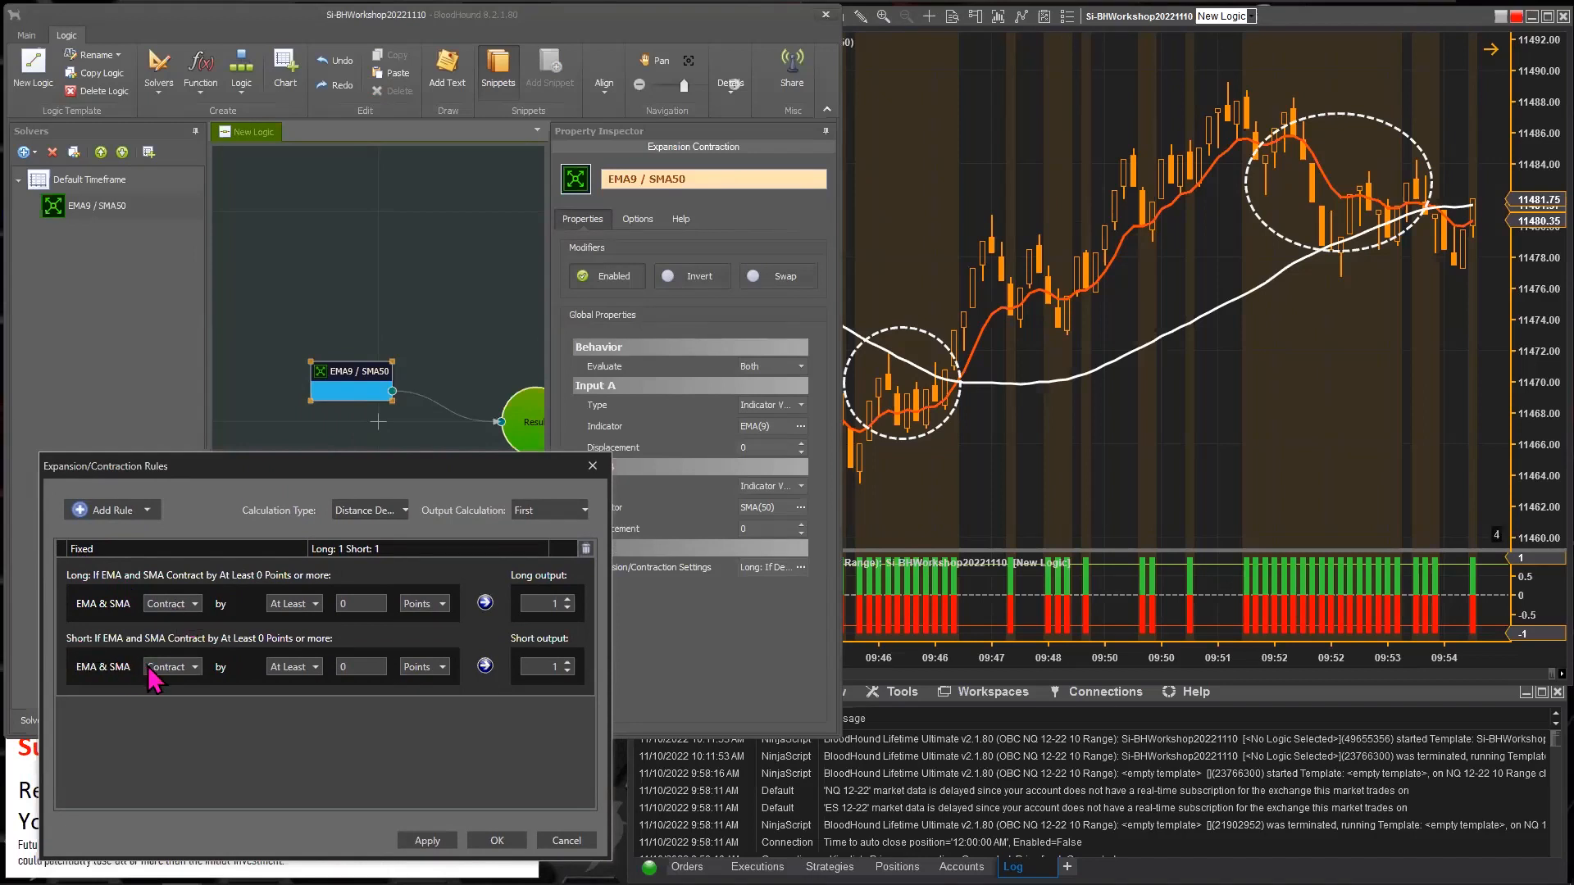